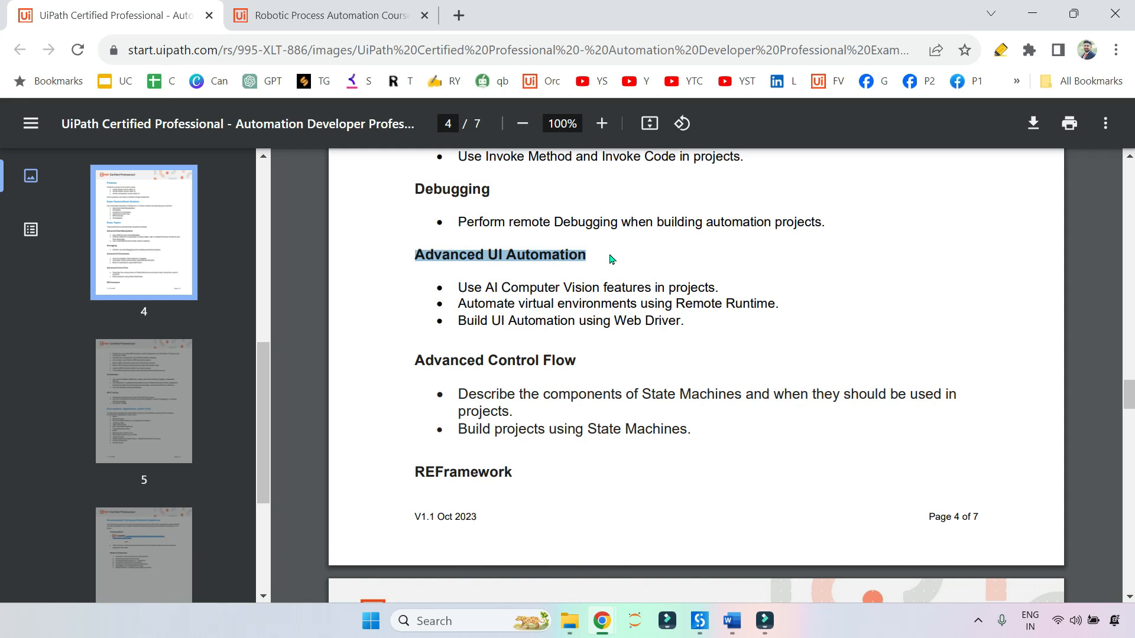
mouse_move(471, 396)
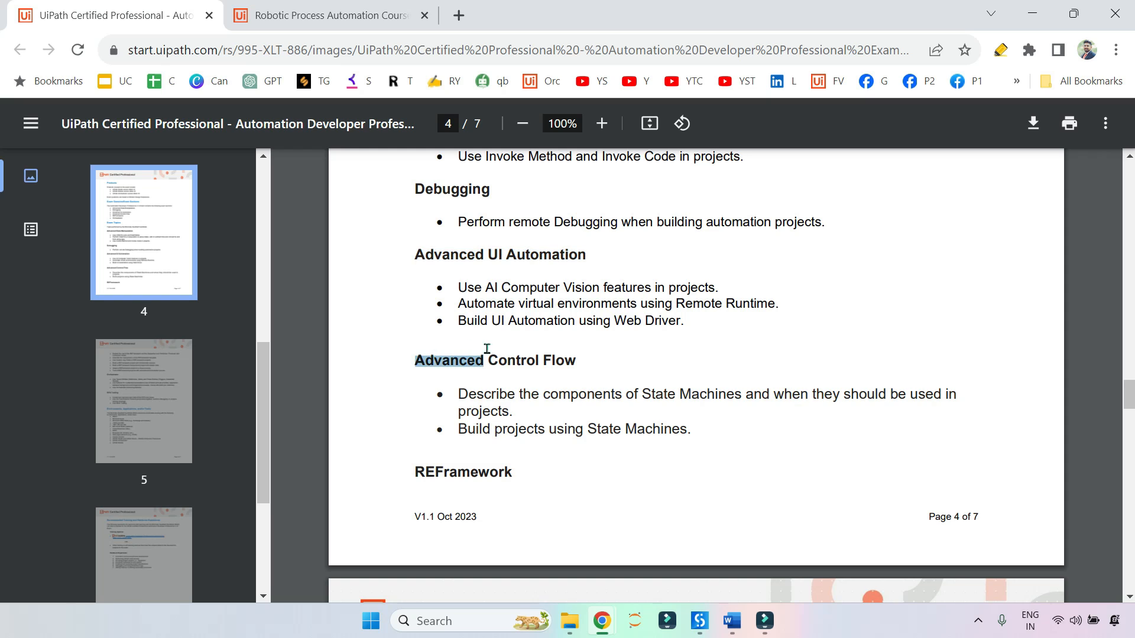
Note the State Machines objective, then search the Academy catalogue for 'state machine'.
scroll("down", 3)
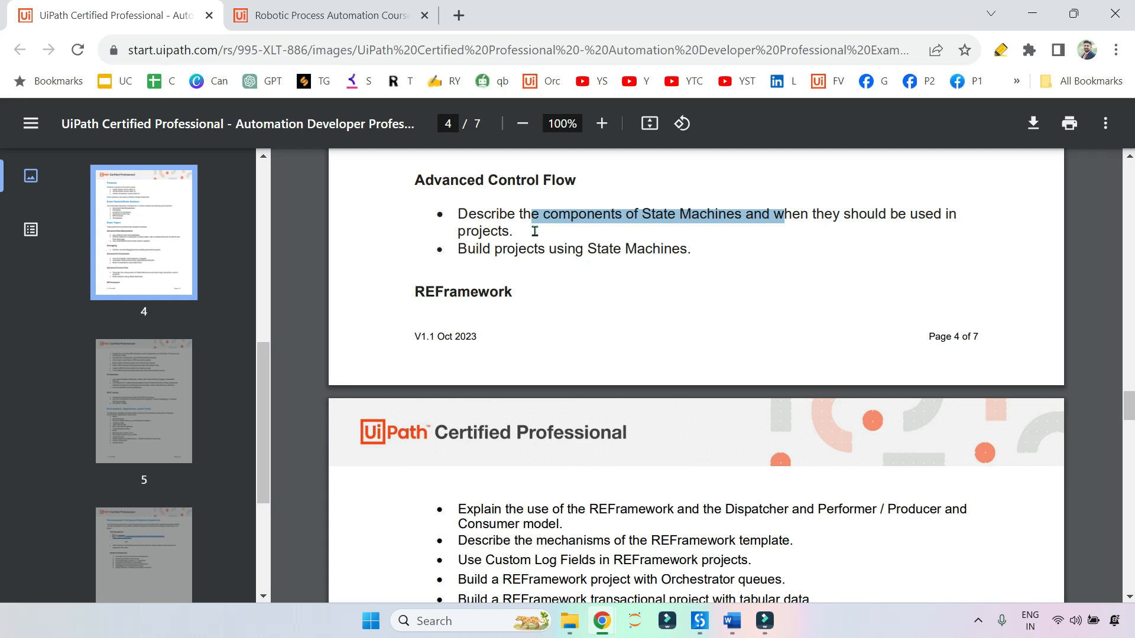
left_click(469, 251)
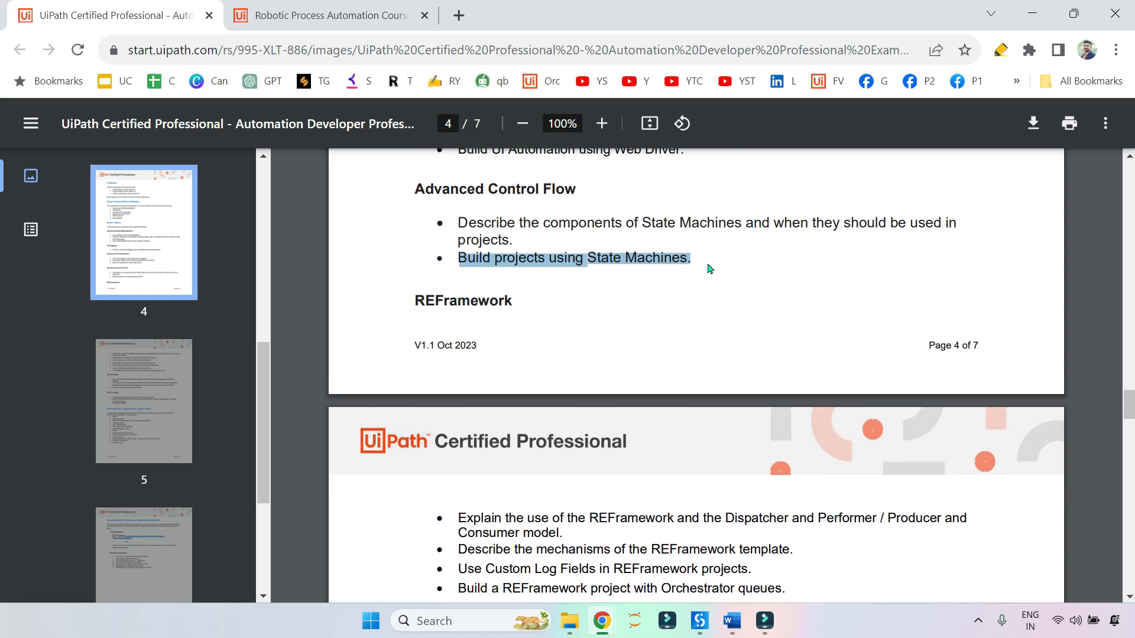
scroll("up", 3)
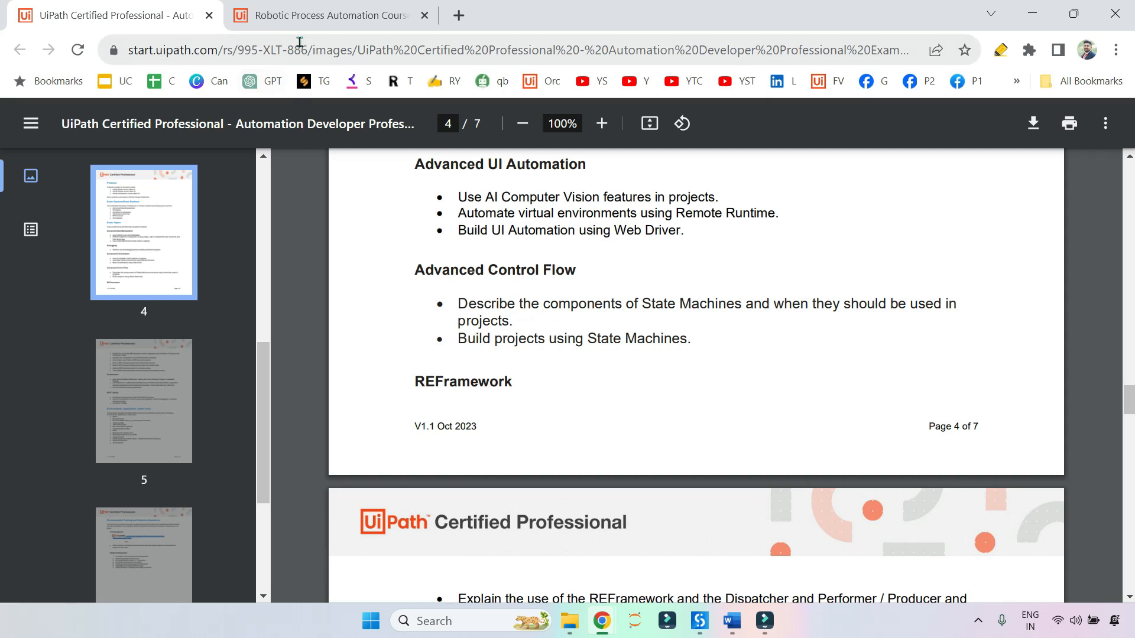
left_click(330, 16)
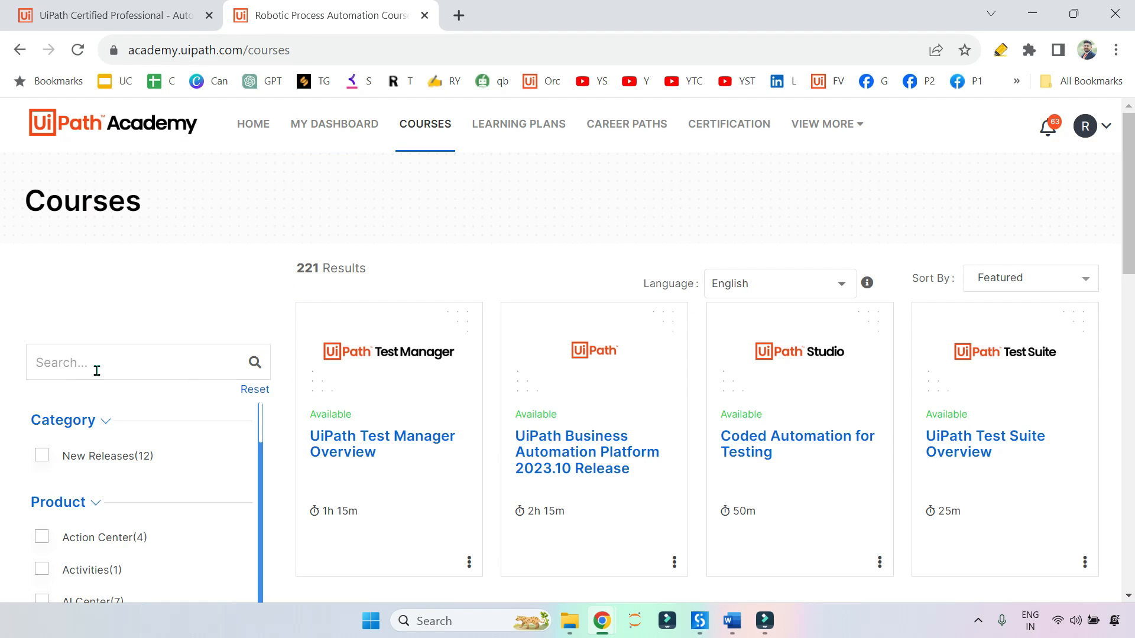
type("state machine")
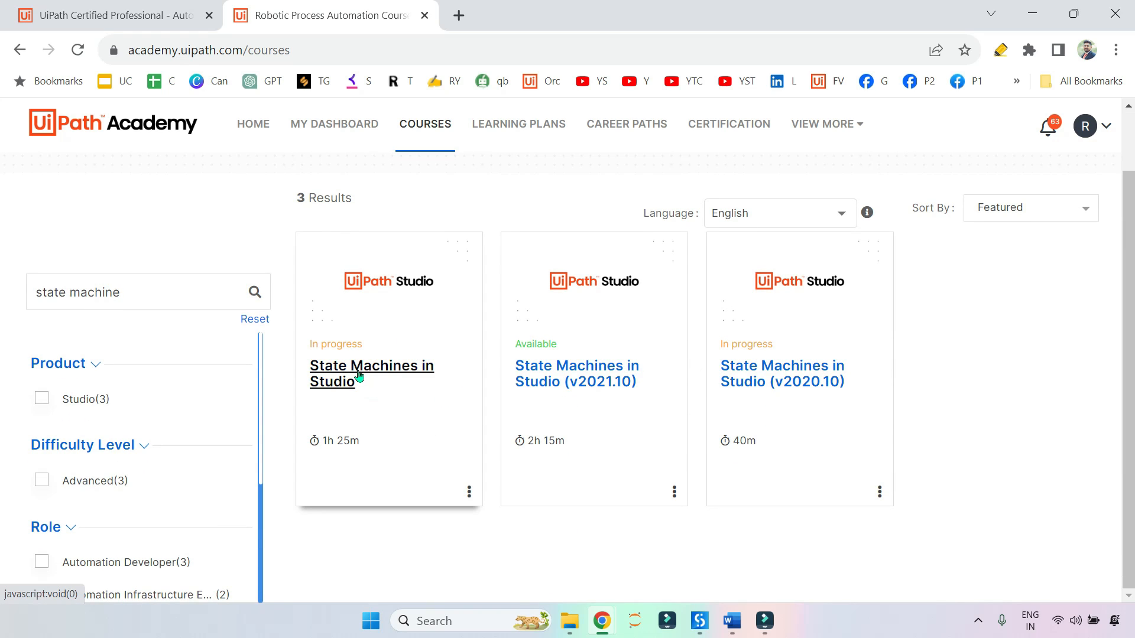
mouse_move(371, 372)
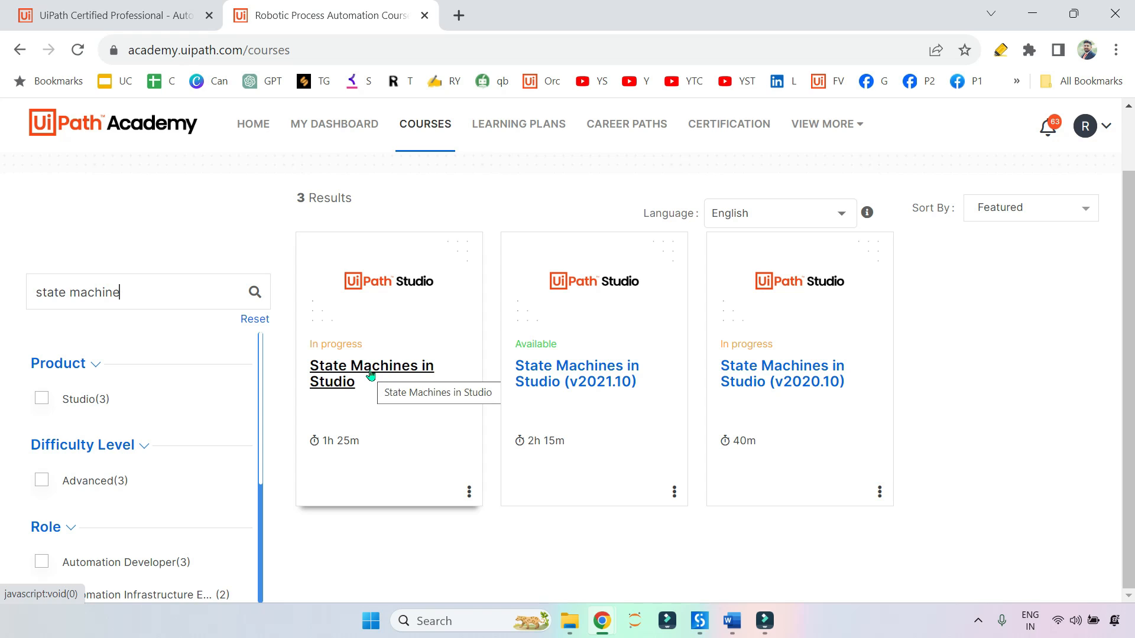
mouse_move(372, 373)
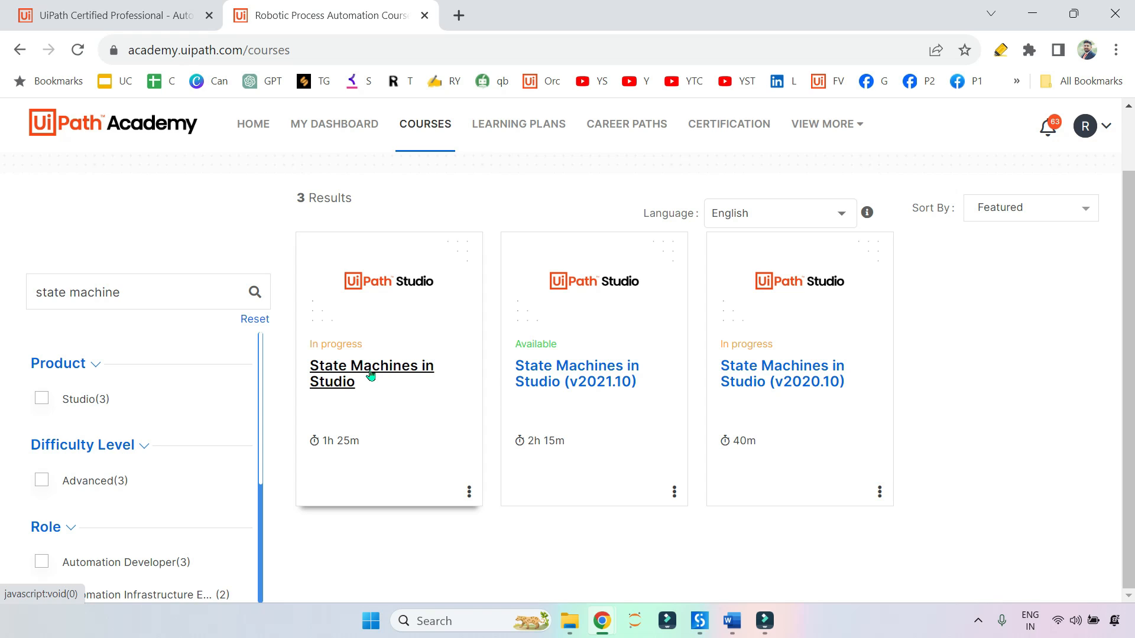
Open the in-progress State Machines in Studio course and review its Curriculum and Overview.
left_click(371, 373)
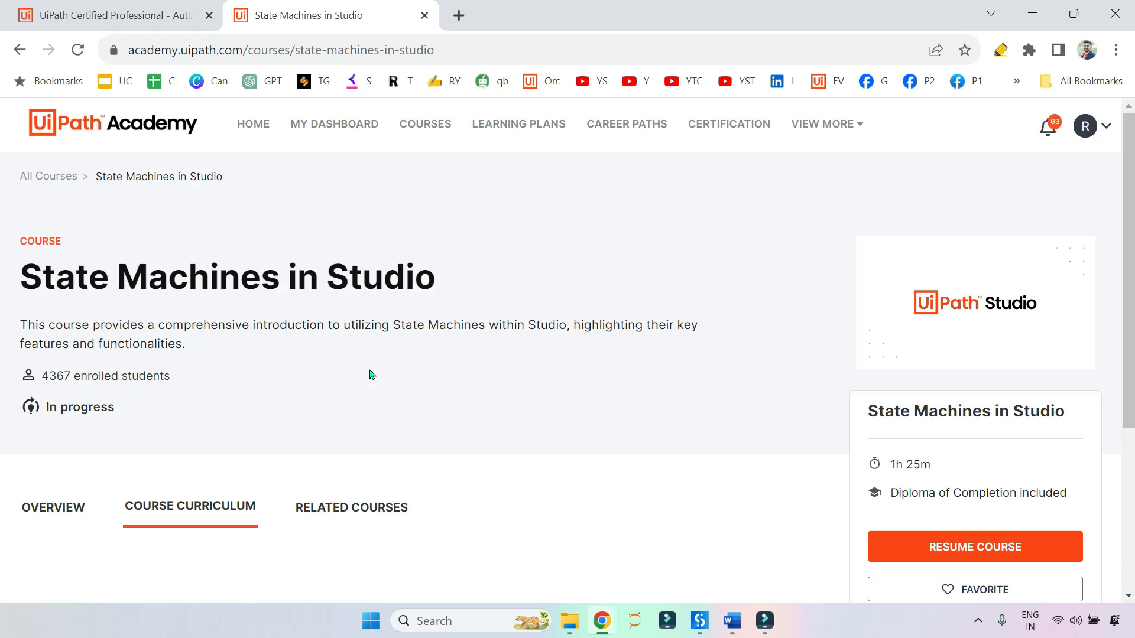
scroll("down", 3)
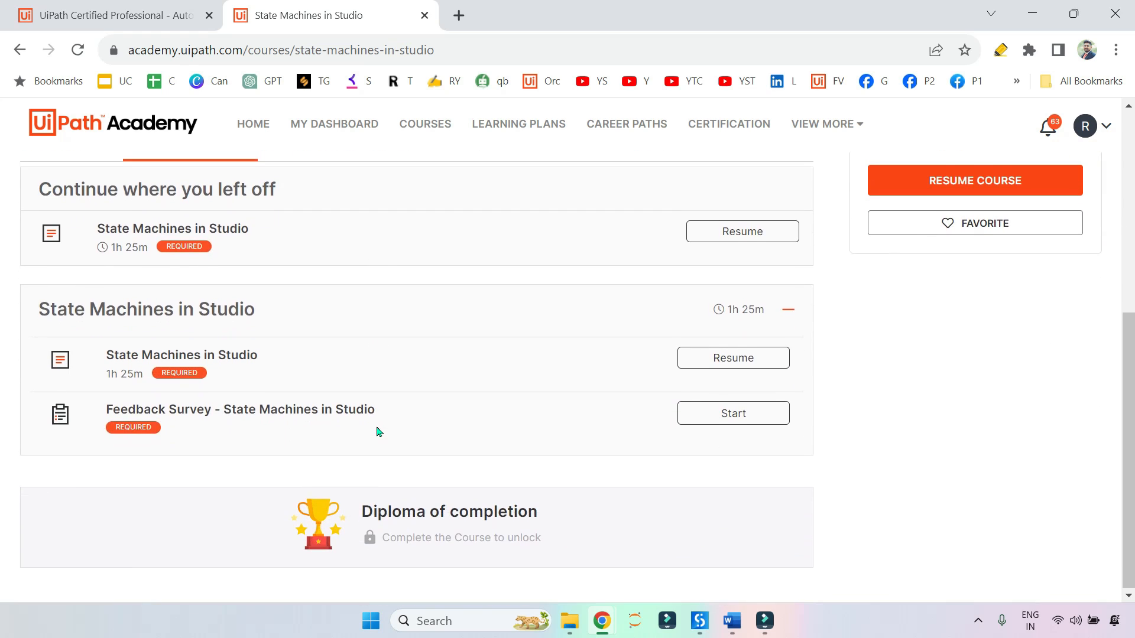
scroll("up", 3)
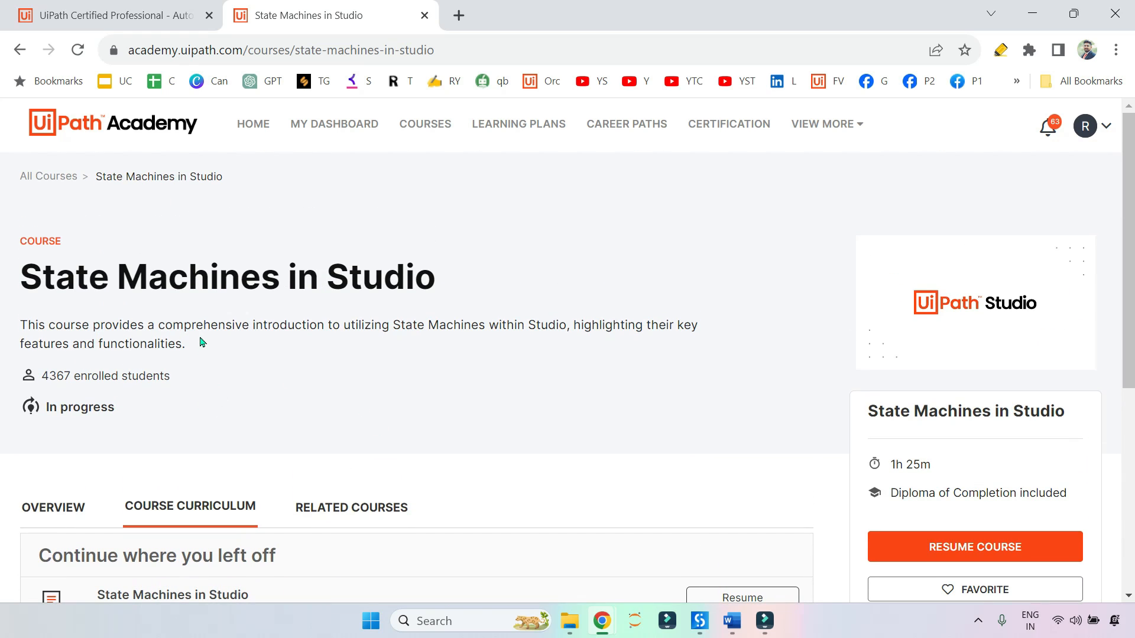
scroll("down", 3)
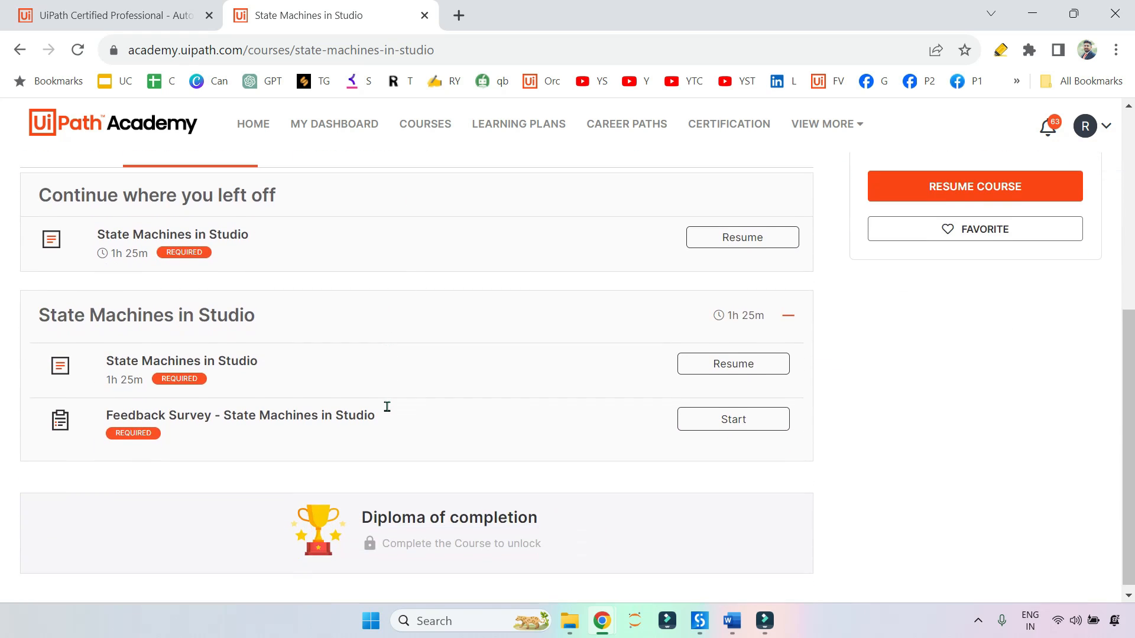
scroll("up", 3)
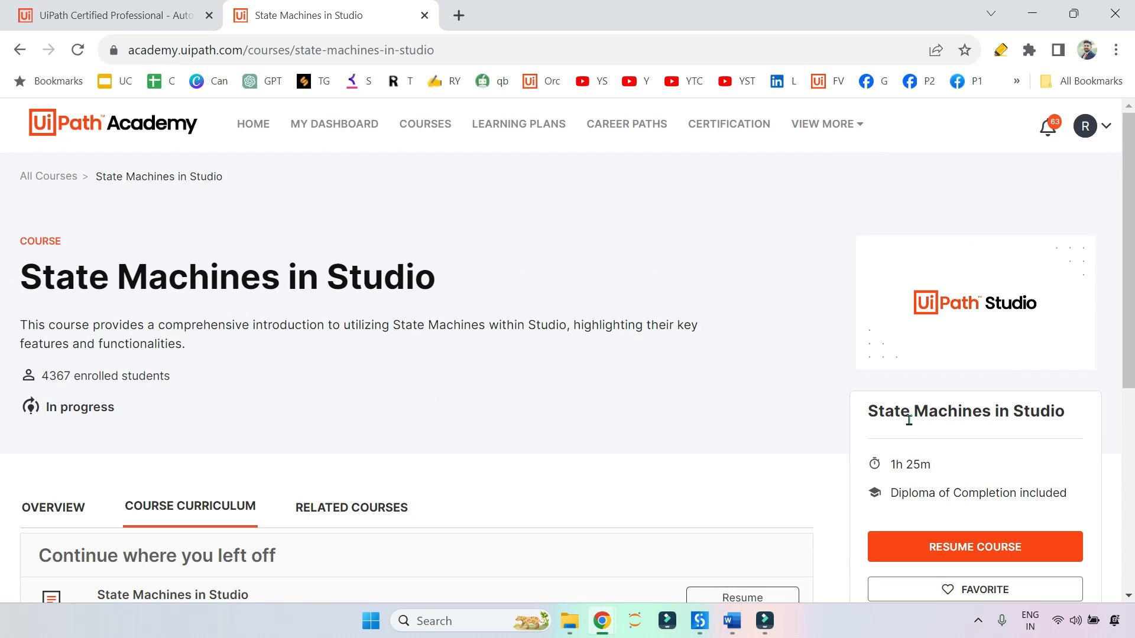
scroll("down", 3)
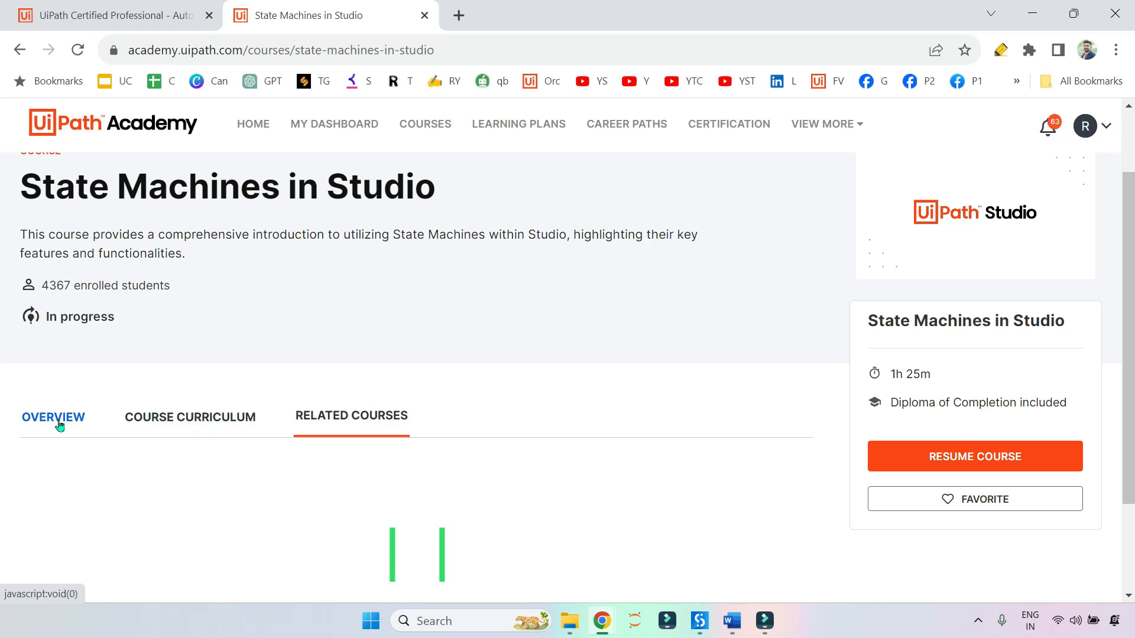
scroll("down", 3)
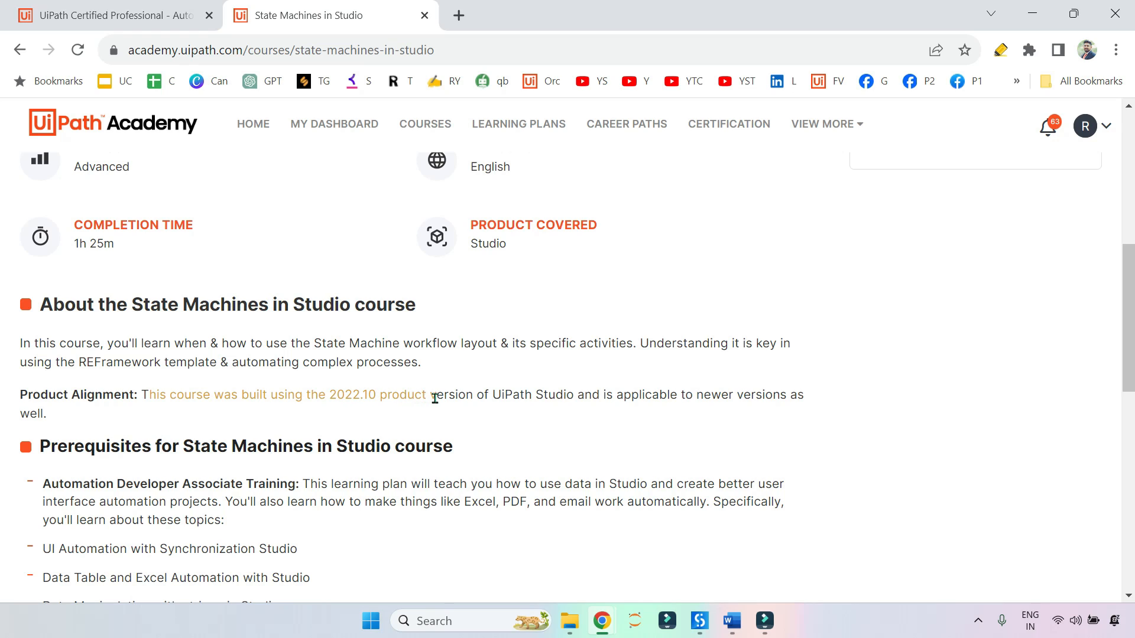
mouse_move(591, 402)
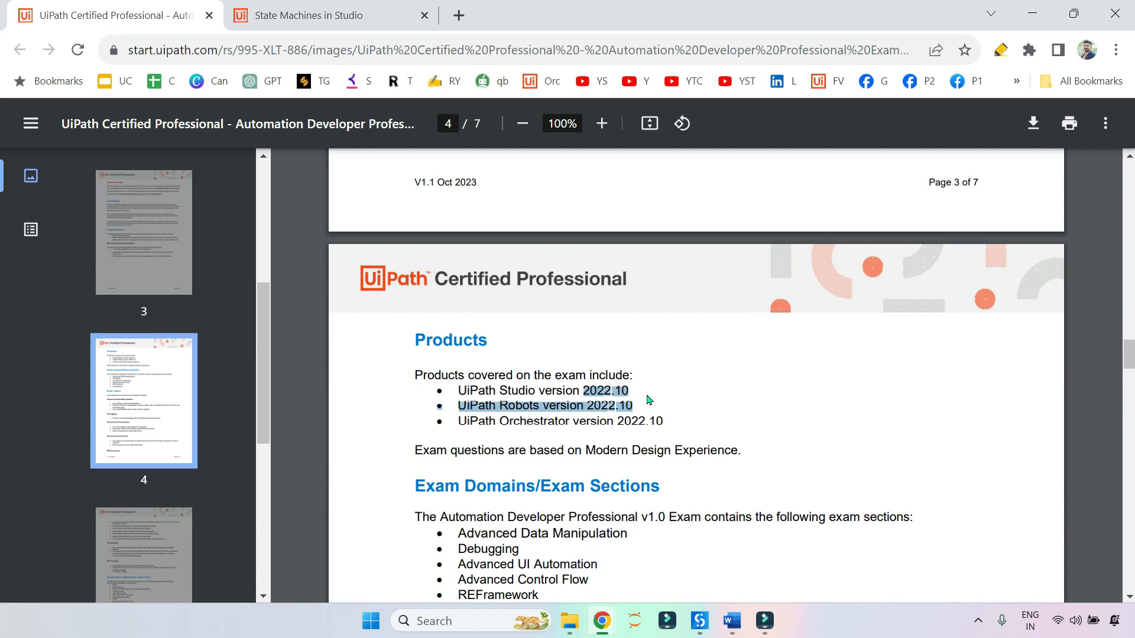
Return to the course page and resume the lesson at 27% complete.
left_click(330, 16)
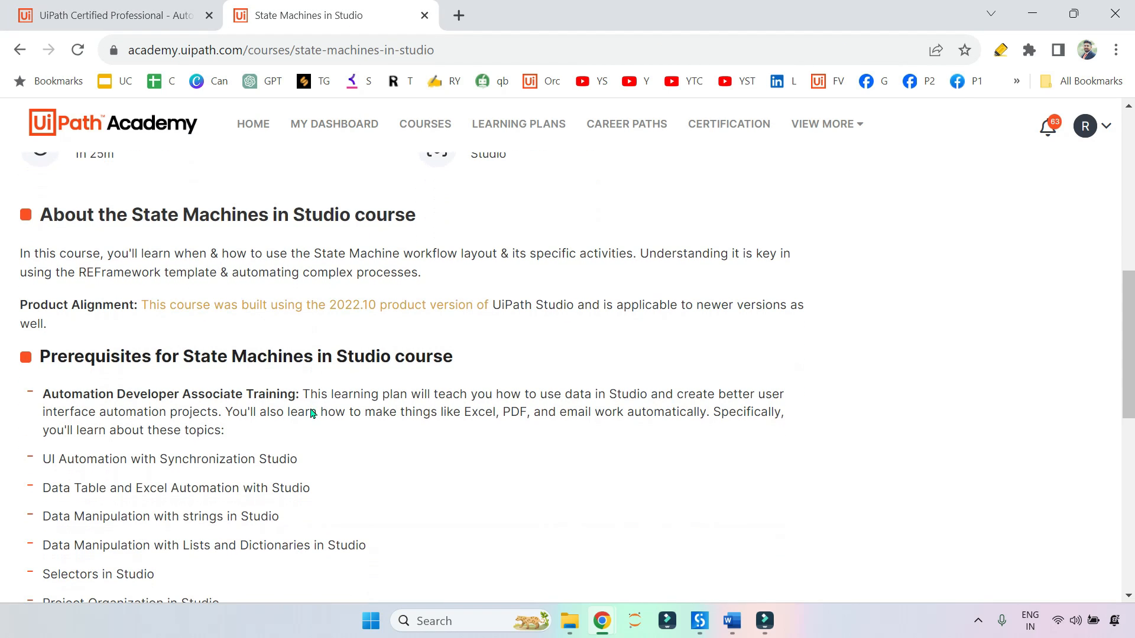
scroll("up", 3)
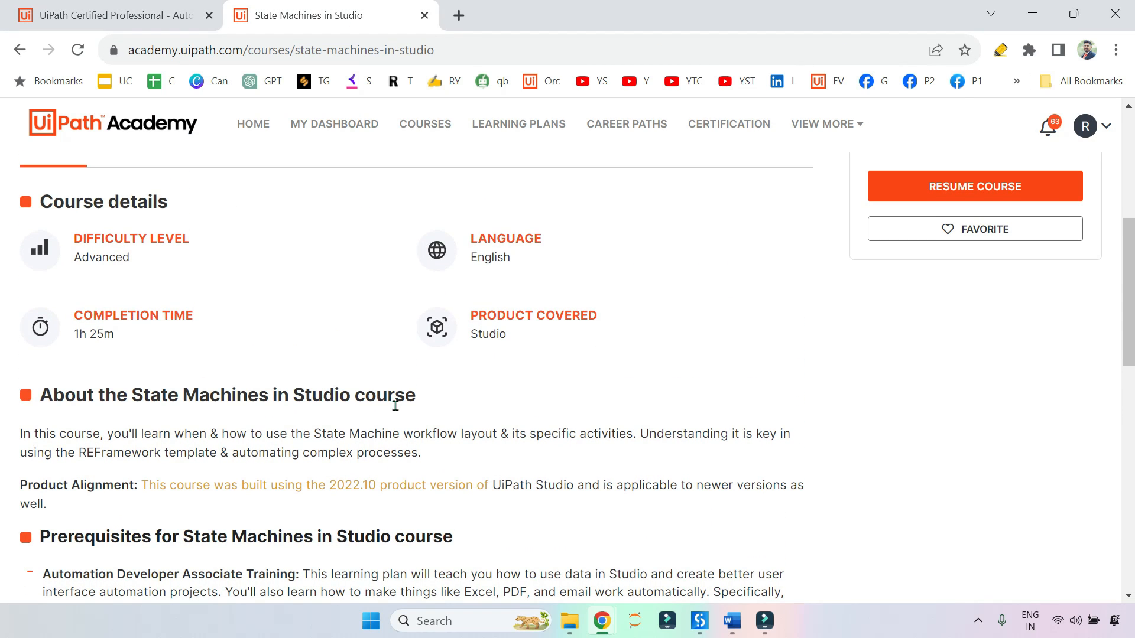
left_click(974, 185)
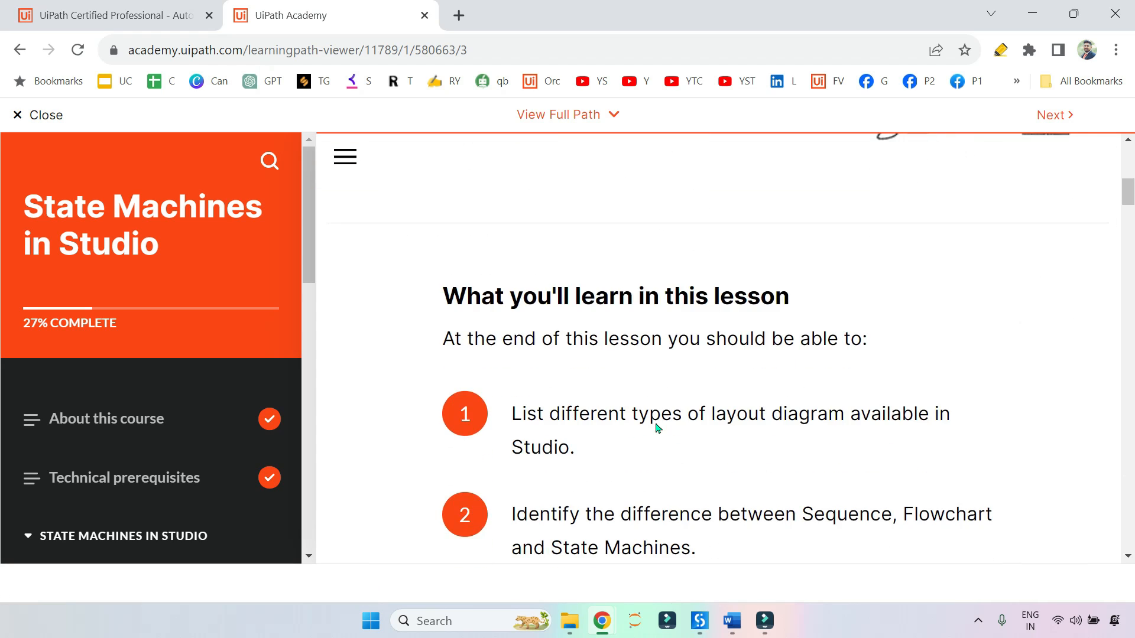
scroll("down", 3)
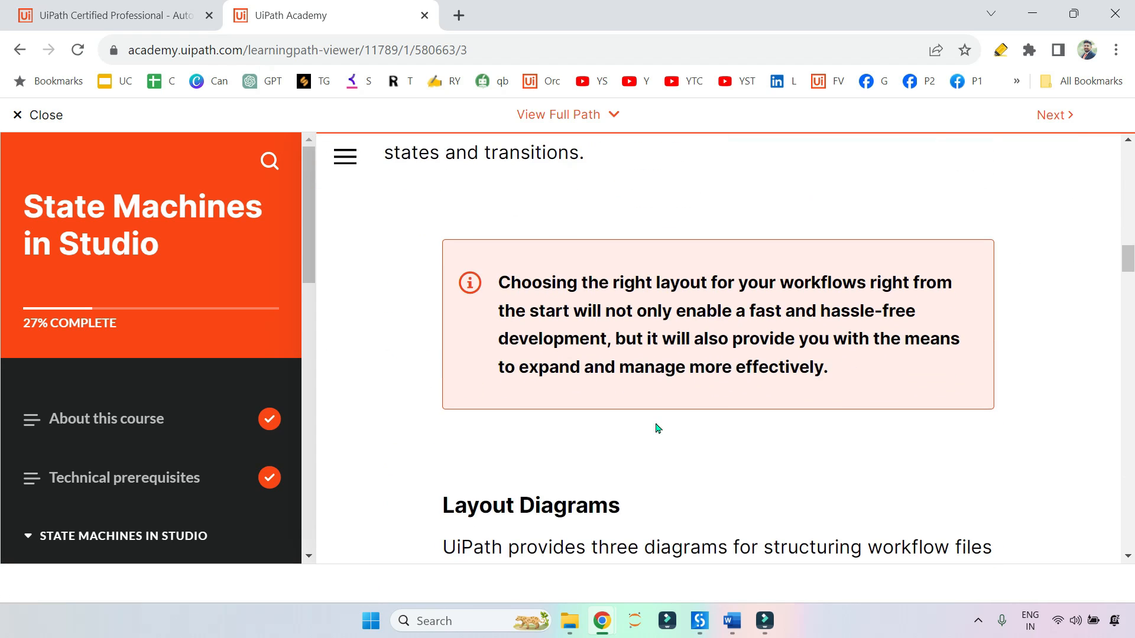
scroll("down", 3)
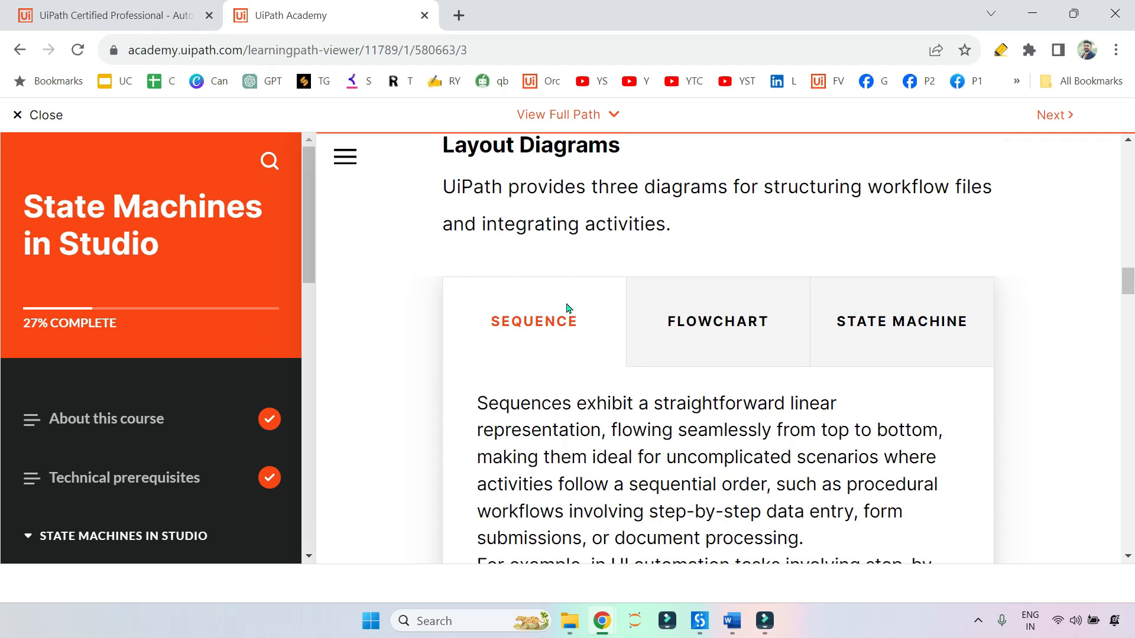
scroll("down", 3)
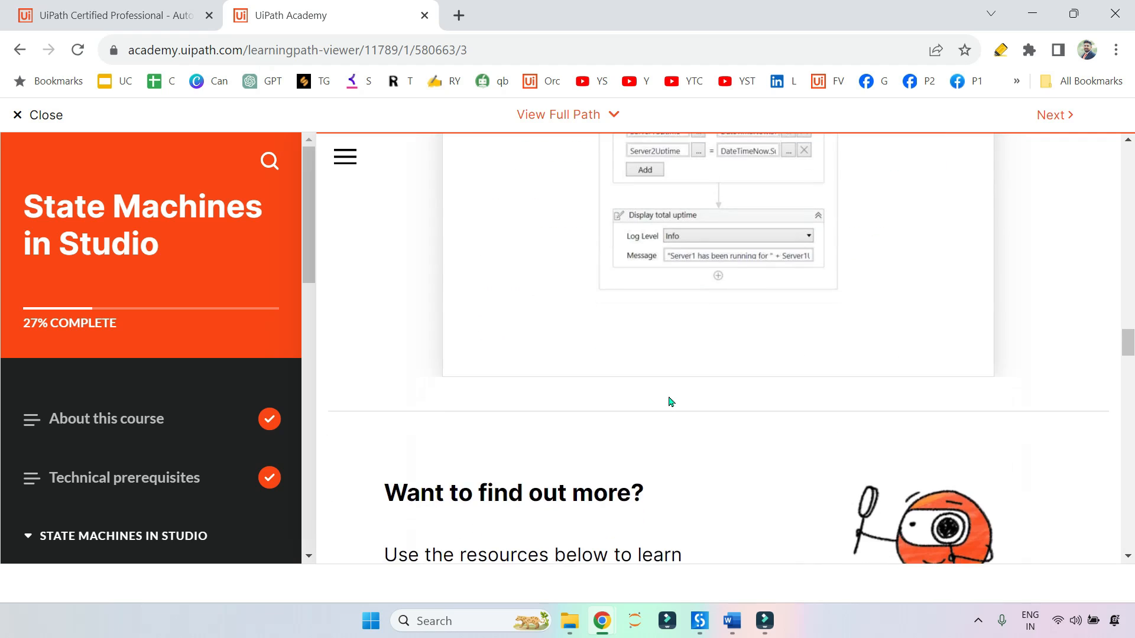
scroll("up", 3)
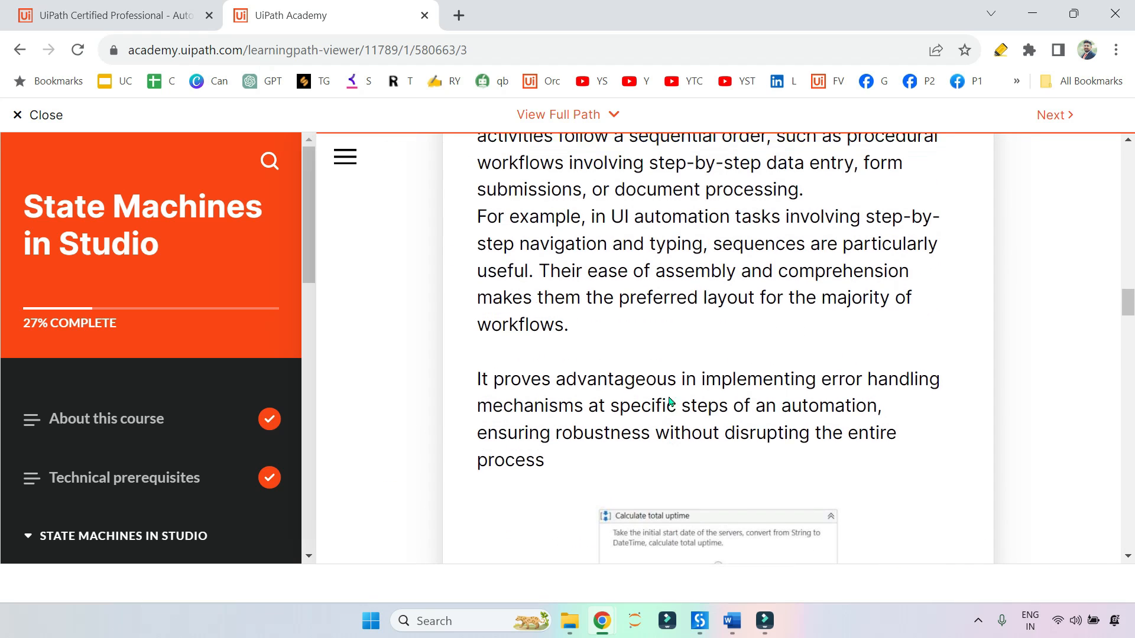
scroll("up", 3)
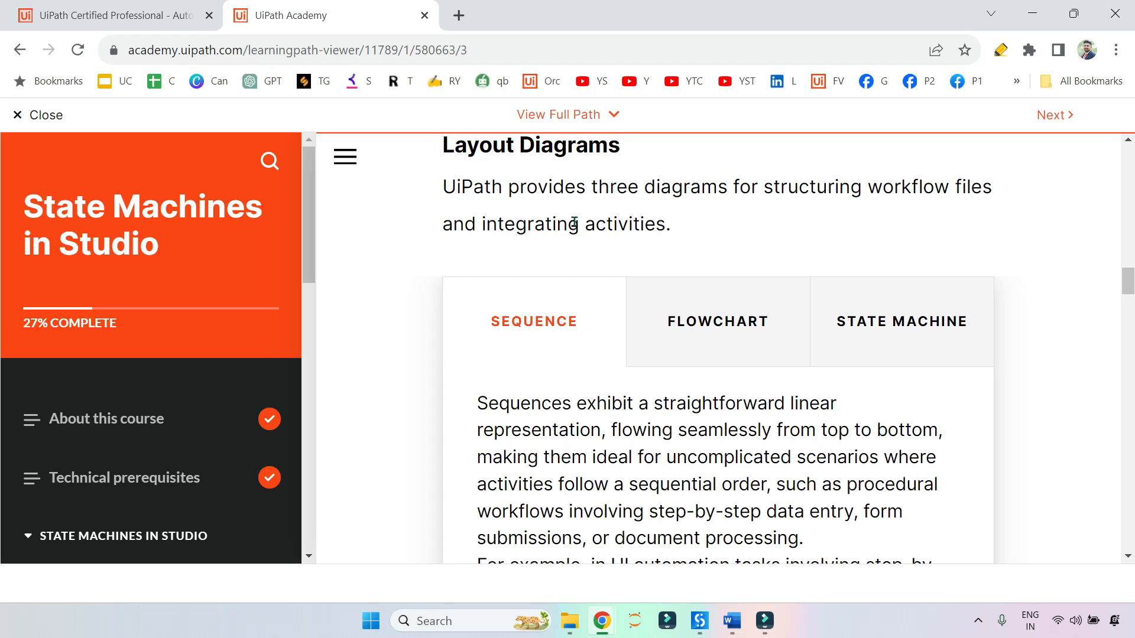
mouse_move(600, 243)
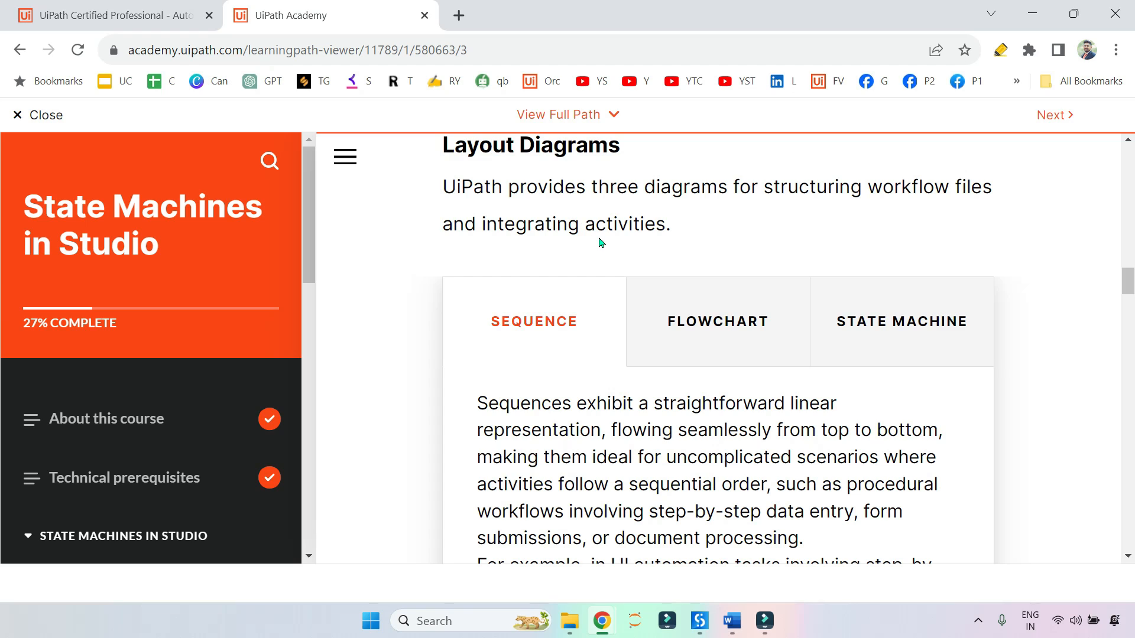
scroll("down", 3)
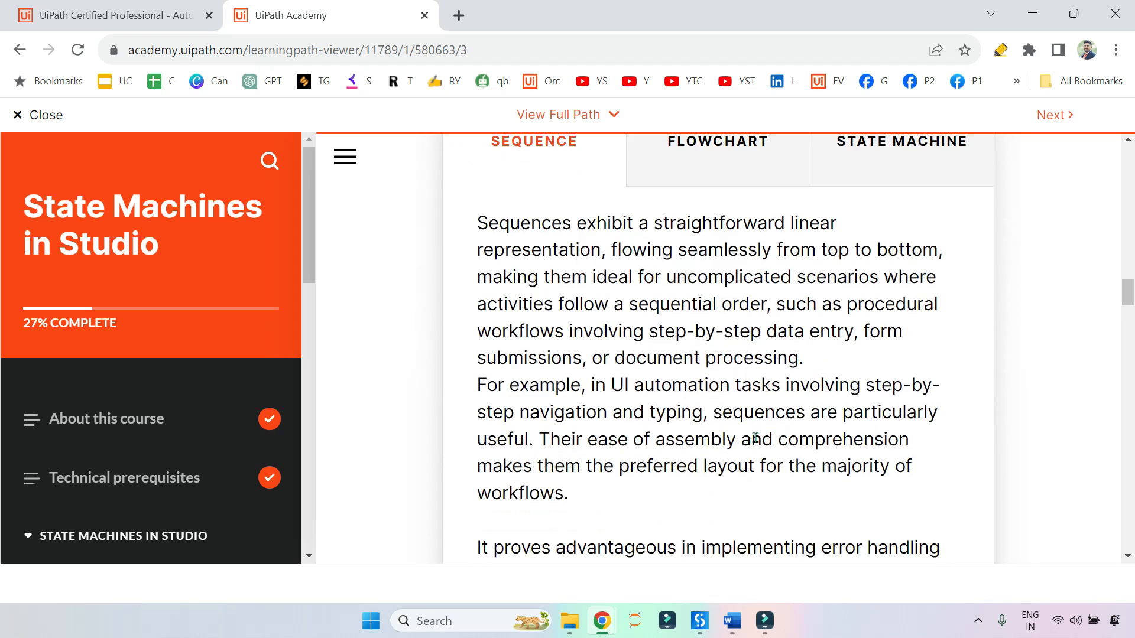
scroll("up", 3)
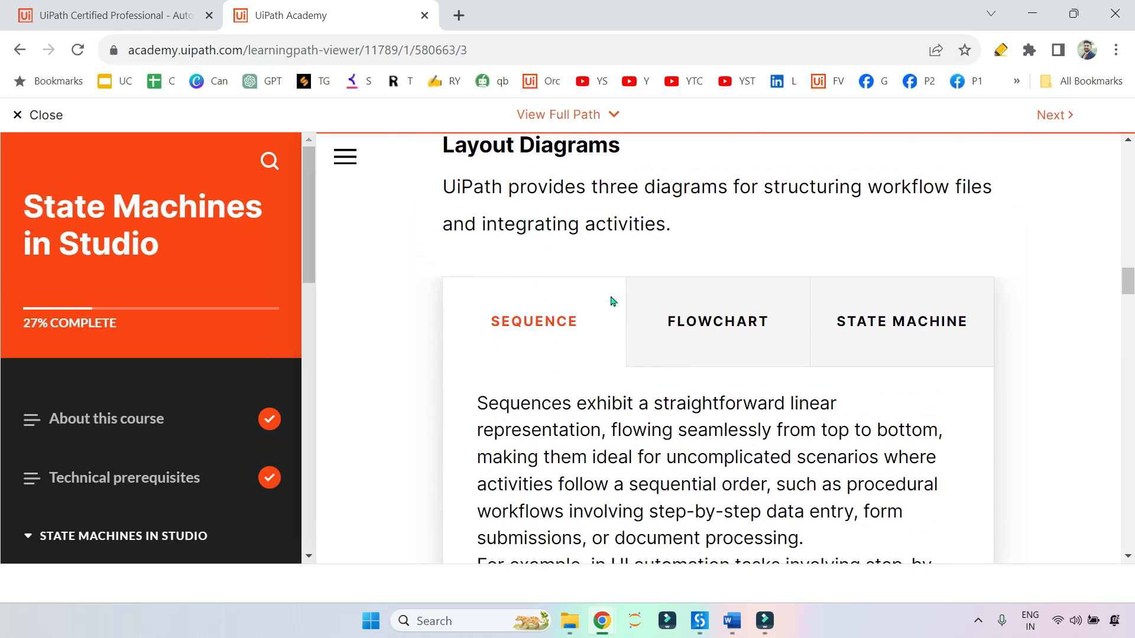
mouse_move(836, 326)
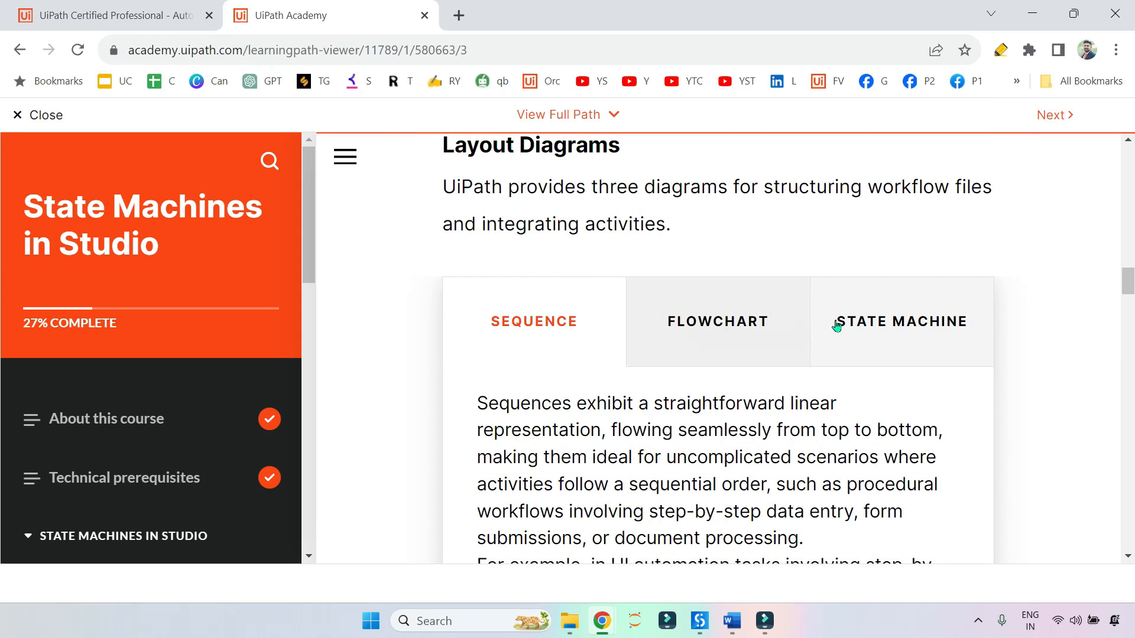
mouse_move(536, 195)
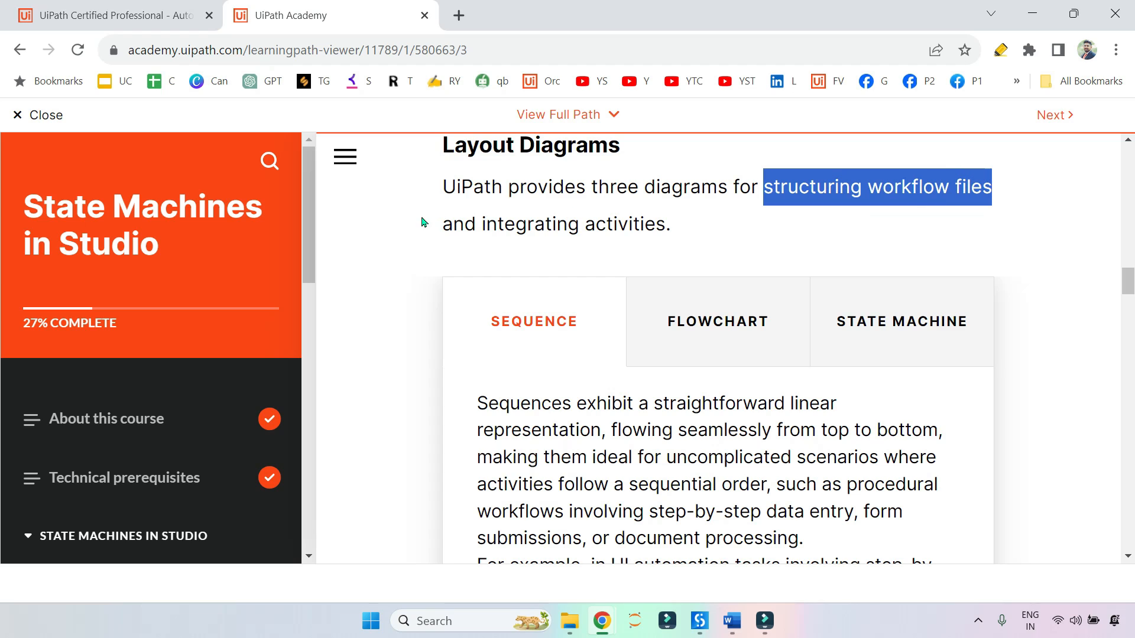
left_click(591, 308)
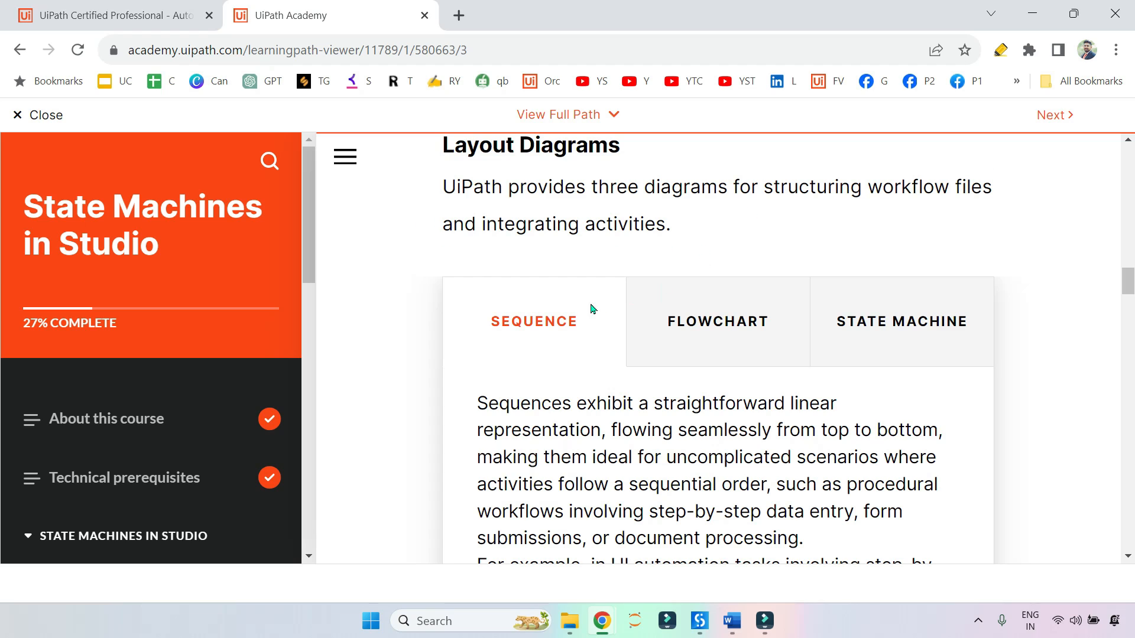
left_click(717, 322)
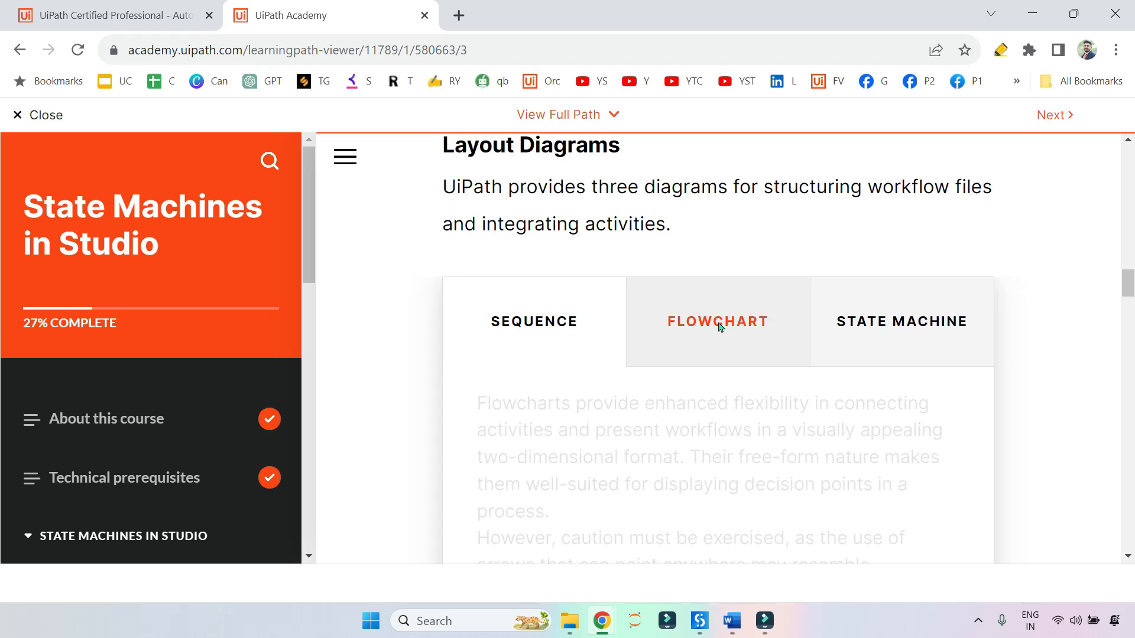
left_click(901, 321)
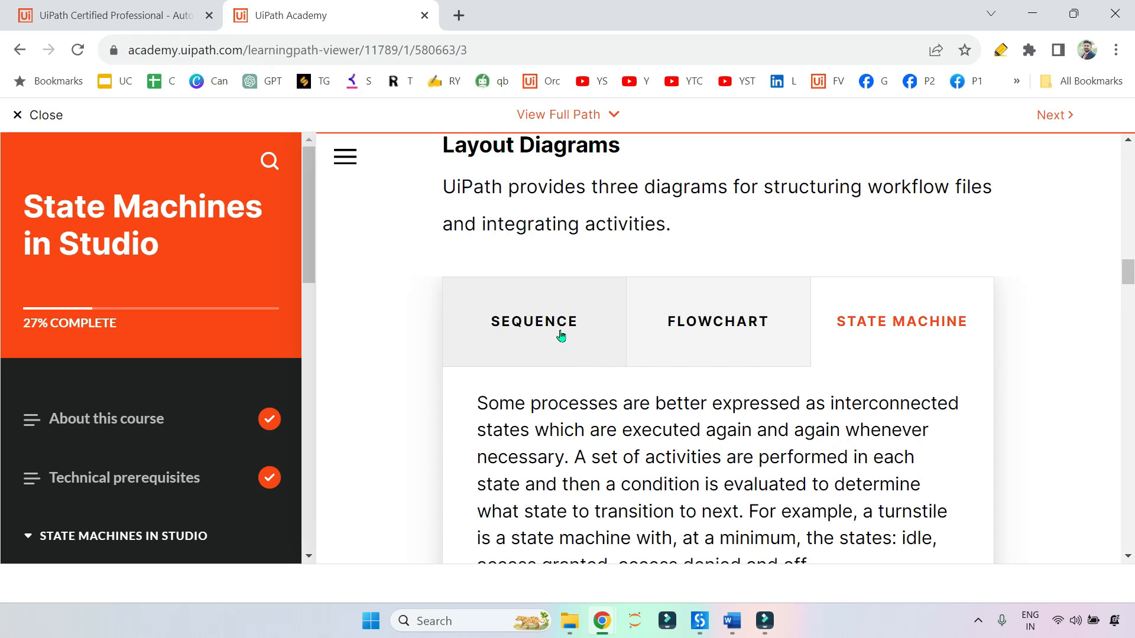
scroll("down", 3)
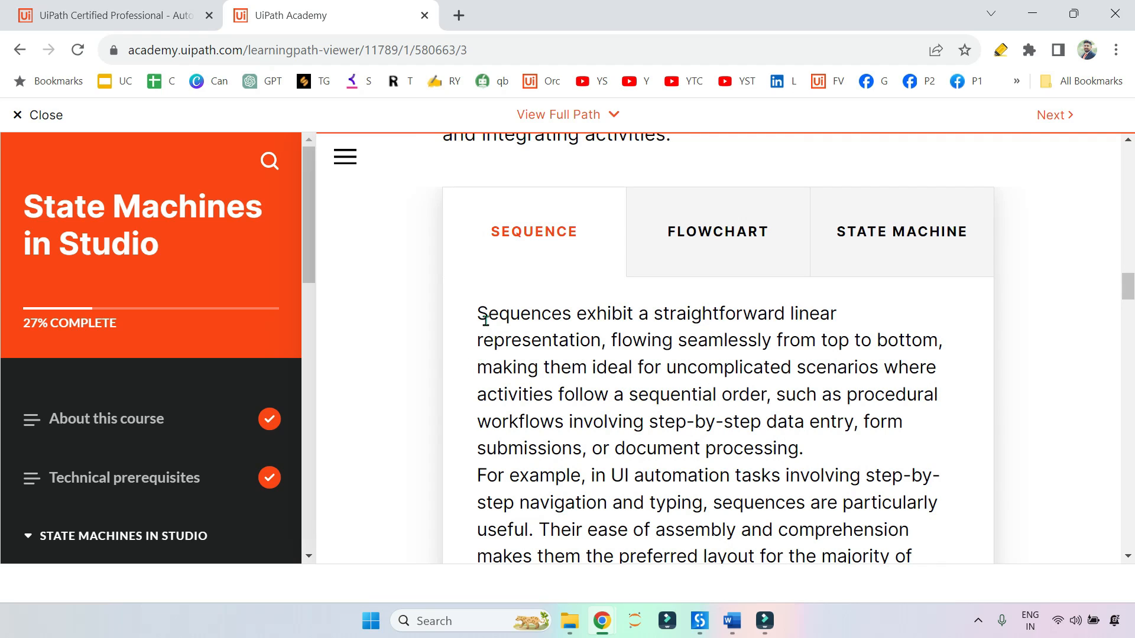
Highlight 'linear representation', 'top to bottom' and 'uncomplicated scenarios' in yellow.
double_click(611, 313)
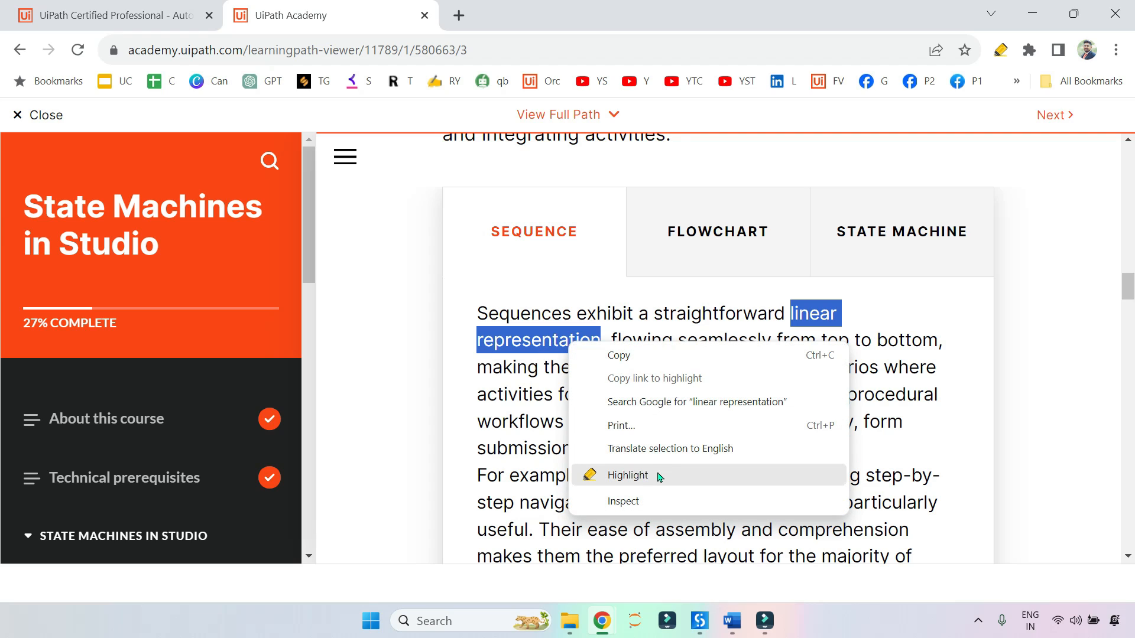
left_click(627, 475)
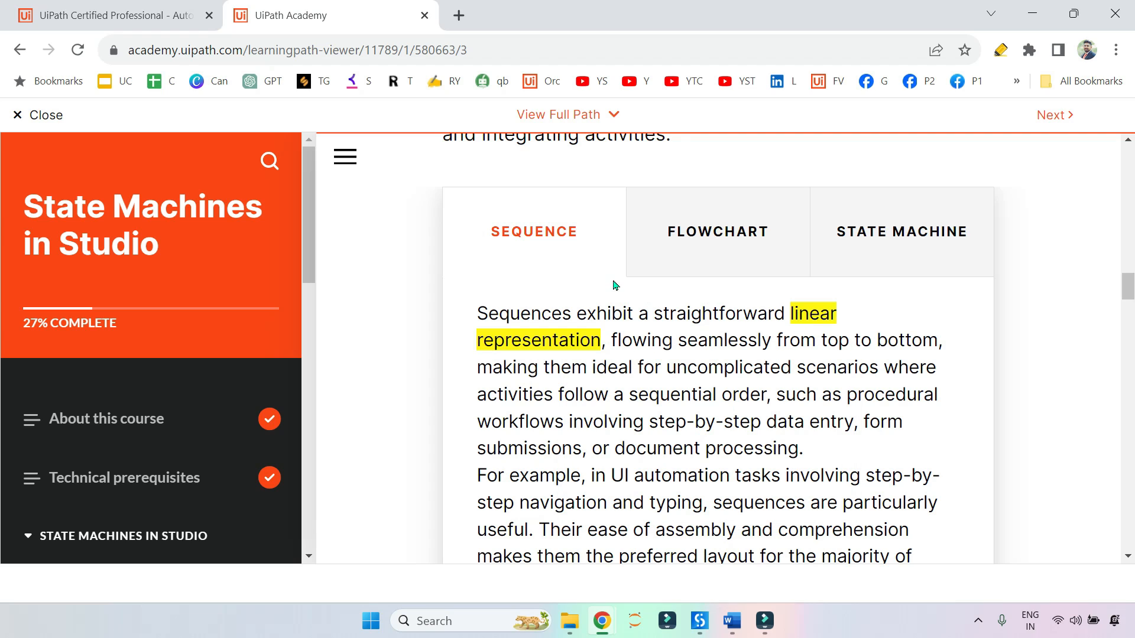
mouse_move(907, 249)
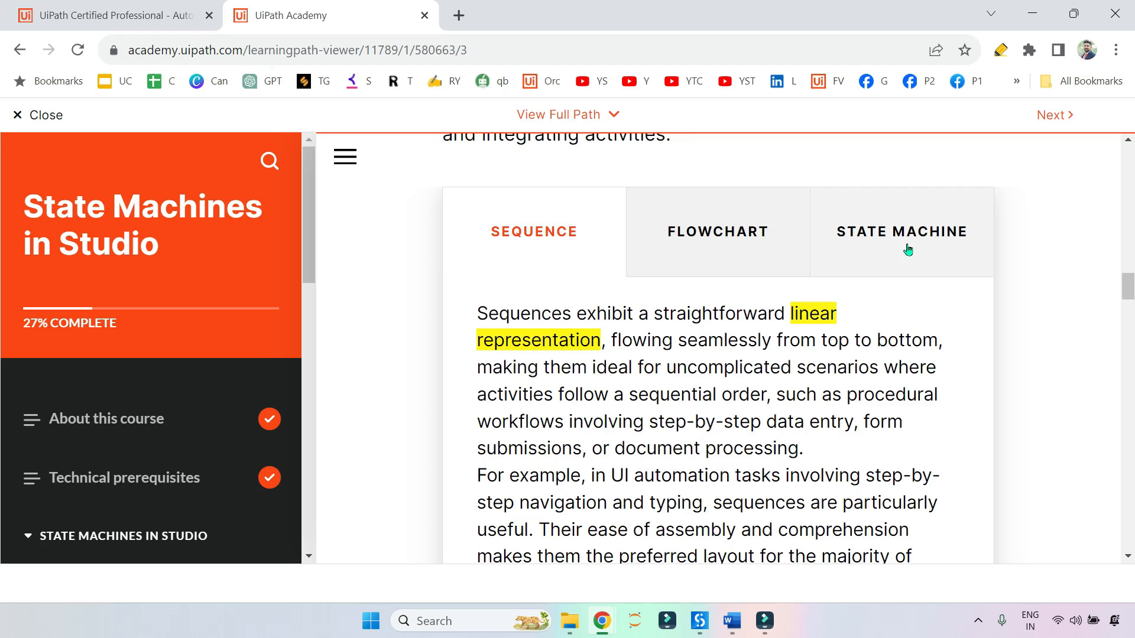
mouse_move(538, 237)
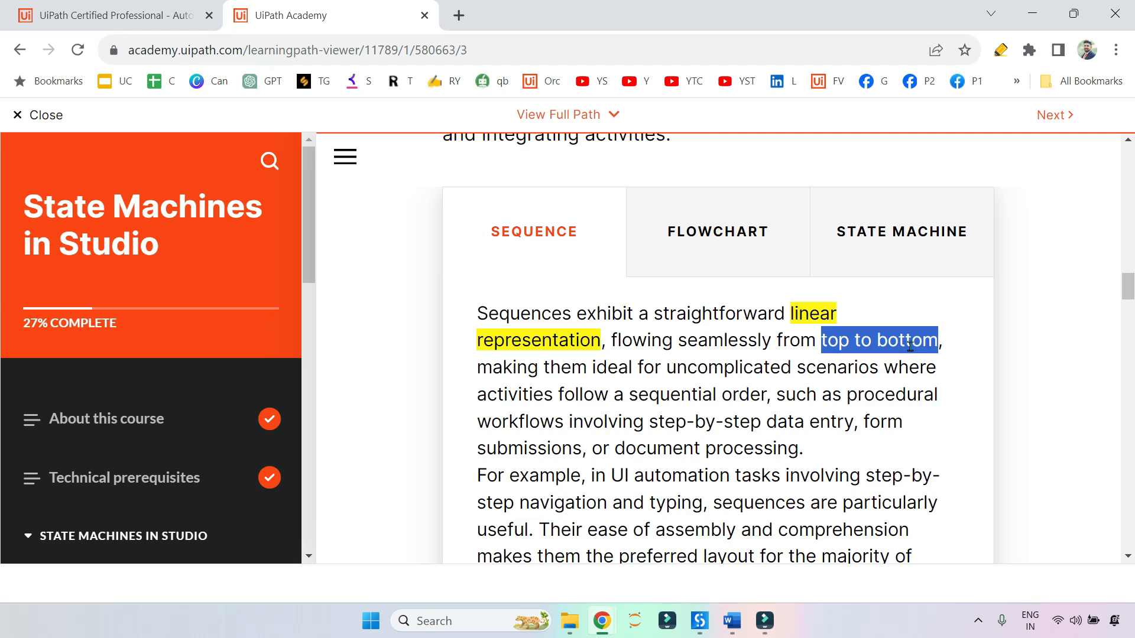
left_click(927, 394)
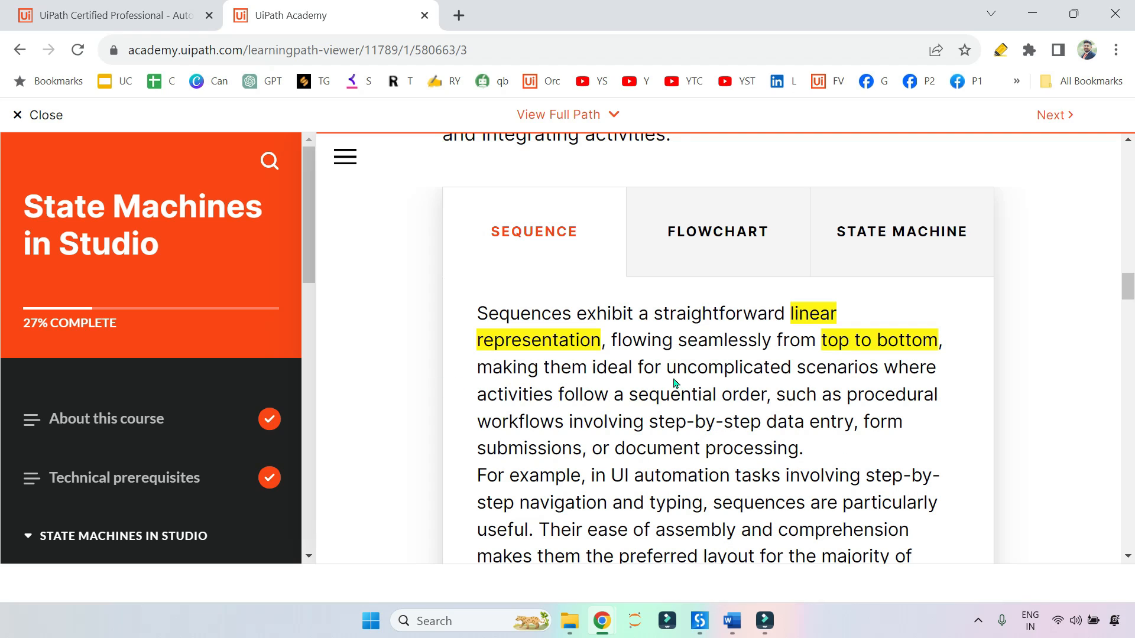
mouse_move(832, 372)
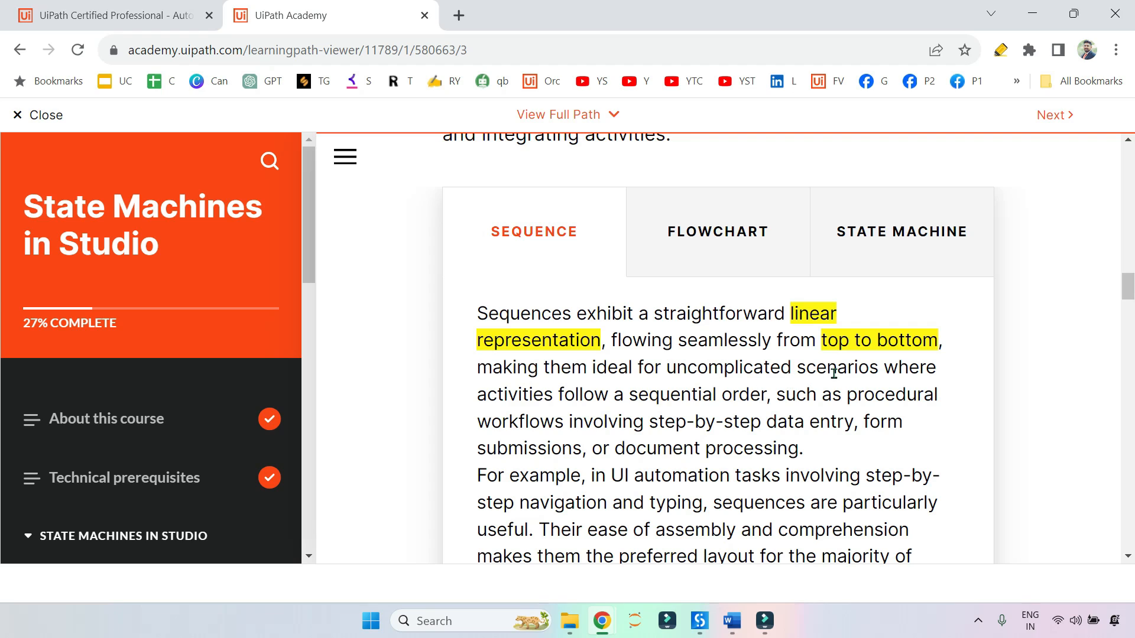
mouse_move(716, 247)
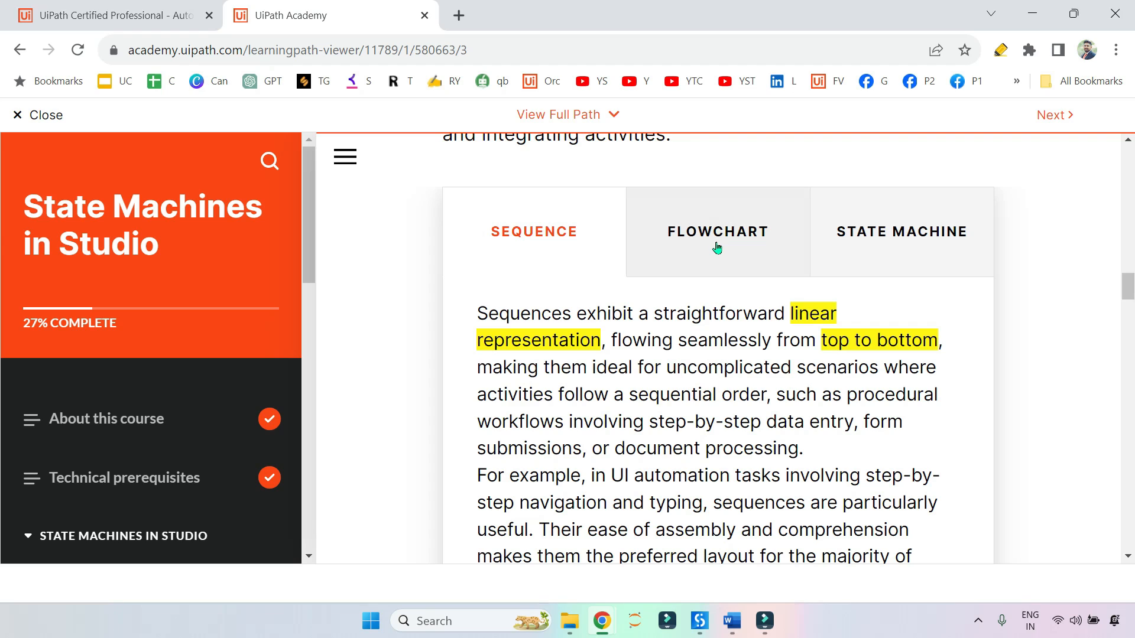
mouse_move(671, 366)
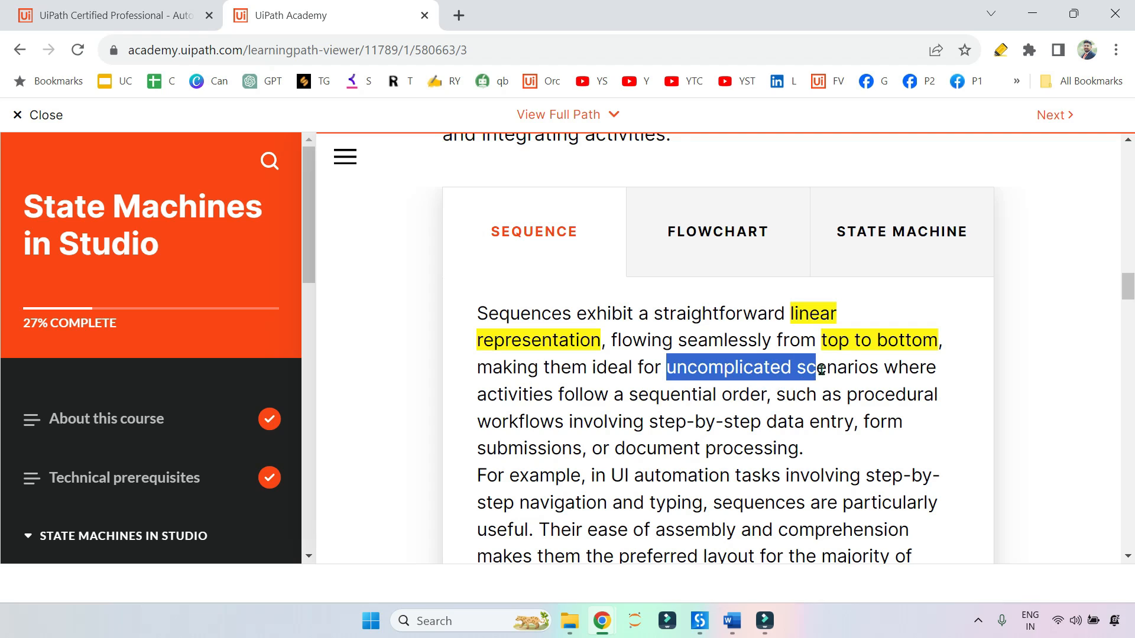
right_click(816, 366)
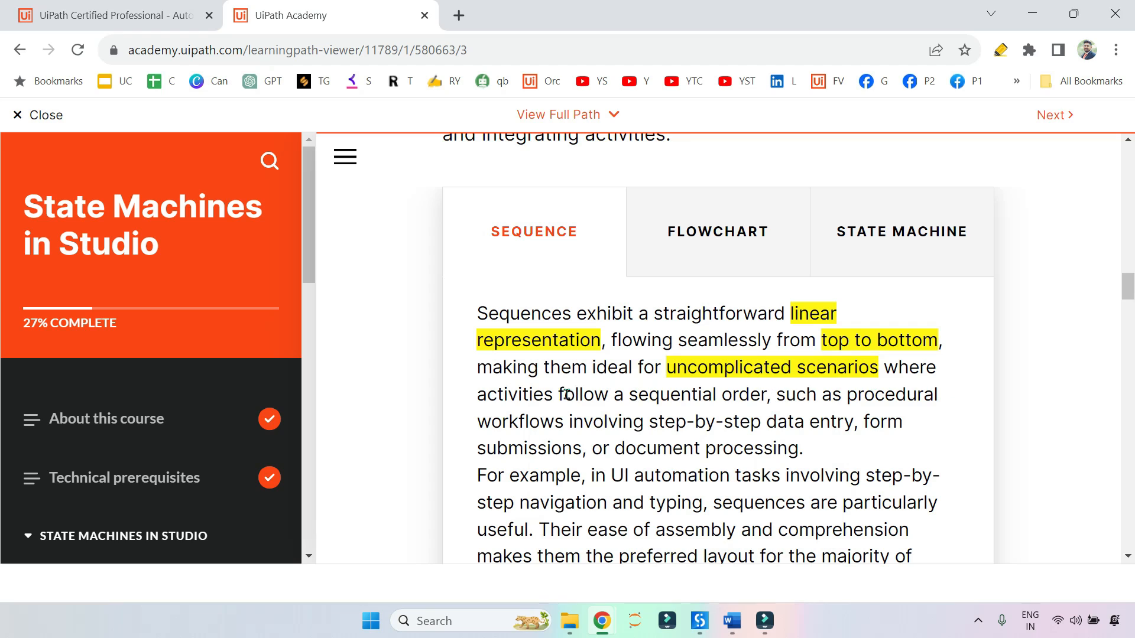
mouse_move(618, 395)
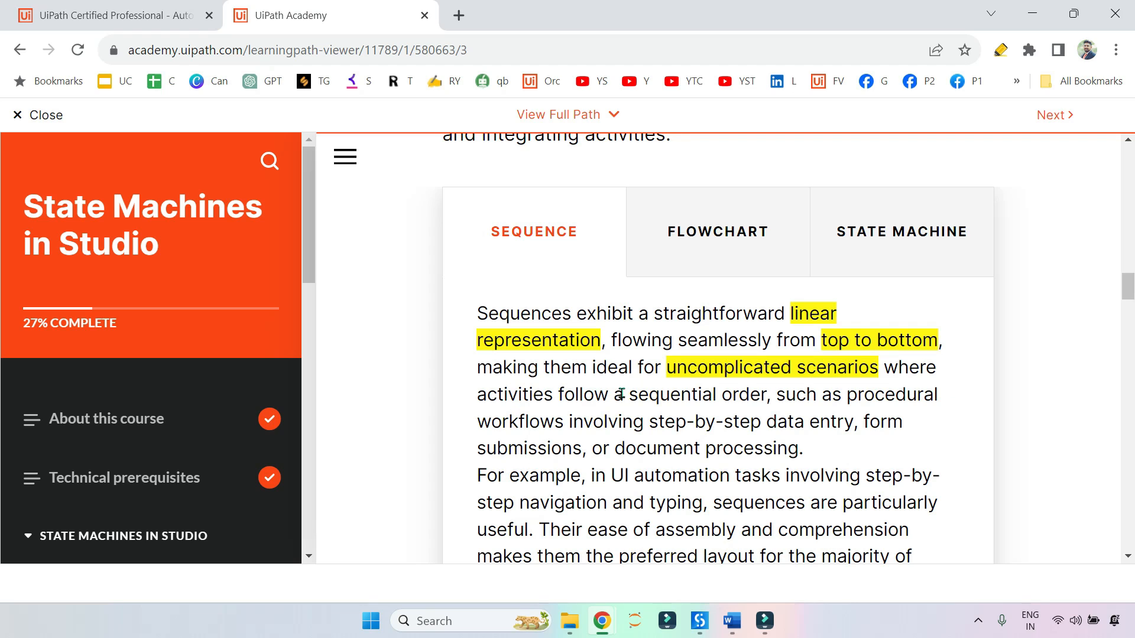
Read the rest of the Sequence description to its error-handling paragraph without further highlights.
double_click(696, 395)
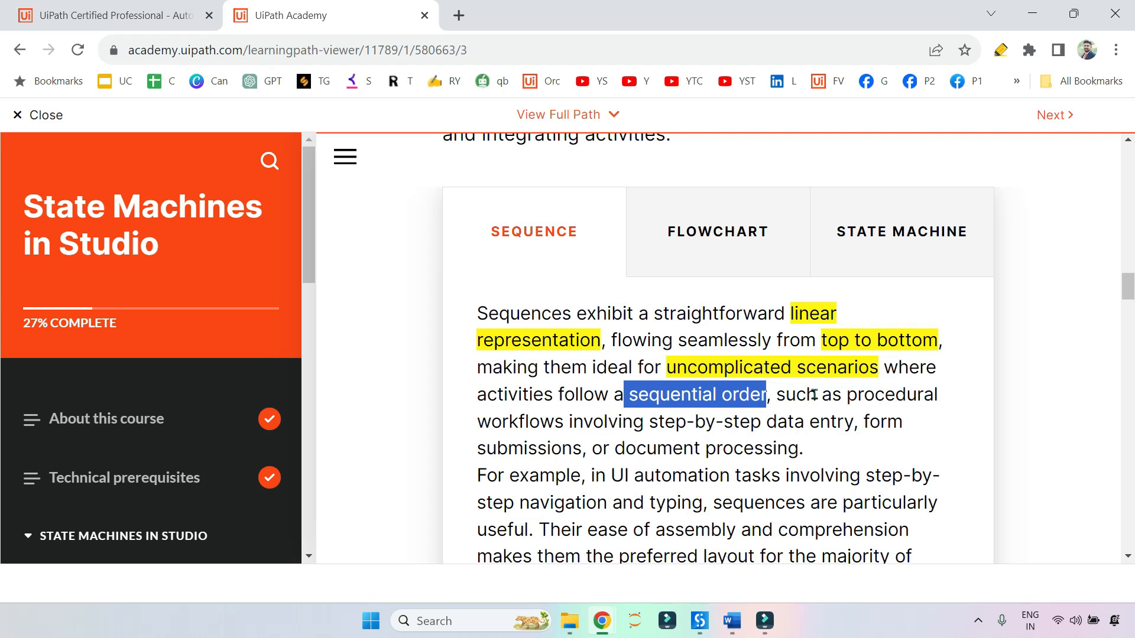
scroll("down", 3)
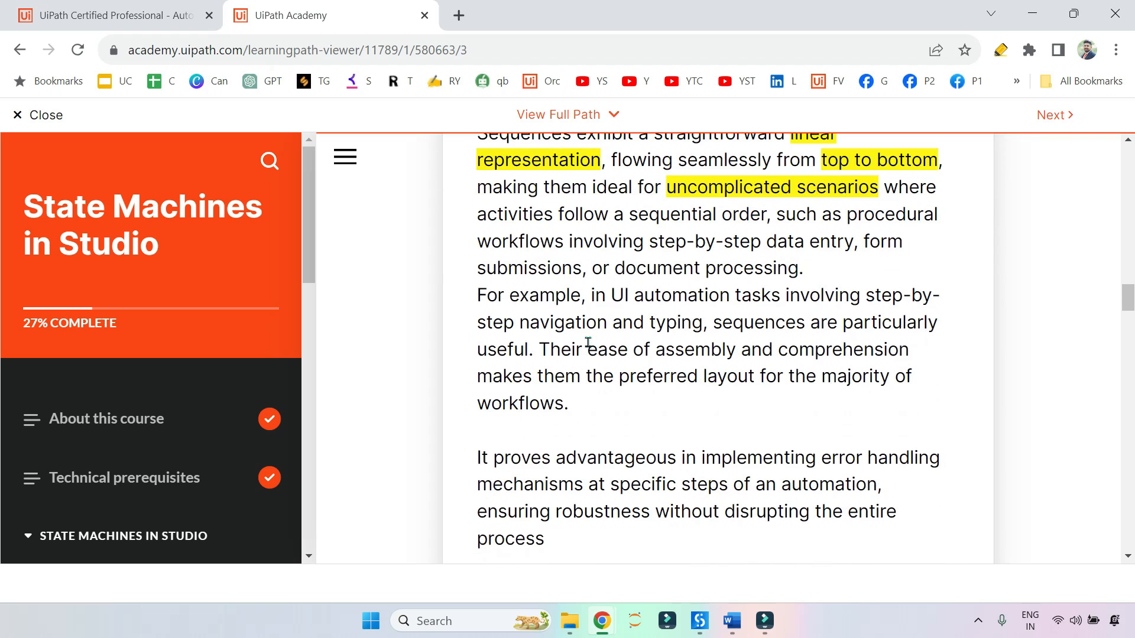
scroll("up", 3)
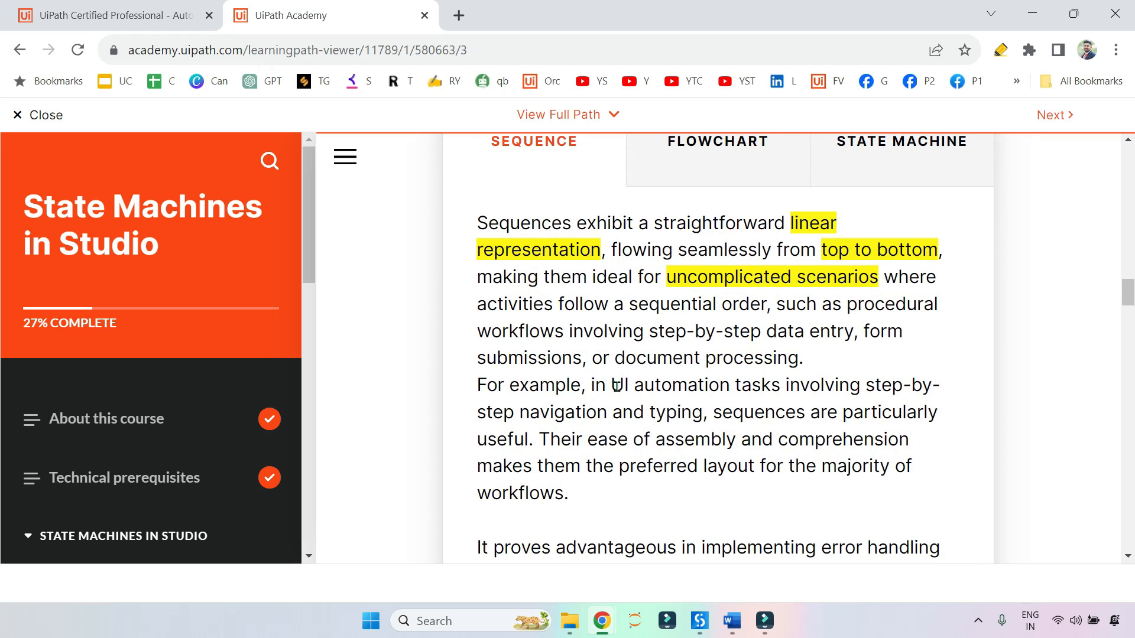
double_click(695, 384)
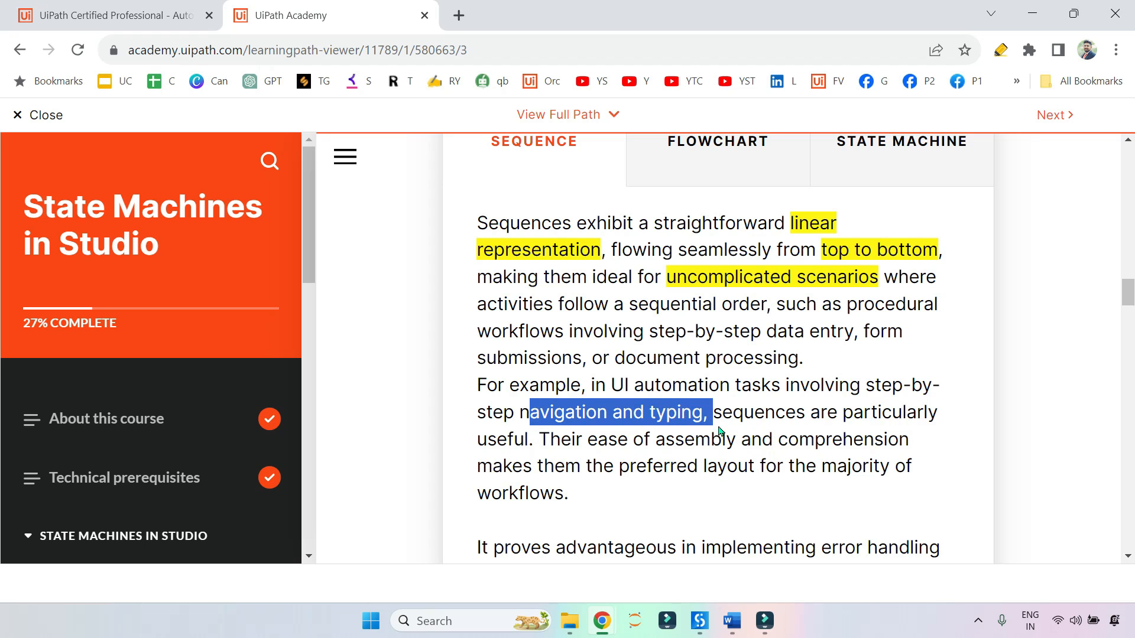
left_click(554, 457)
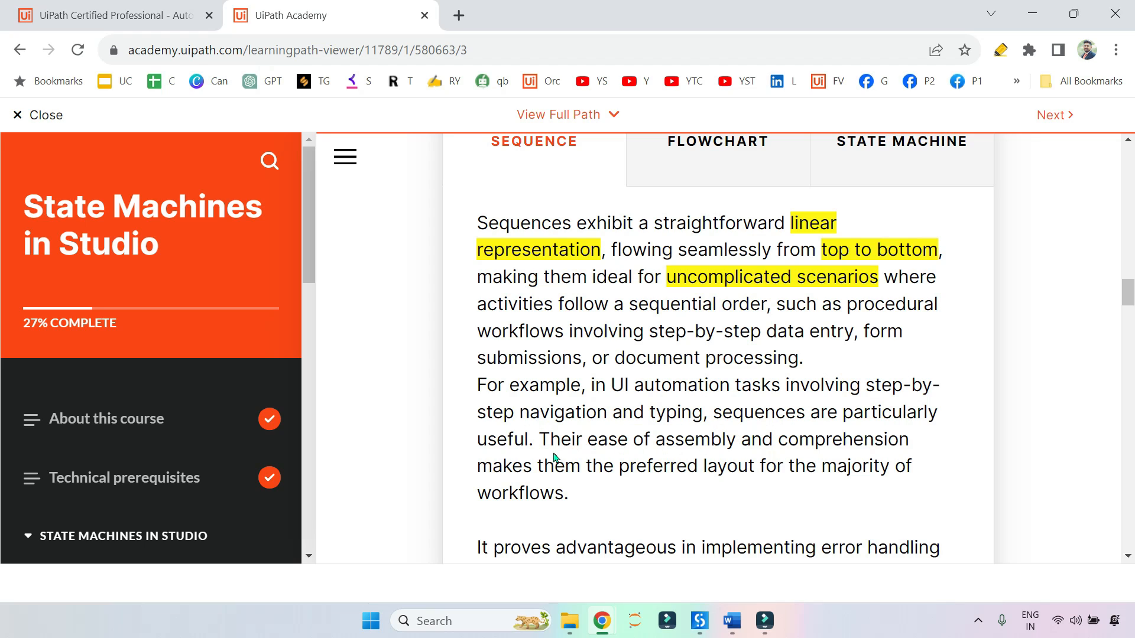
mouse_move(726, 439)
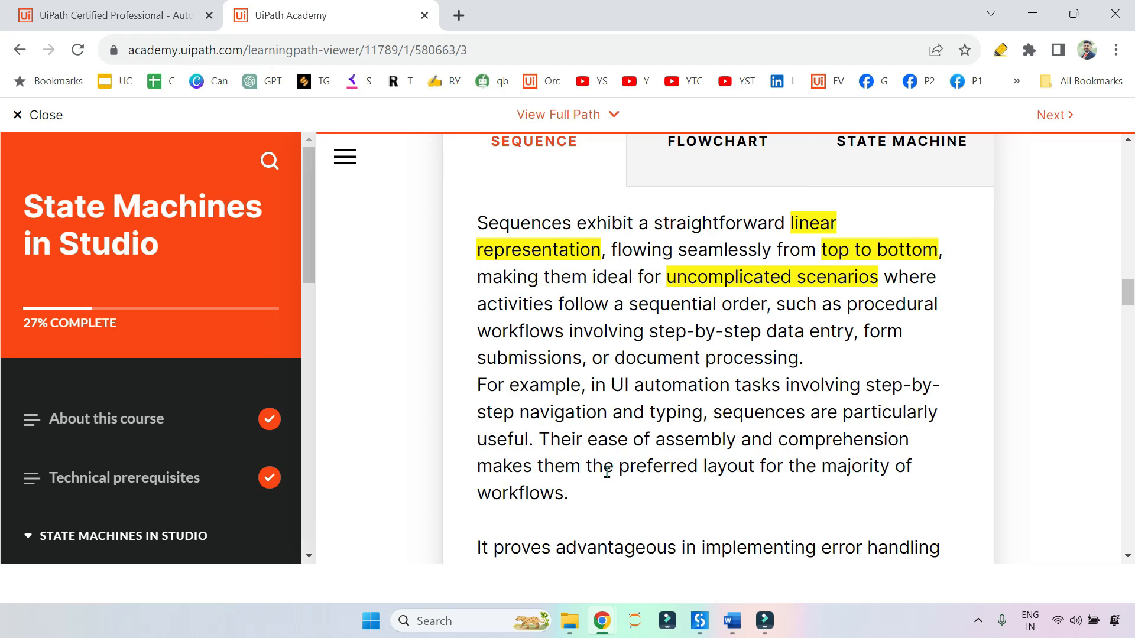
mouse_move(684, 494)
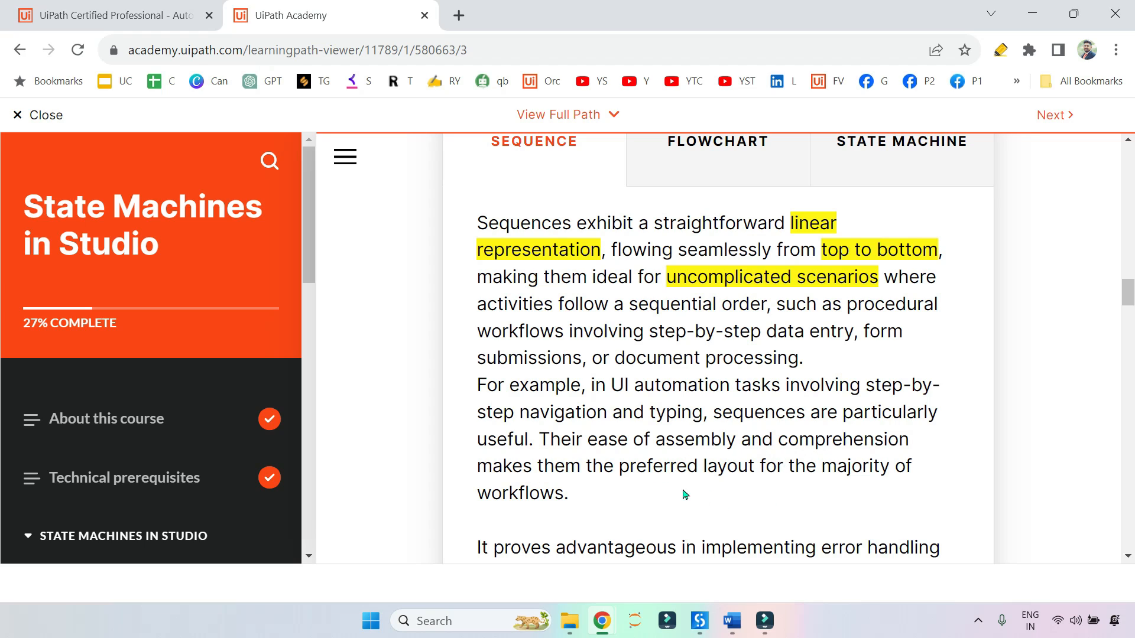
scroll("up", 3)
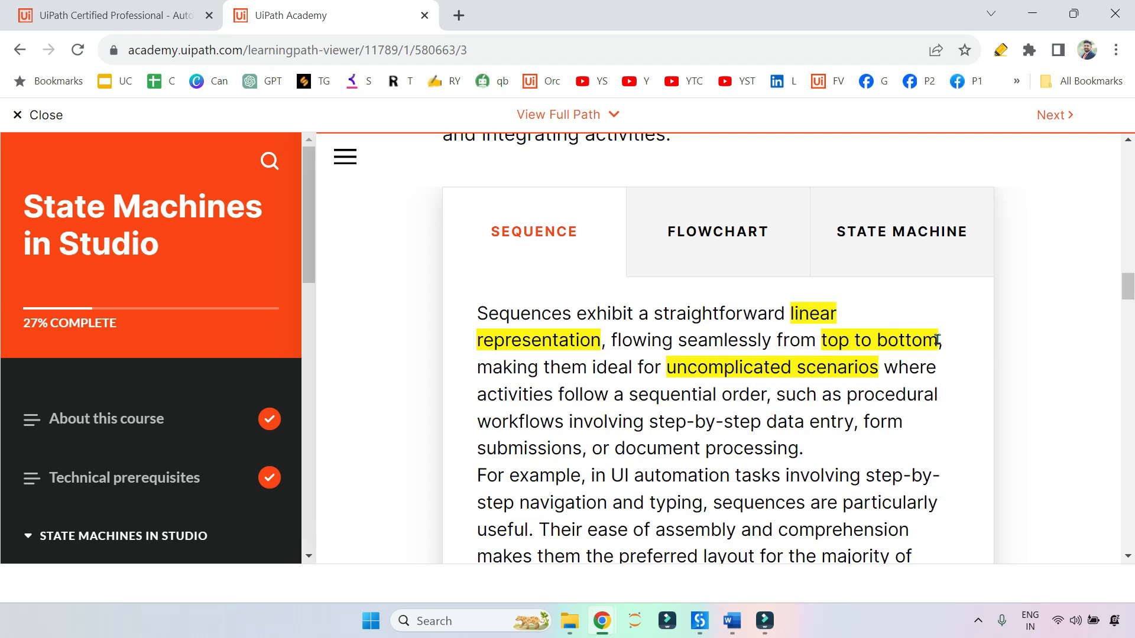
mouse_move(665, 299)
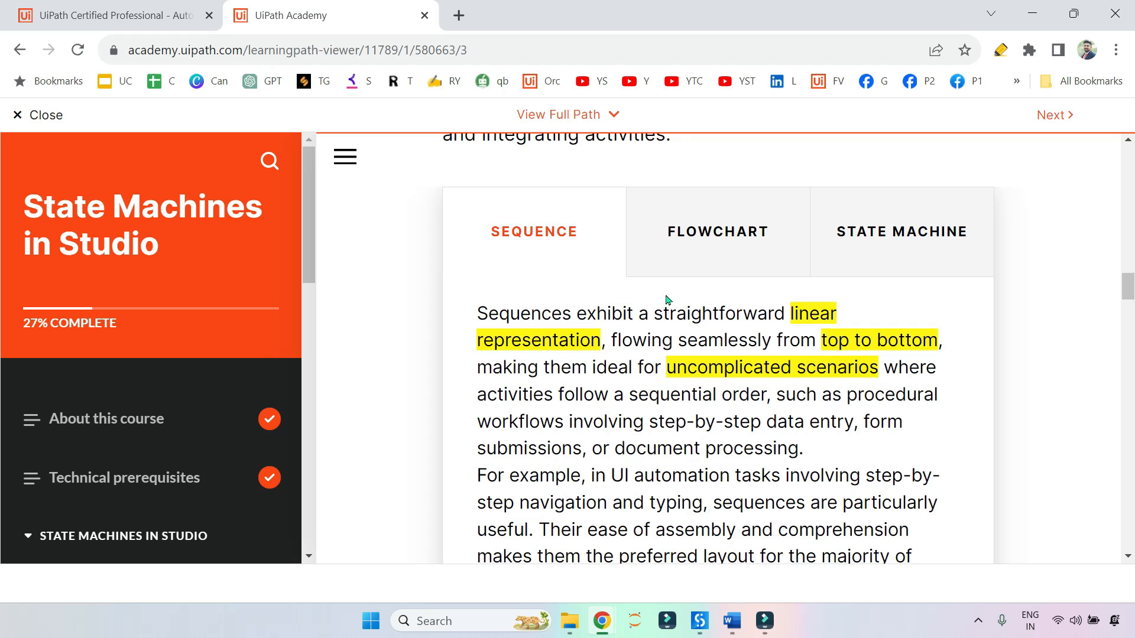
mouse_move(692, 466)
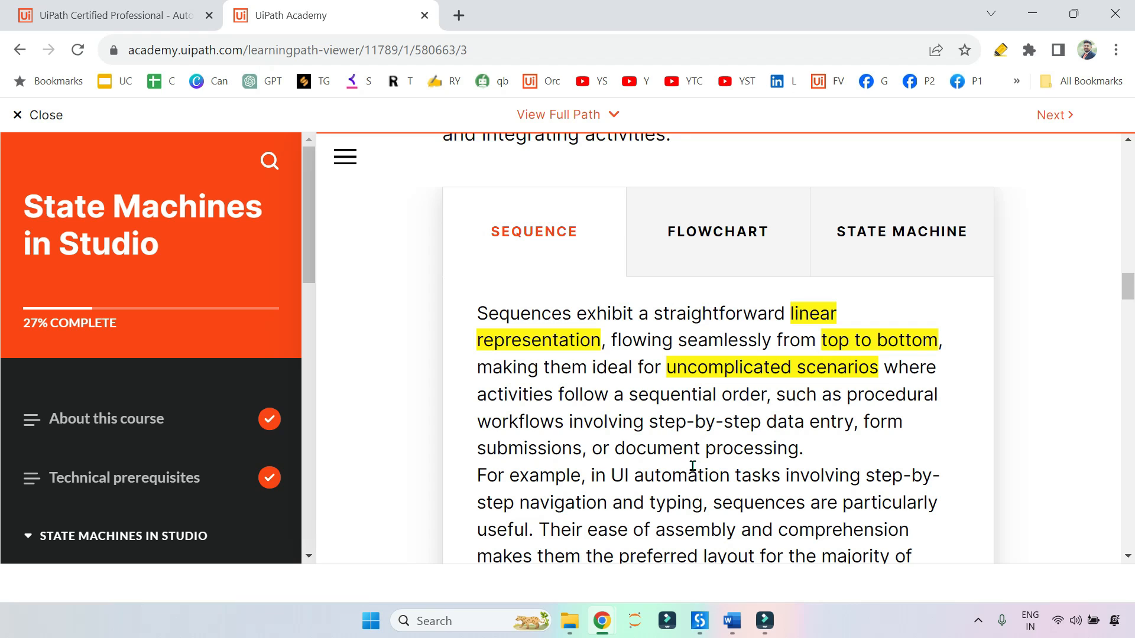
scroll("down", 3)
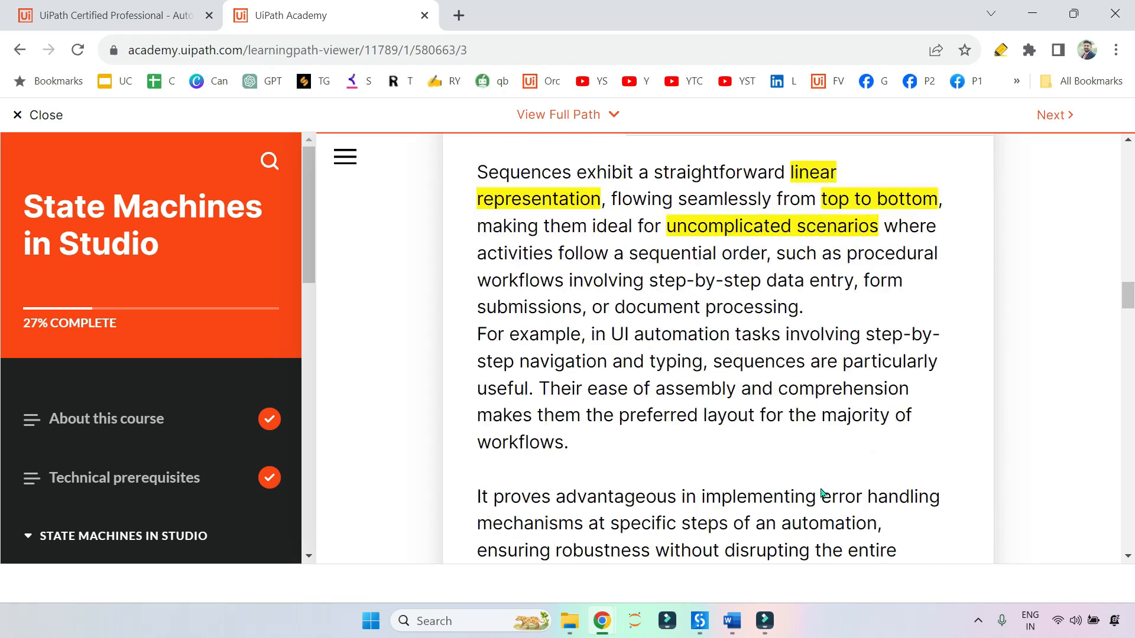
scroll("up", 3)
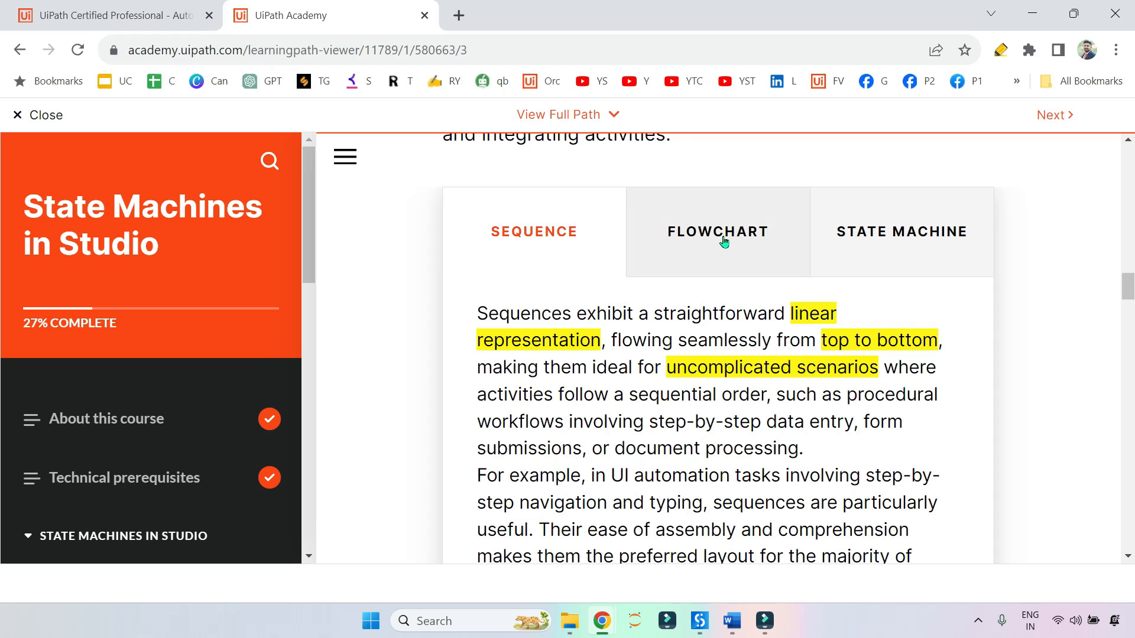
Switch to the Flowchart description and highlight 'two-dimensional format' in yellow.
left_click(718, 231)
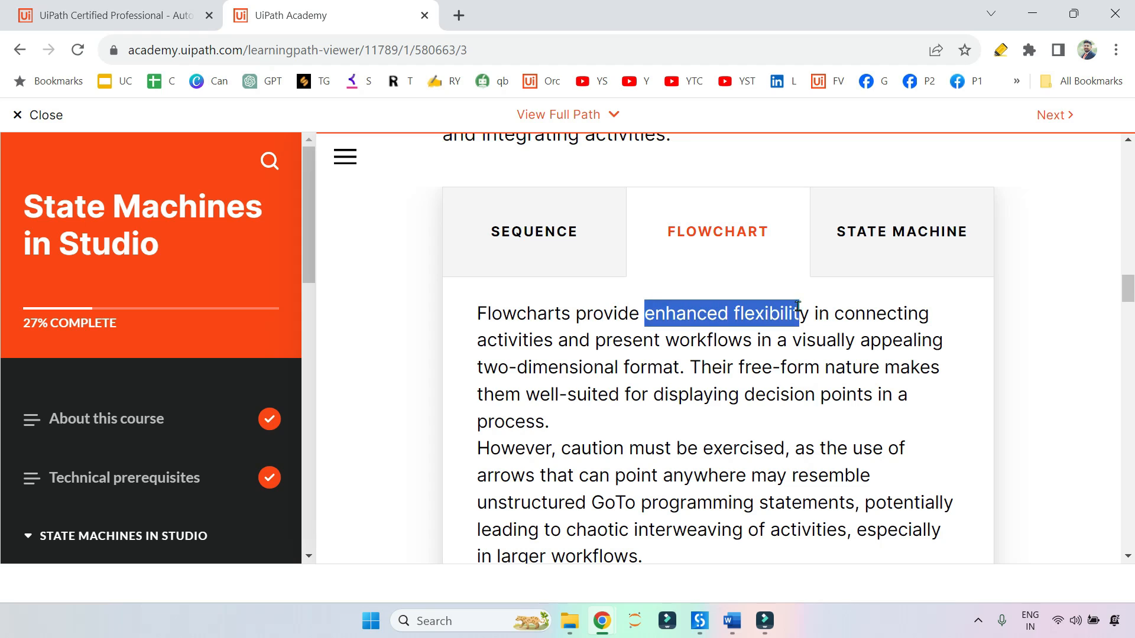
double_click(884, 313)
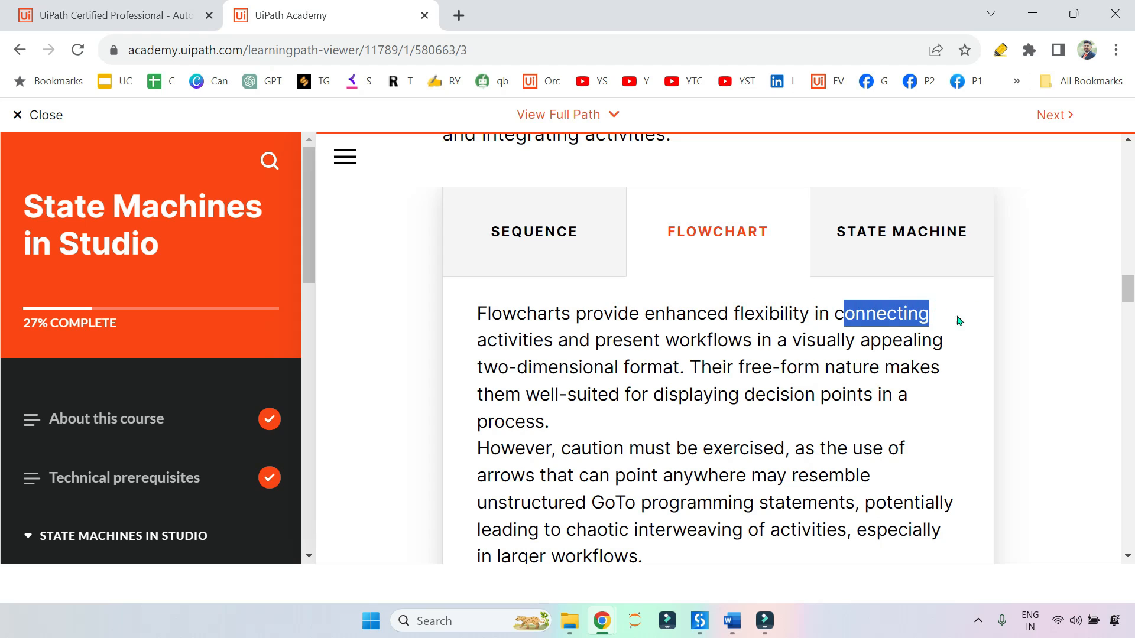
left_click(599, 341)
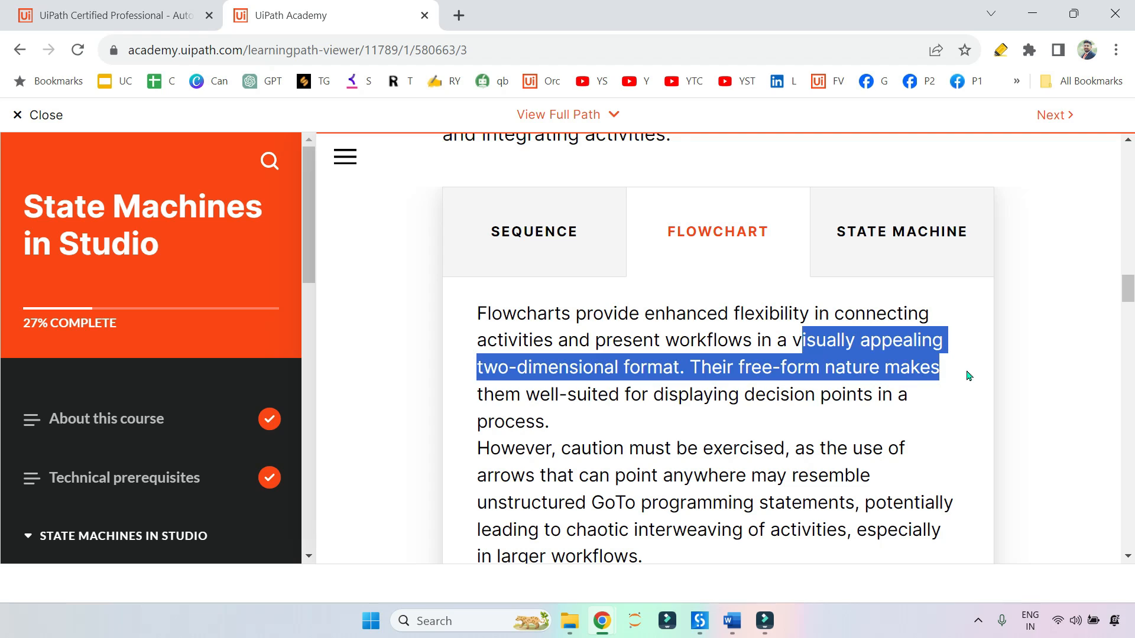
left_click(492, 366)
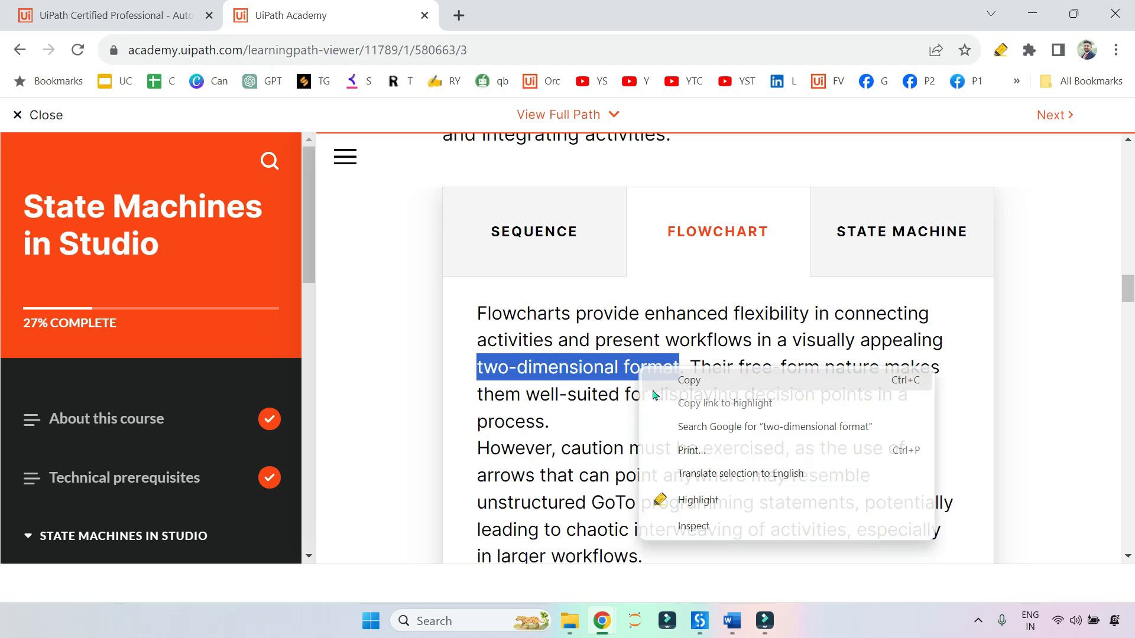
left_click(696, 500)
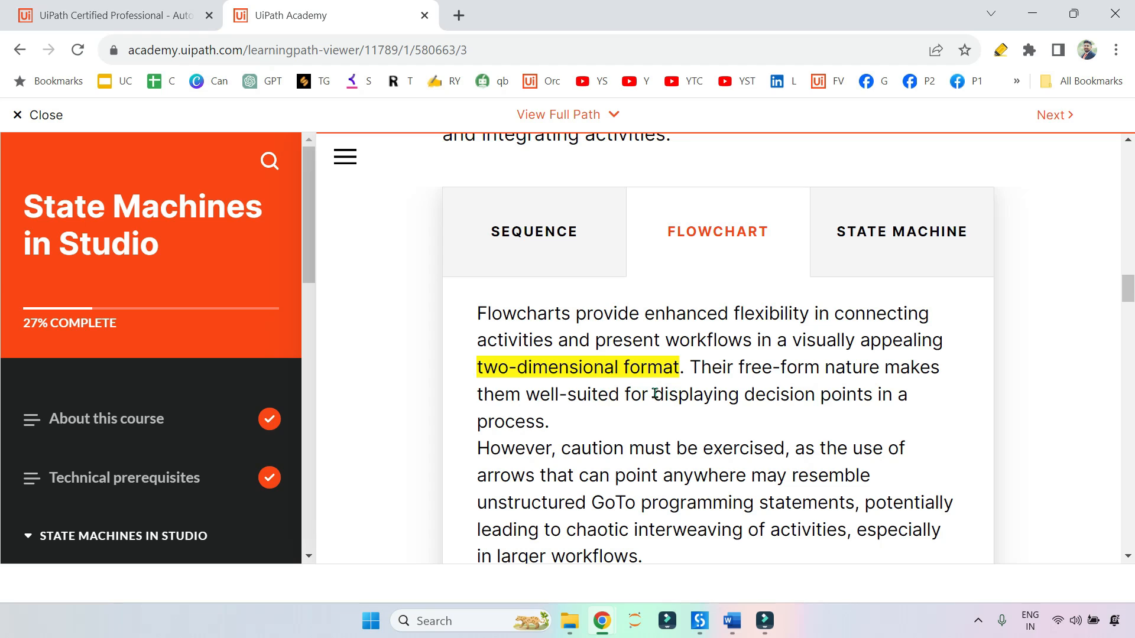
mouse_move(755, 397)
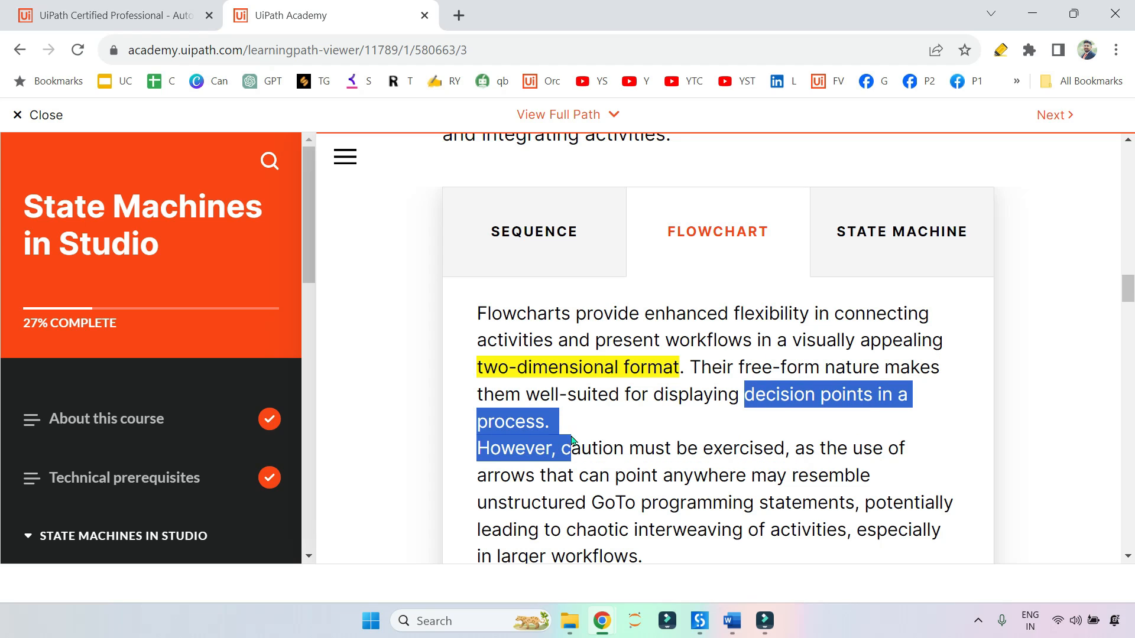
Highlight 'decision points in a process' in yellow and read on to the GoTo caution sentence.
right_click(811, 405)
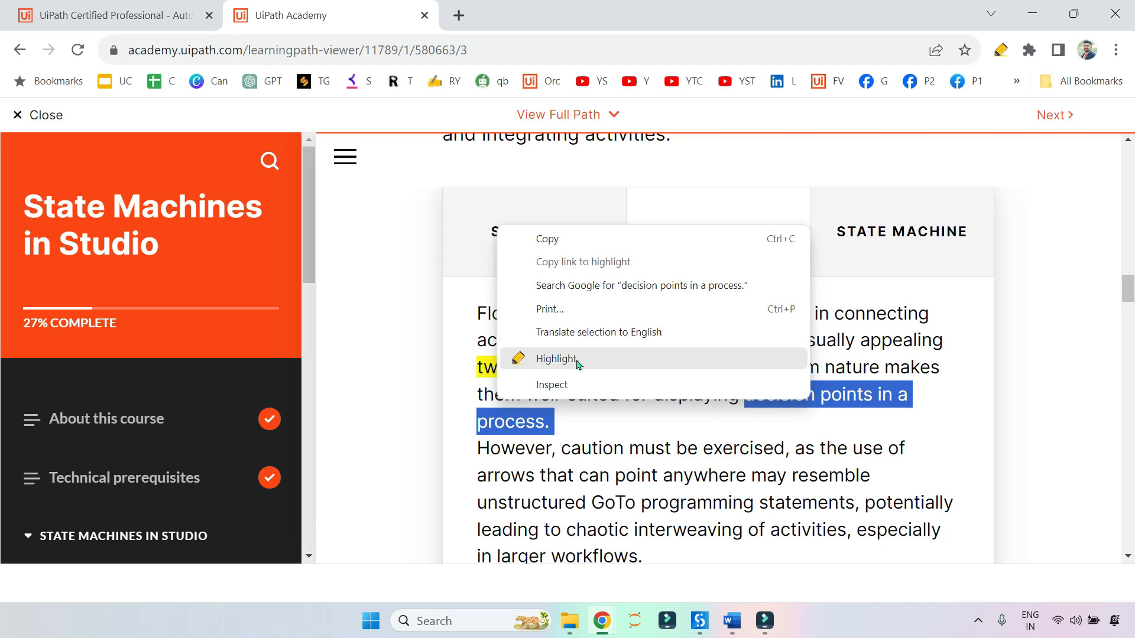
left_click(556, 358)
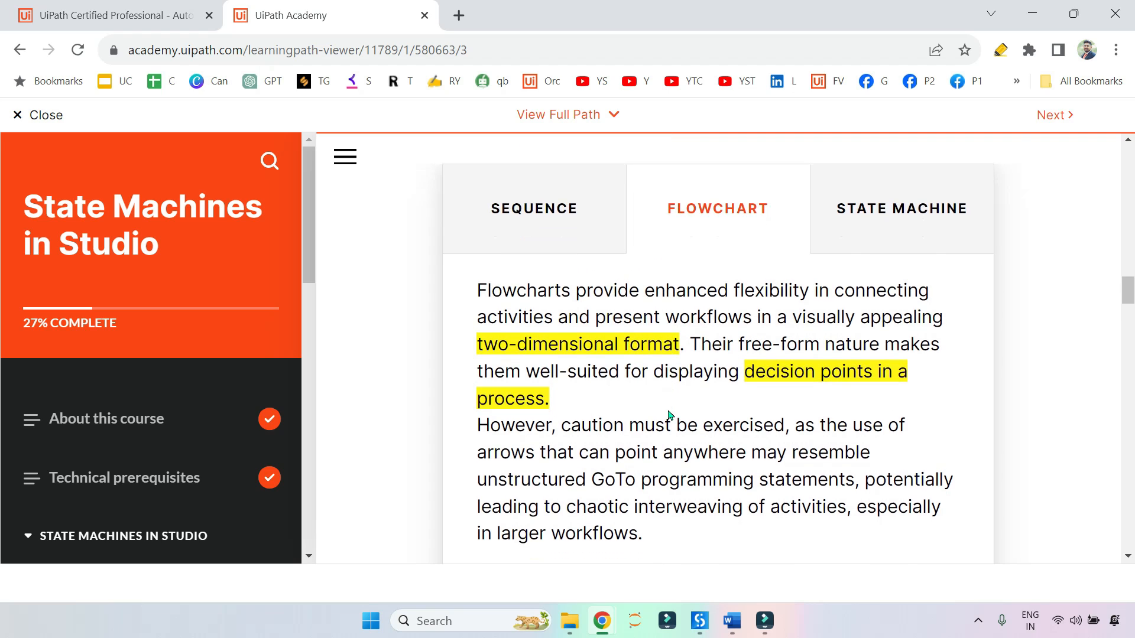
scroll("down", 3)
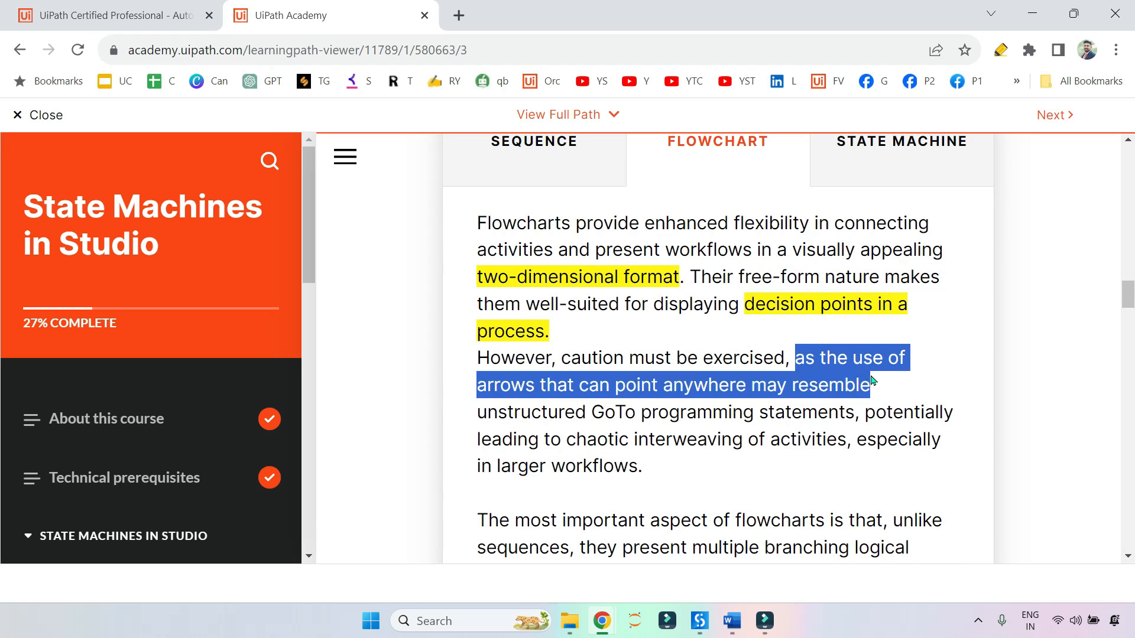
double_click(504, 385)
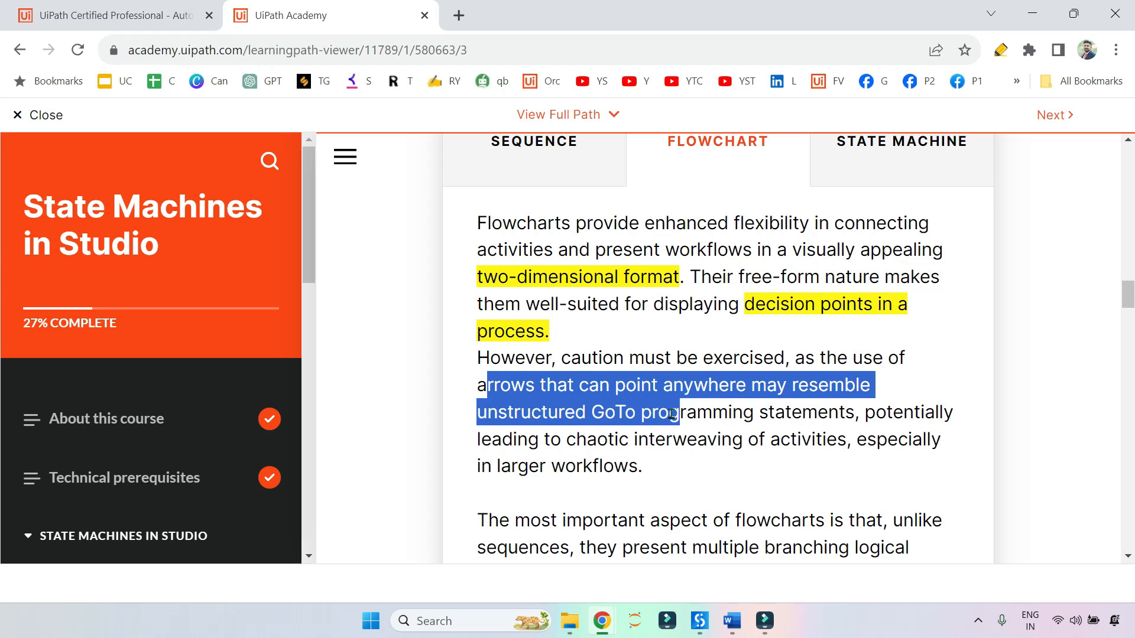
left_click(815, 365)
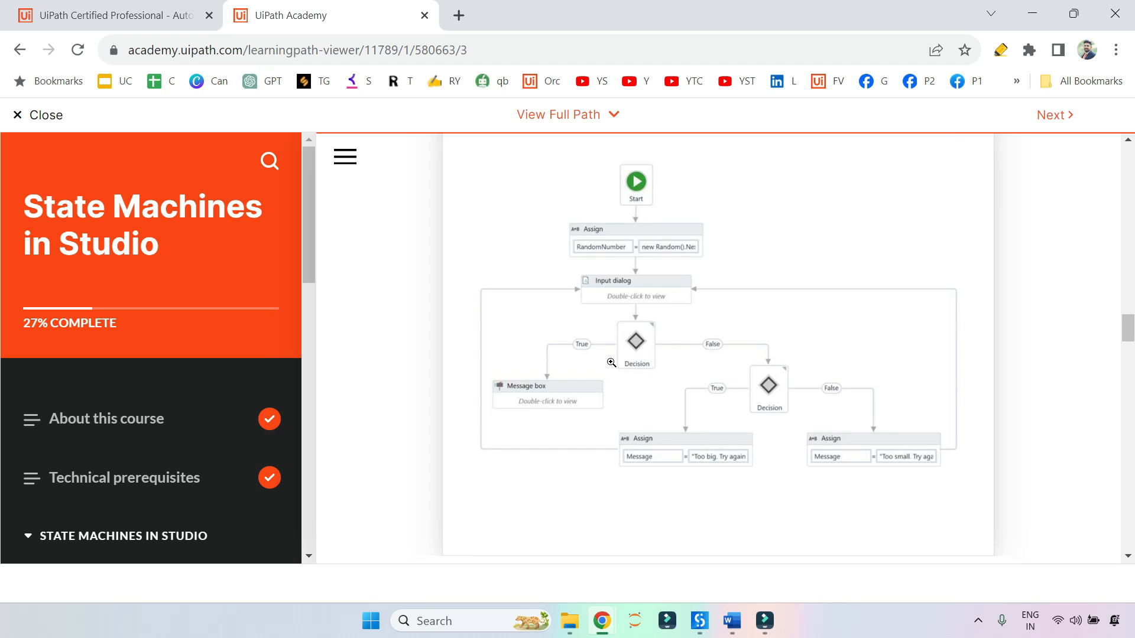
mouse_move(786, 397)
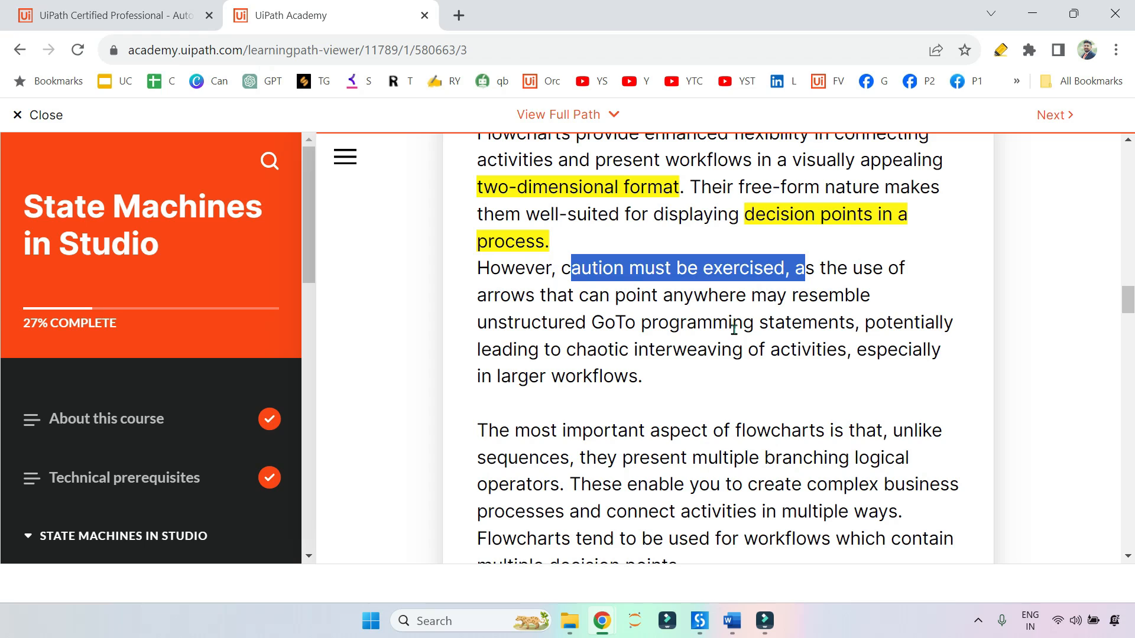
Select the phrase 'multiple branching logical operators' in the Flowchart description.
scroll("down", 3)
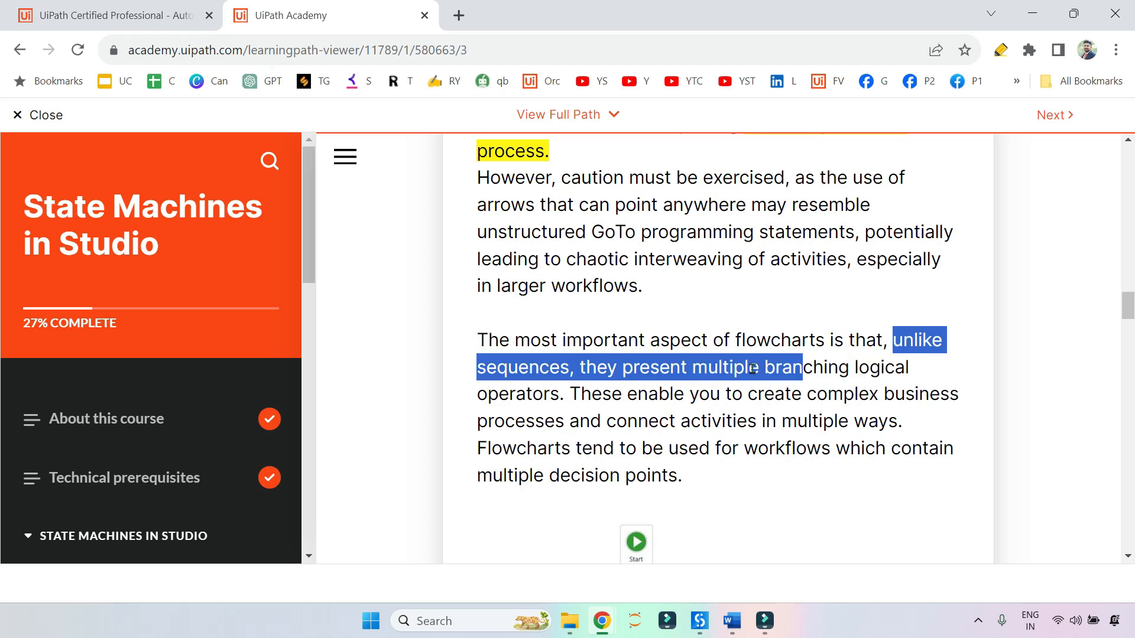
left_click(583, 366)
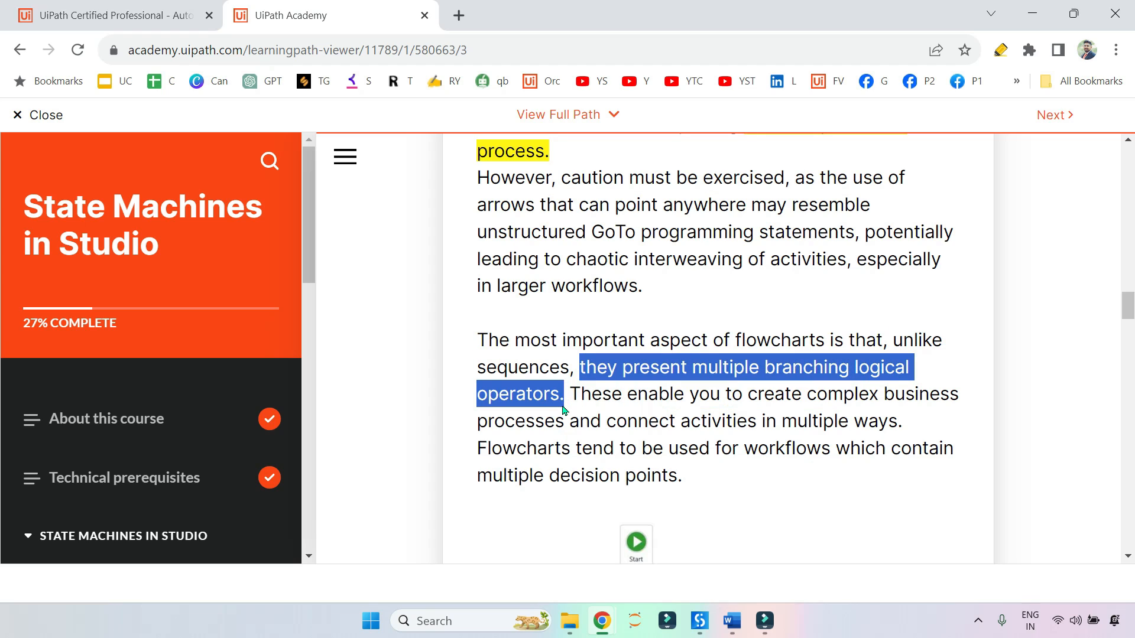
left_click(695, 366)
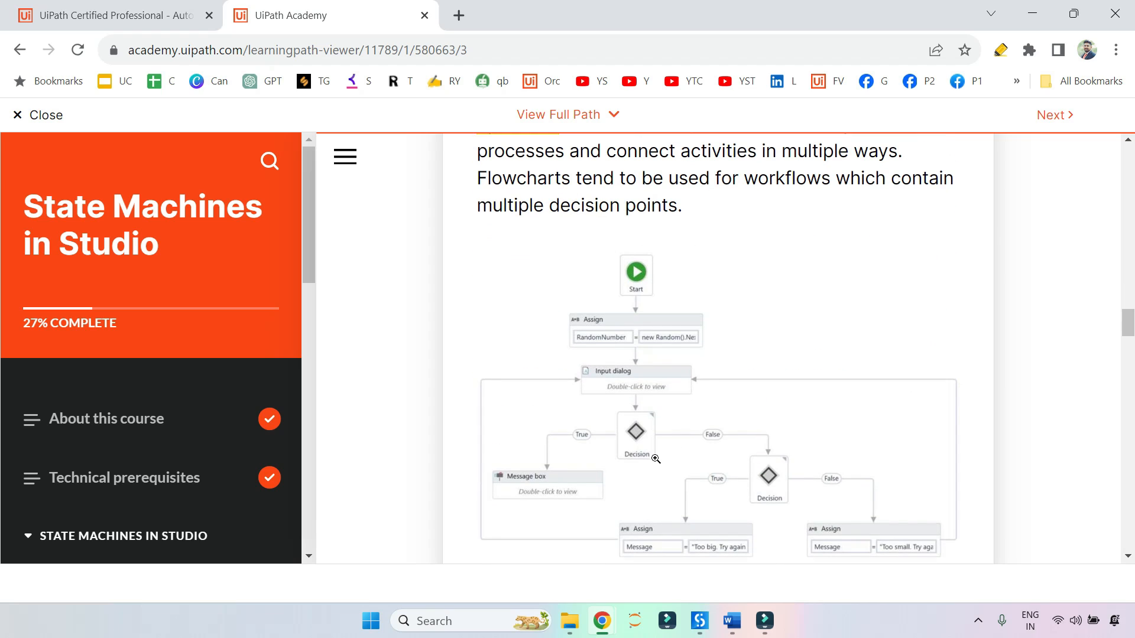
Show a real Flowchart workflow in UiPath Studio, then return to the lesson.
left_click(698, 620)
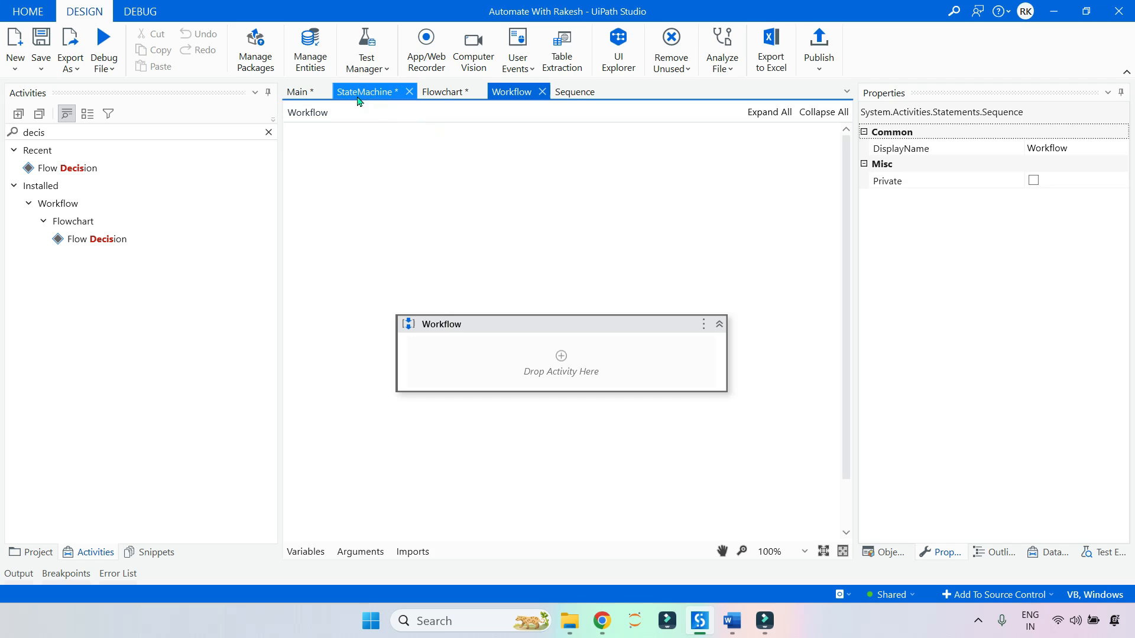
left_click(444, 93)
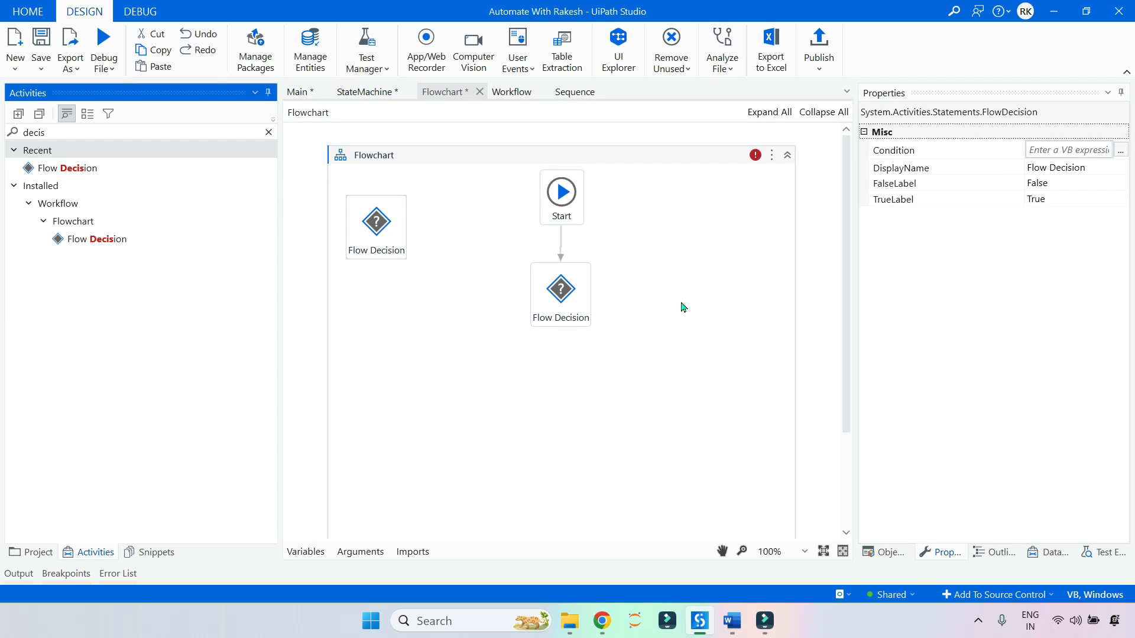
left_click(601, 621)
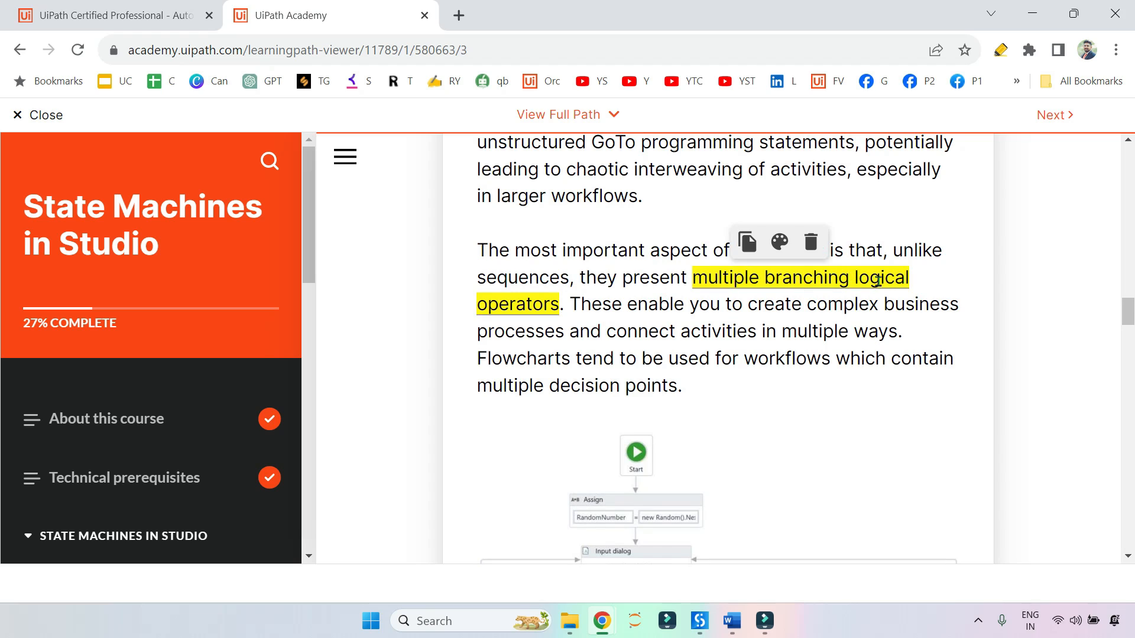
Highlight 'complex business processes' in yellow via the context menu.
scroll("up", 3)
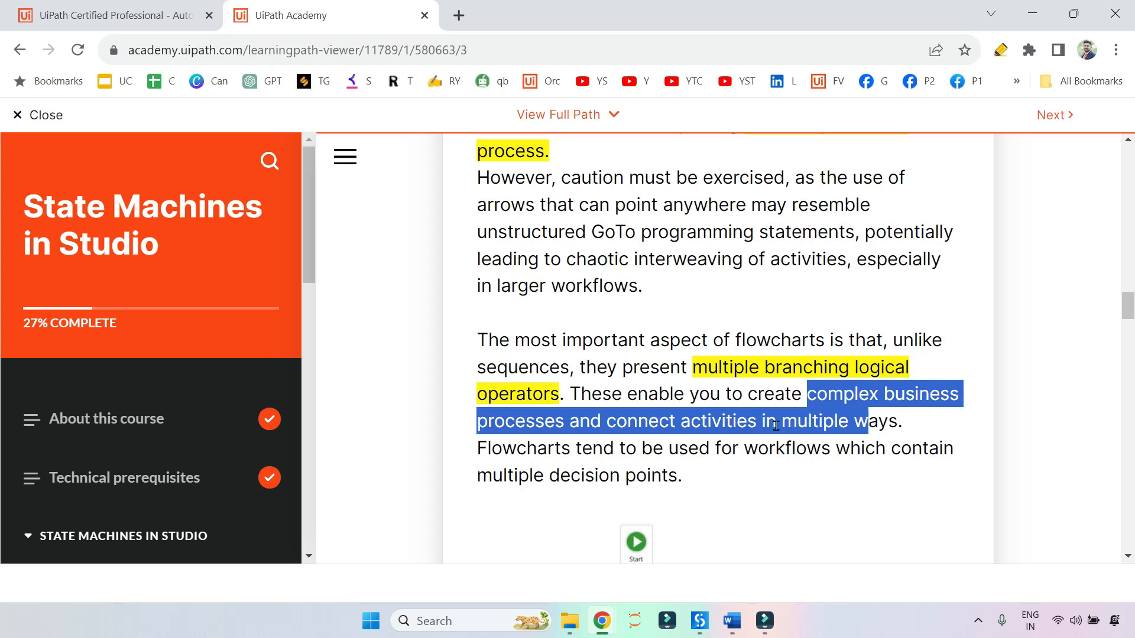
right_click(772, 422)
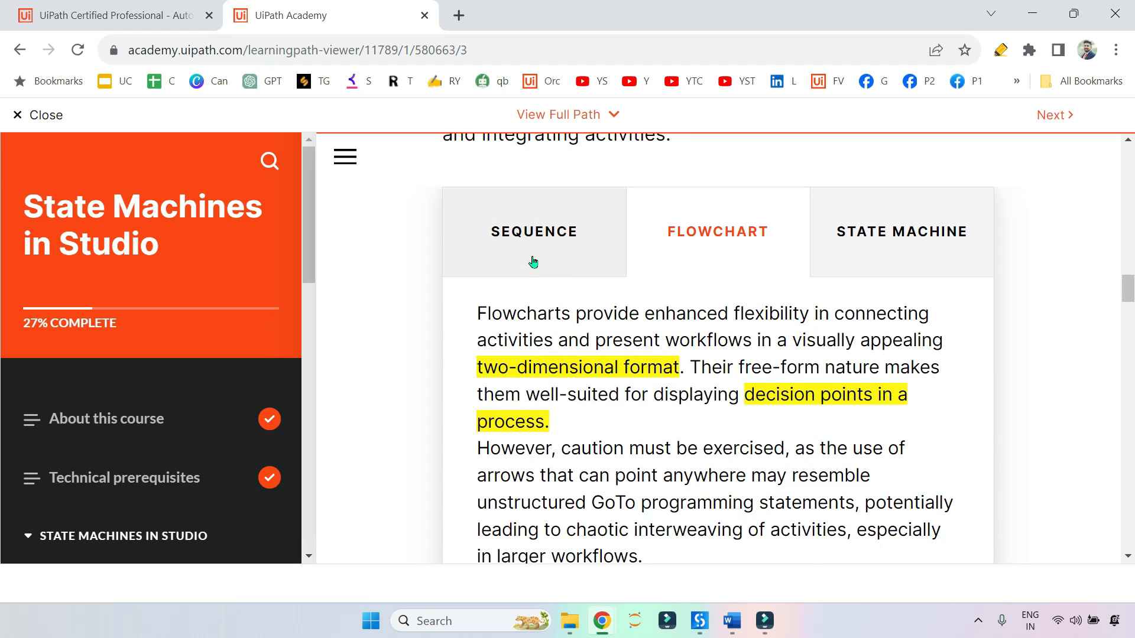
left_click(533, 232)
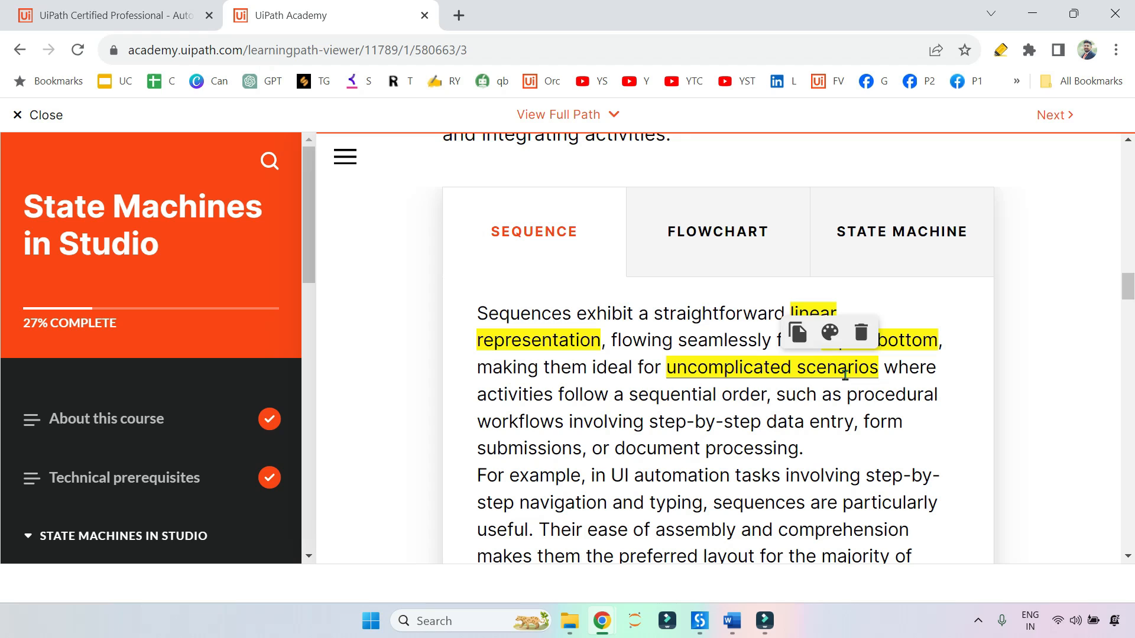
scroll("down", 3)
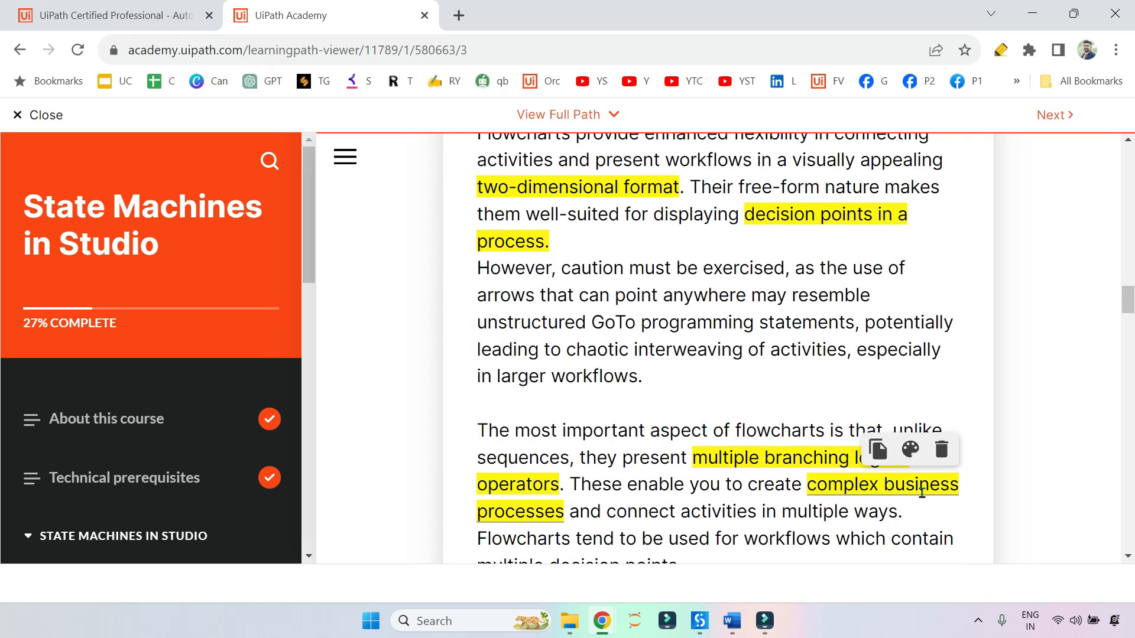
scroll("up", 3)
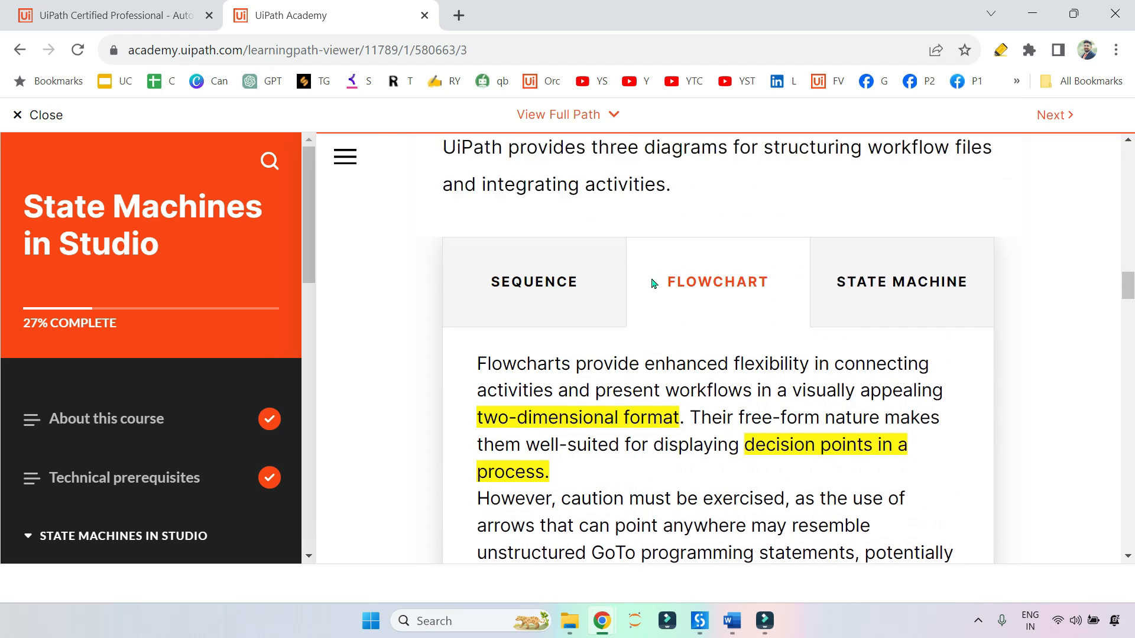
scroll("down", 3)
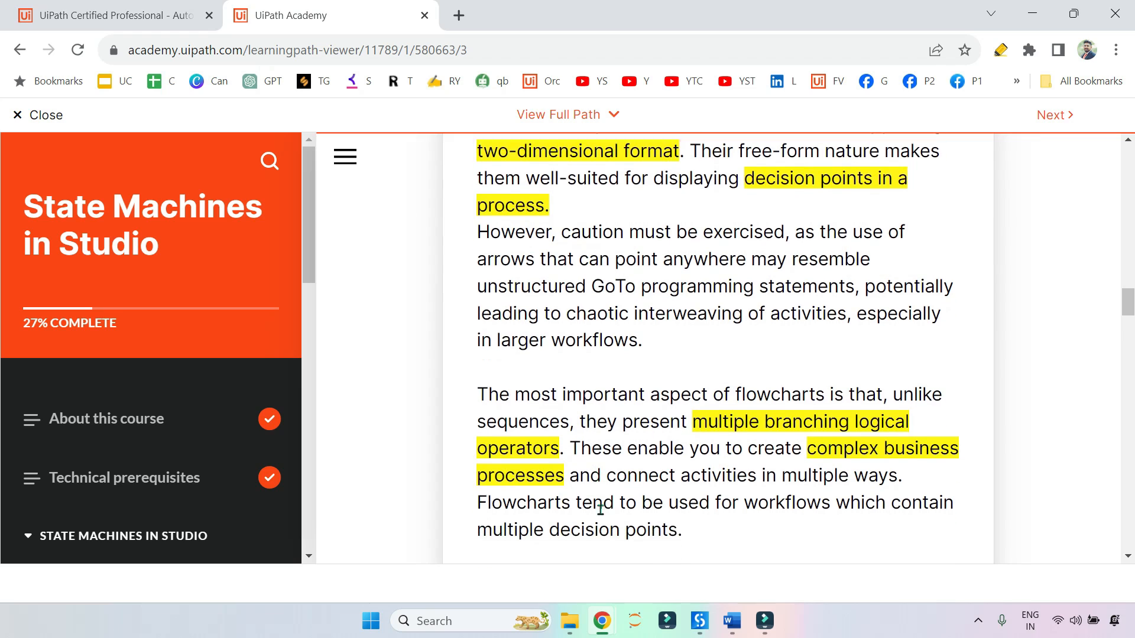
scroll("down", 3)
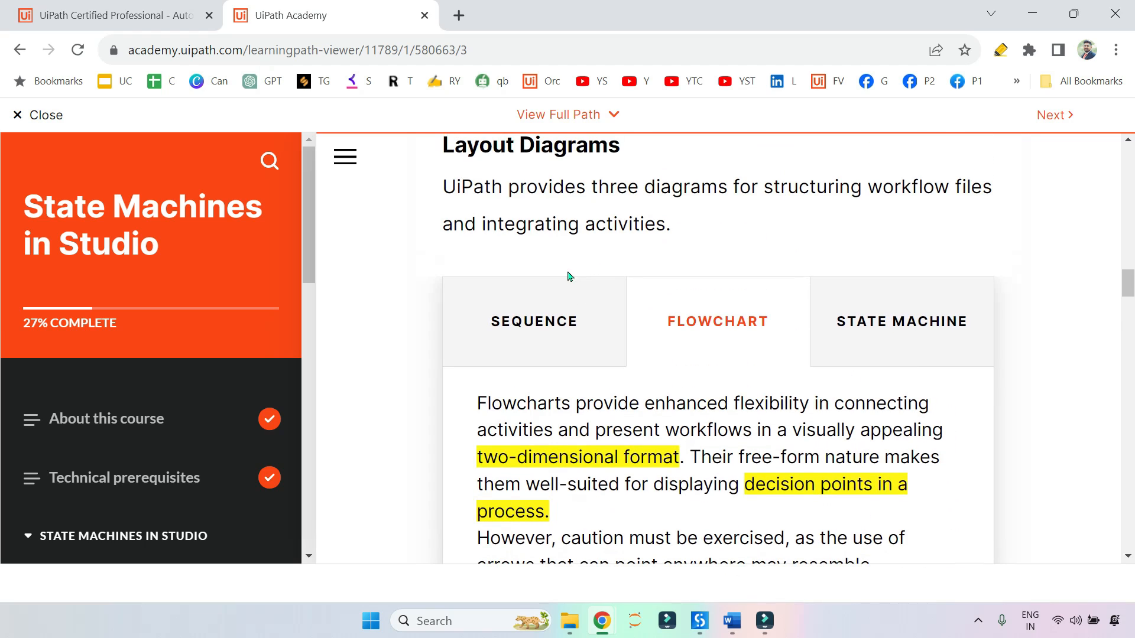
scroll("down", 3)
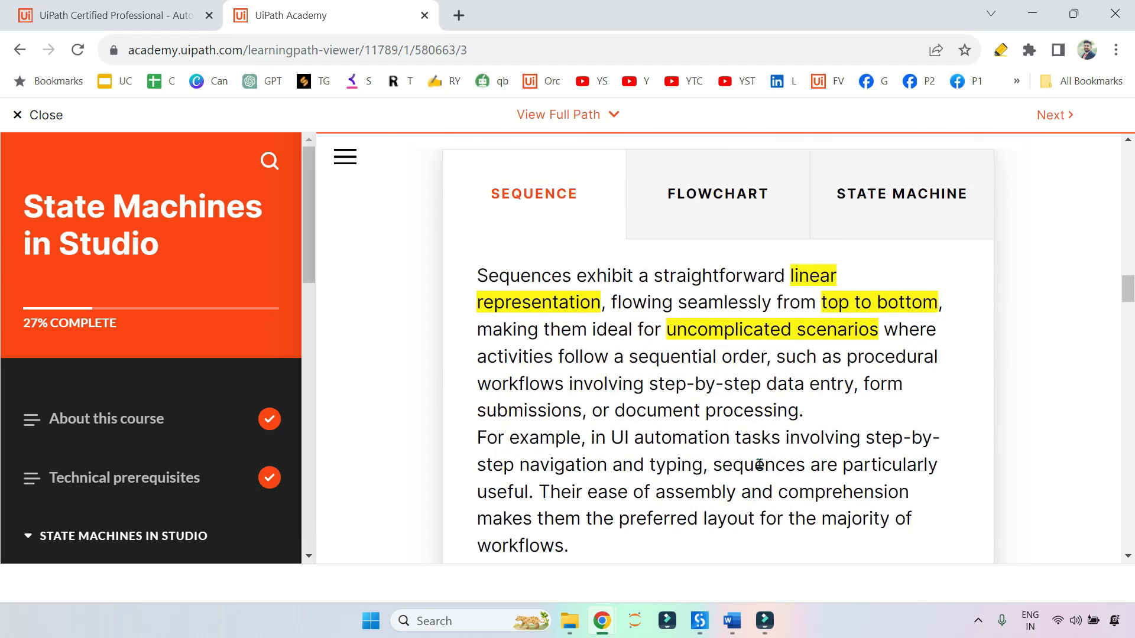
scroll("up", 3)
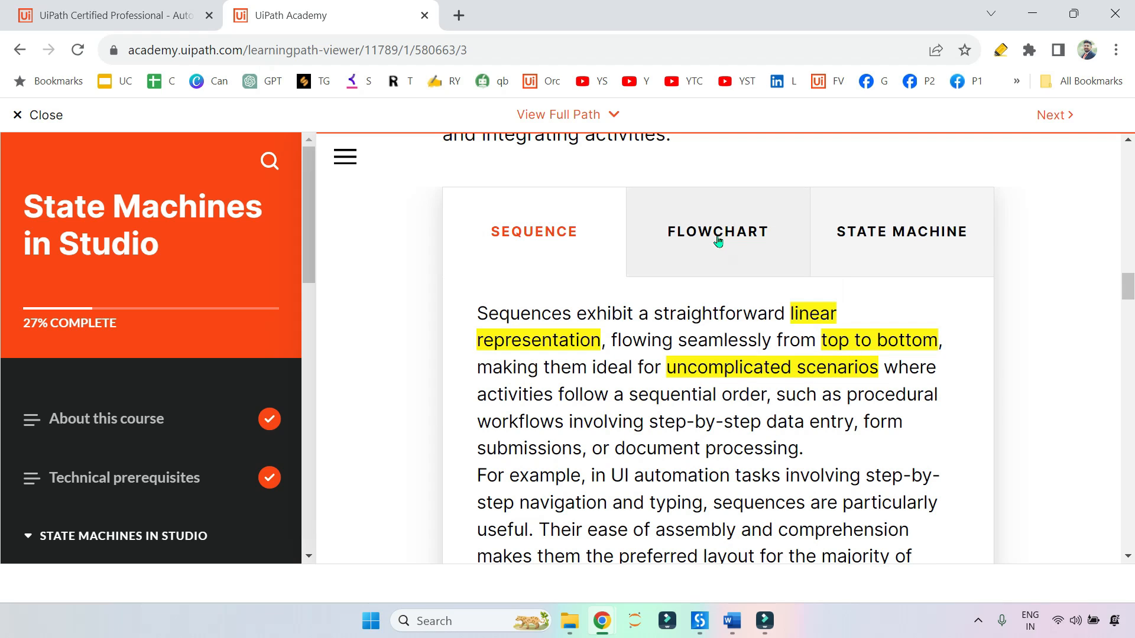
left_click(717, 231)
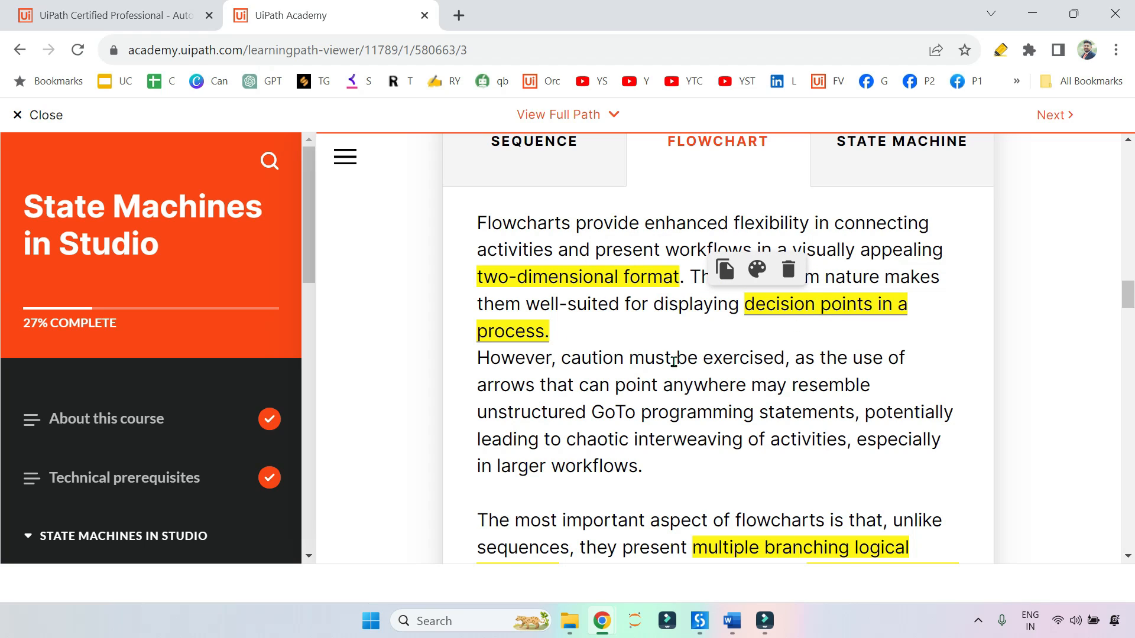
scroll("down", 3)
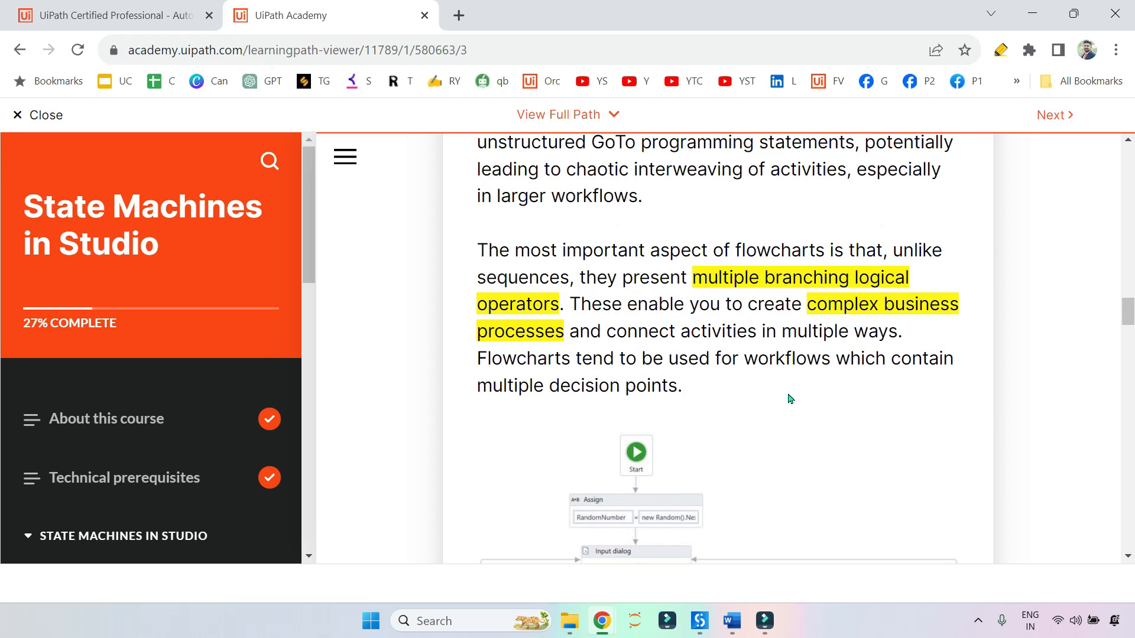
scroll("up", 3)
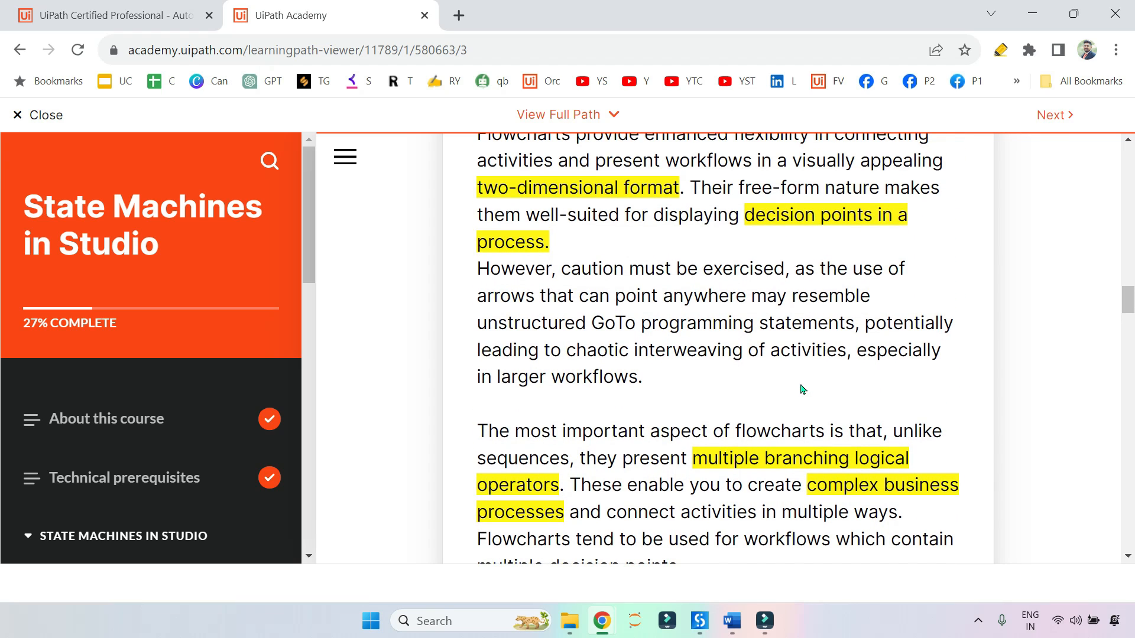
scroll("up", 3)
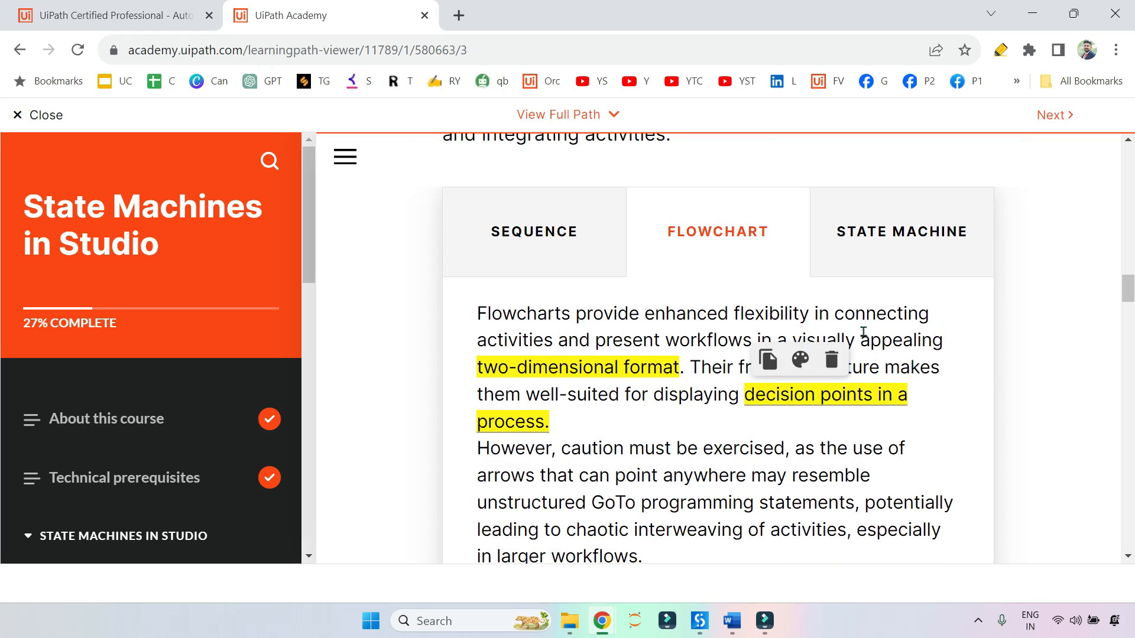
Open the State Machine description and highlight the word 'transition' in yellow.
left_click(901, 232)
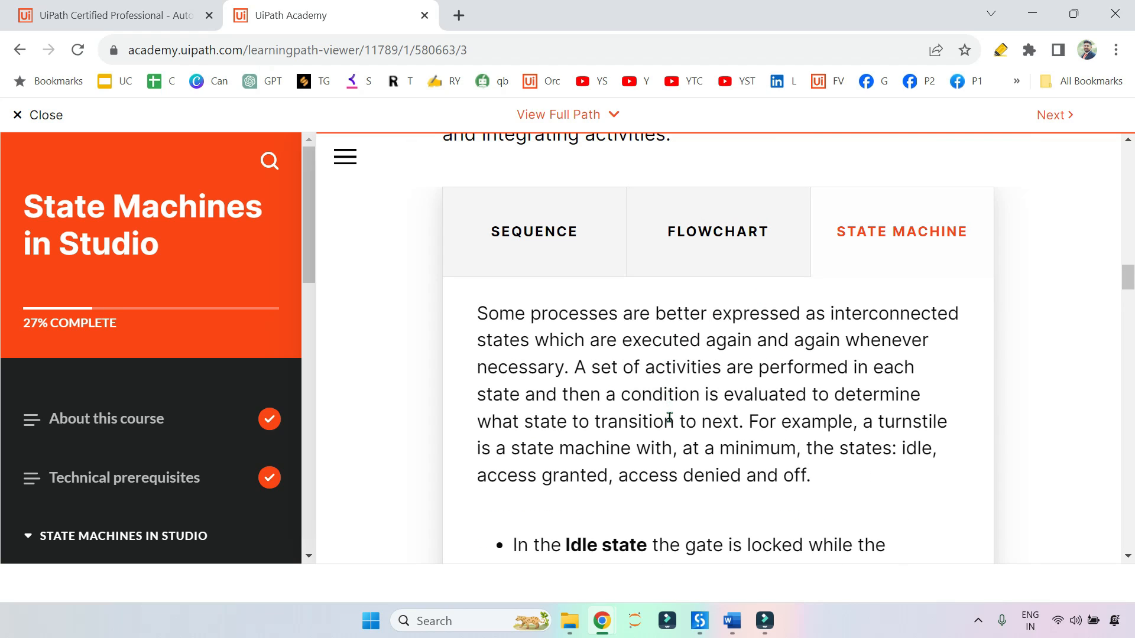
scroll("down", 3)
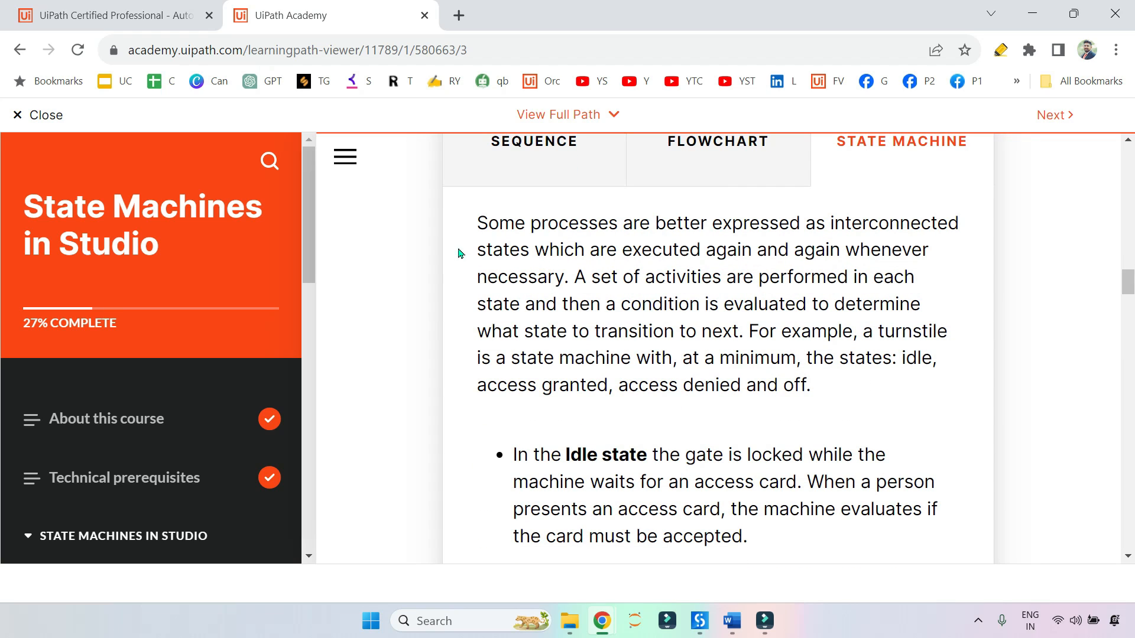
mouse_move(824, 233)
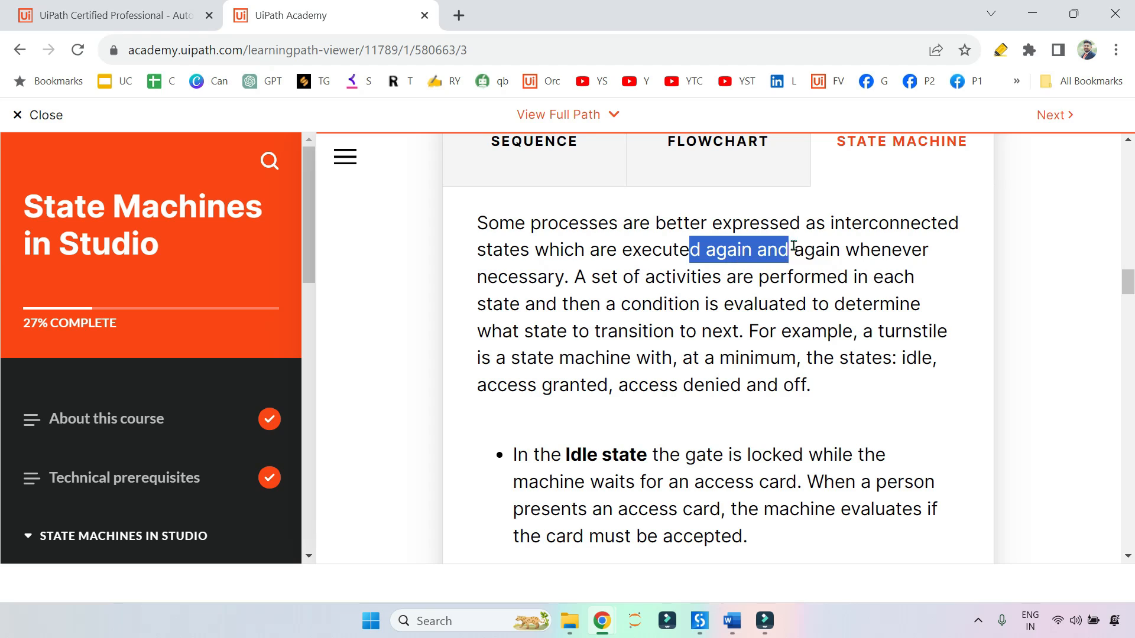
left_click(563, 277)
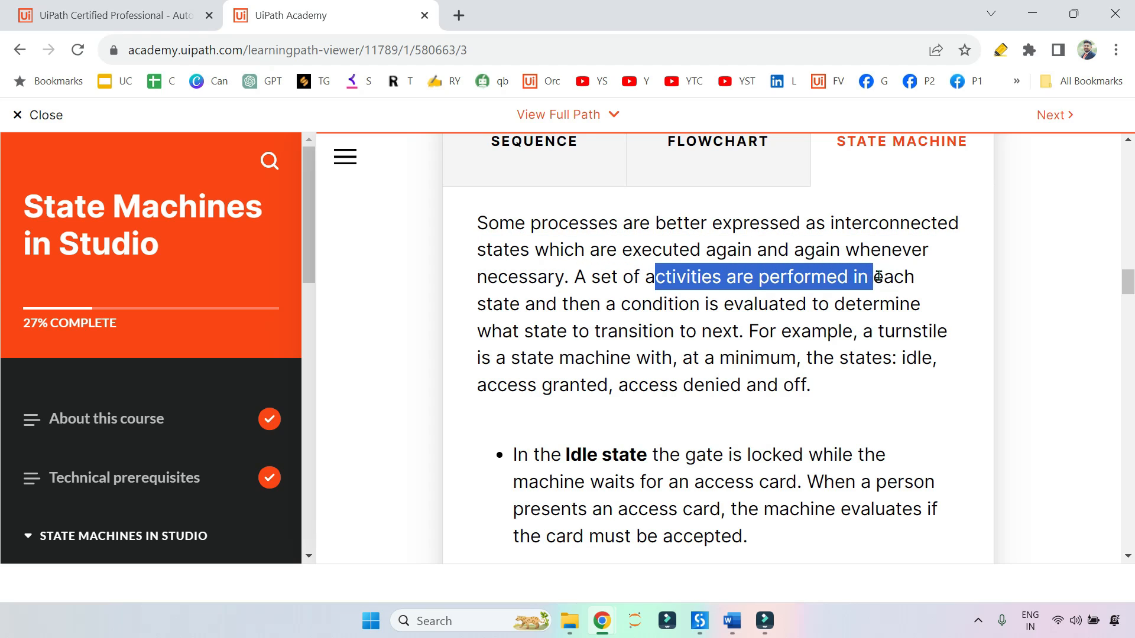
double_click(501, 304)
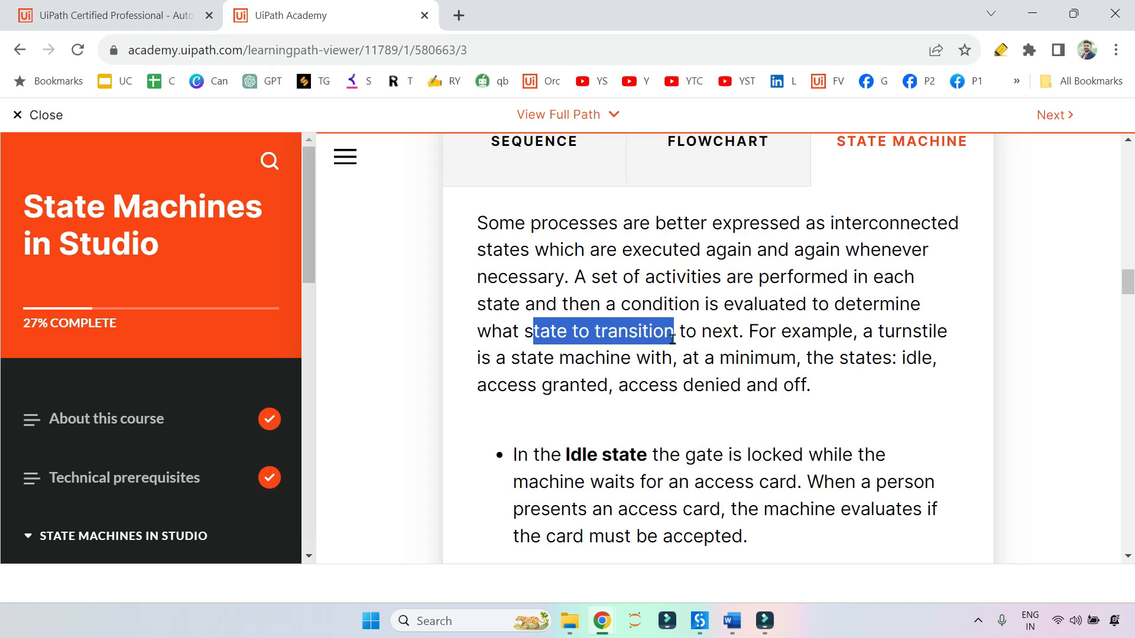
right_click(636, 331)
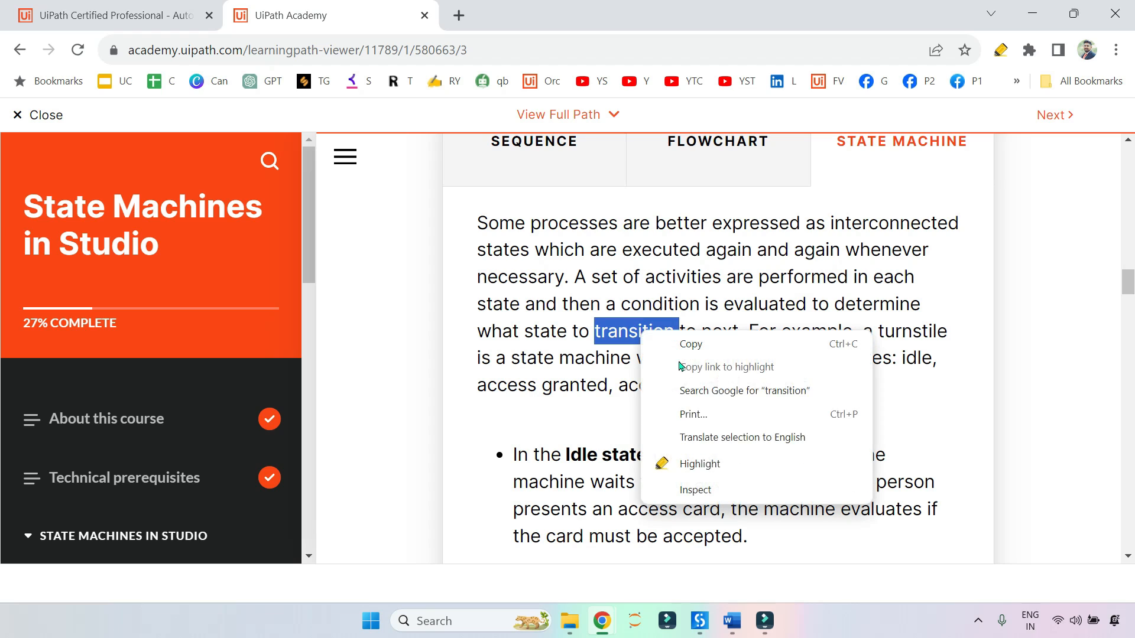
left_click(697, 463)
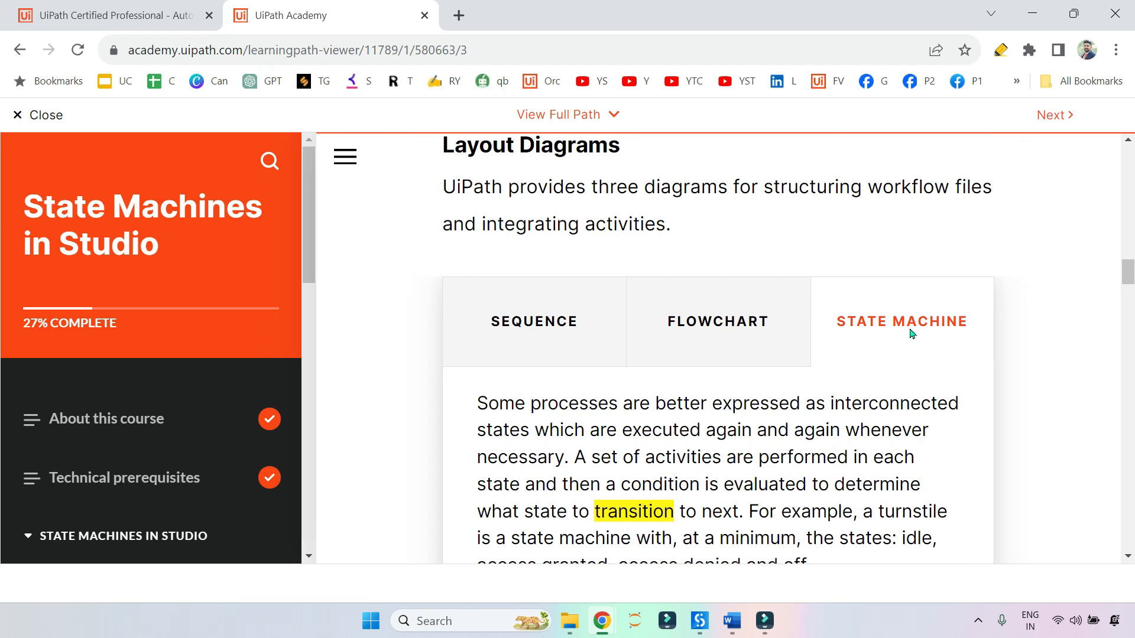
Scroll through the State Machine turnstile example and diagram back to the Flowchart text.
scroll("down", 3)
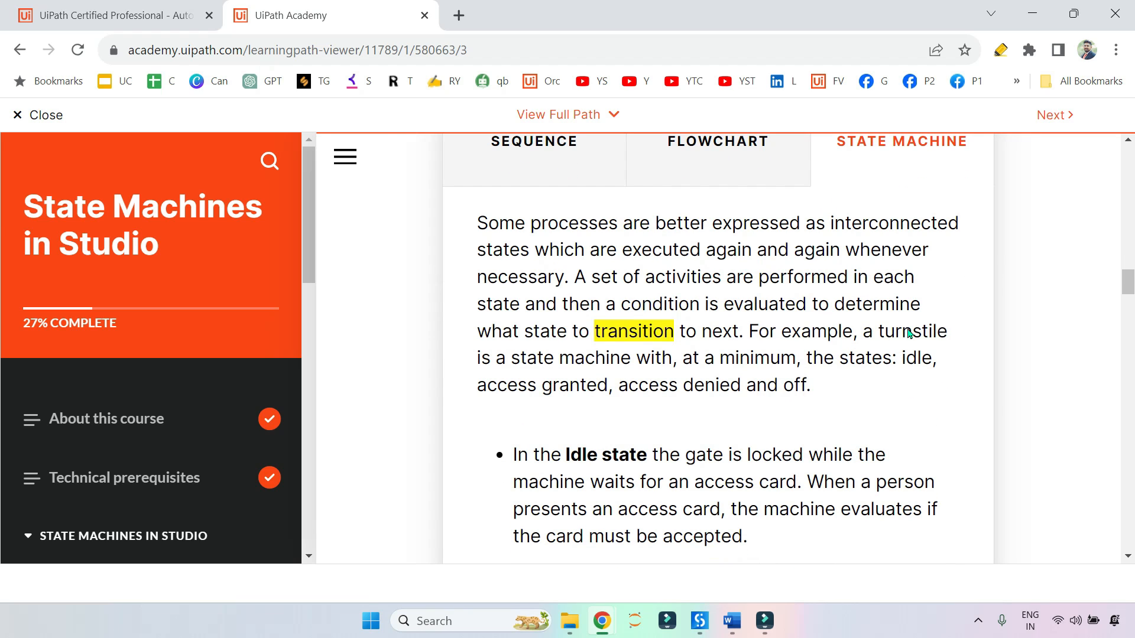
mouse_move(801, 350)
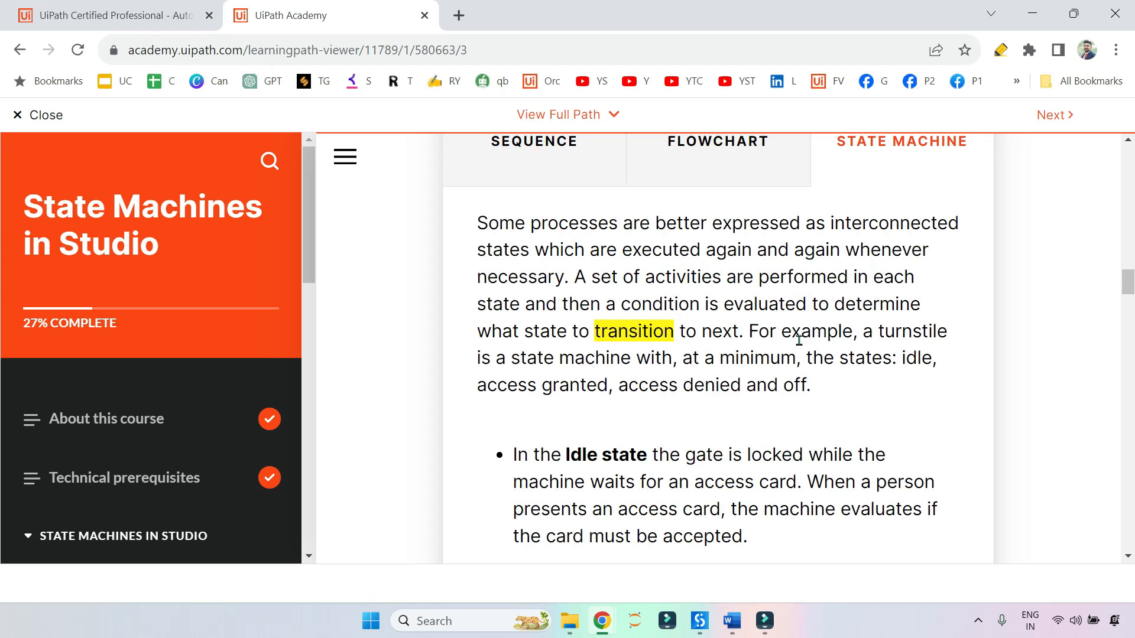
mouse_move(604, 366)
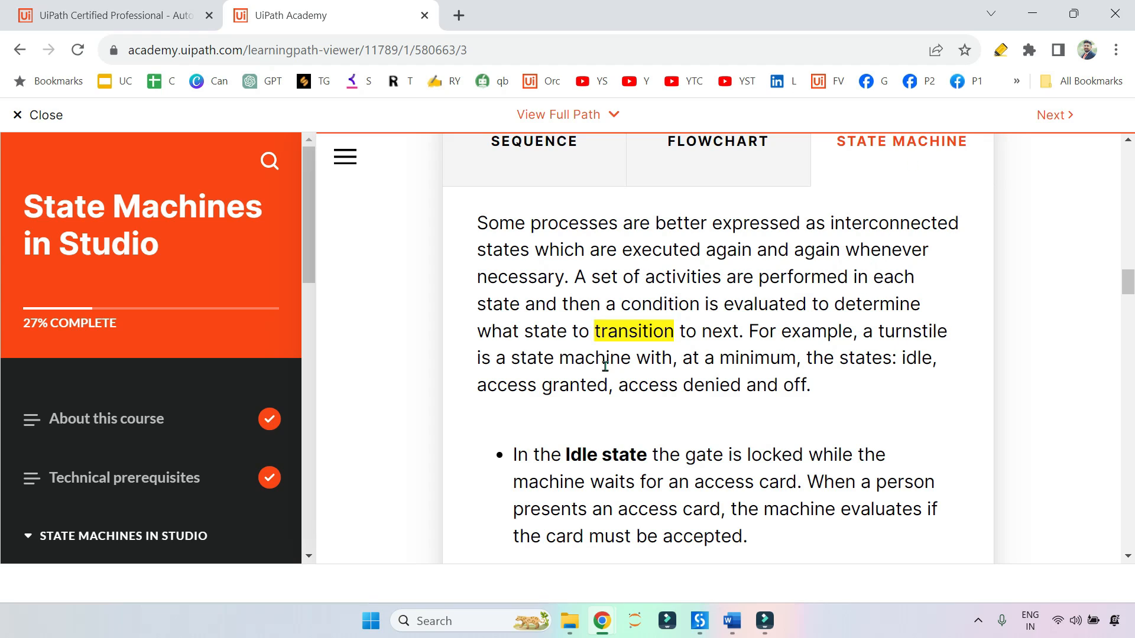
mouse_move(856, 367)
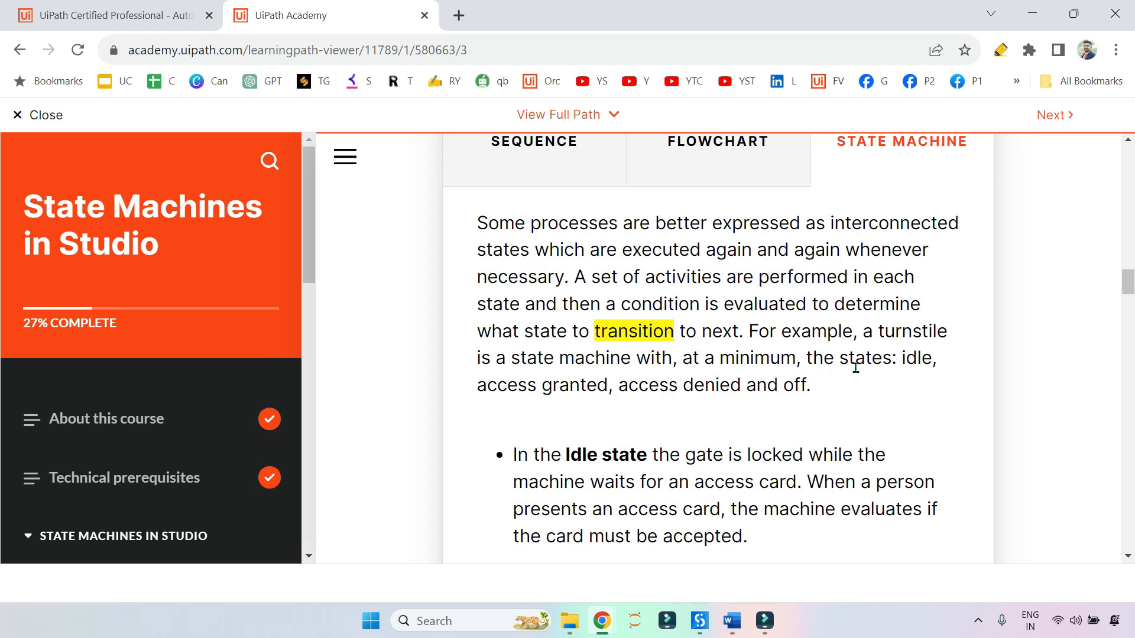
scroll("down", 3)
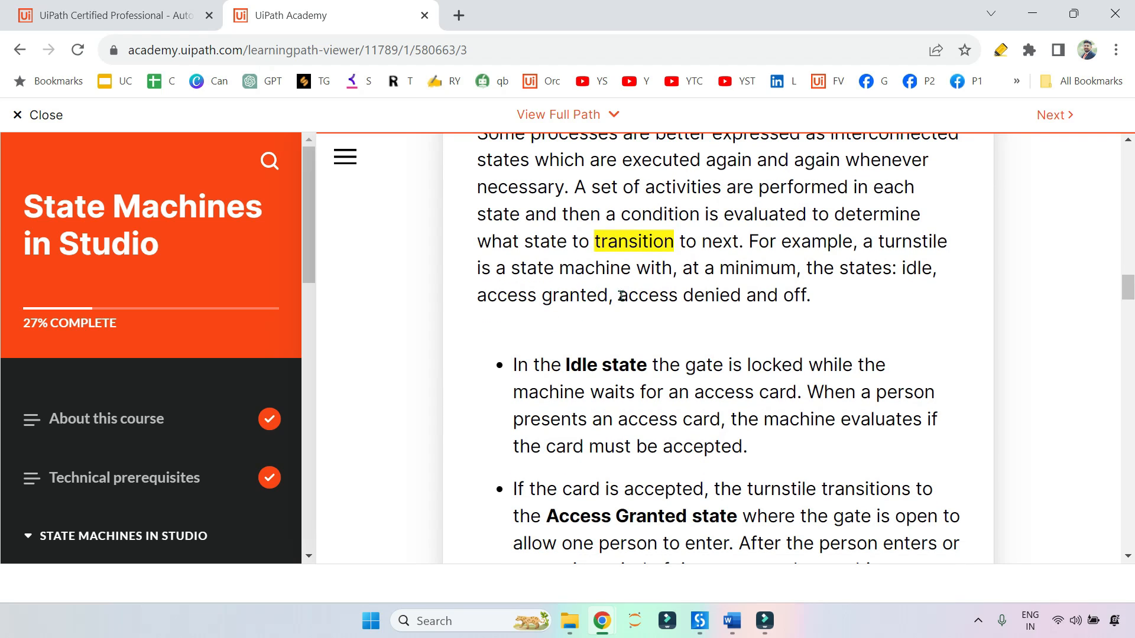
scroll("down", 3)
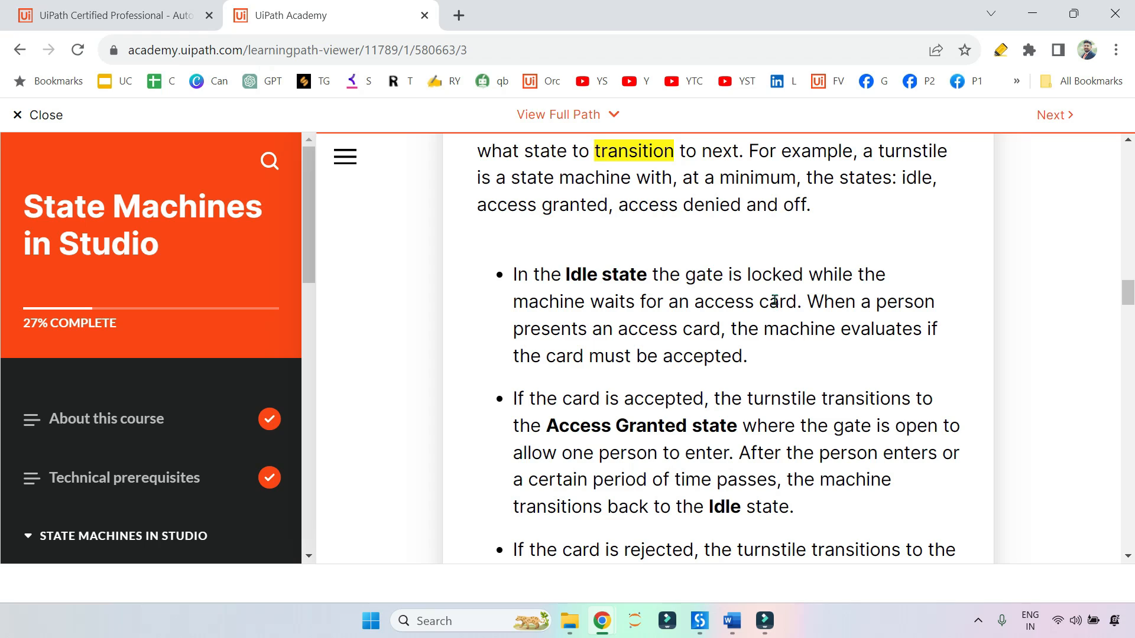
mouse_move(643, 293)
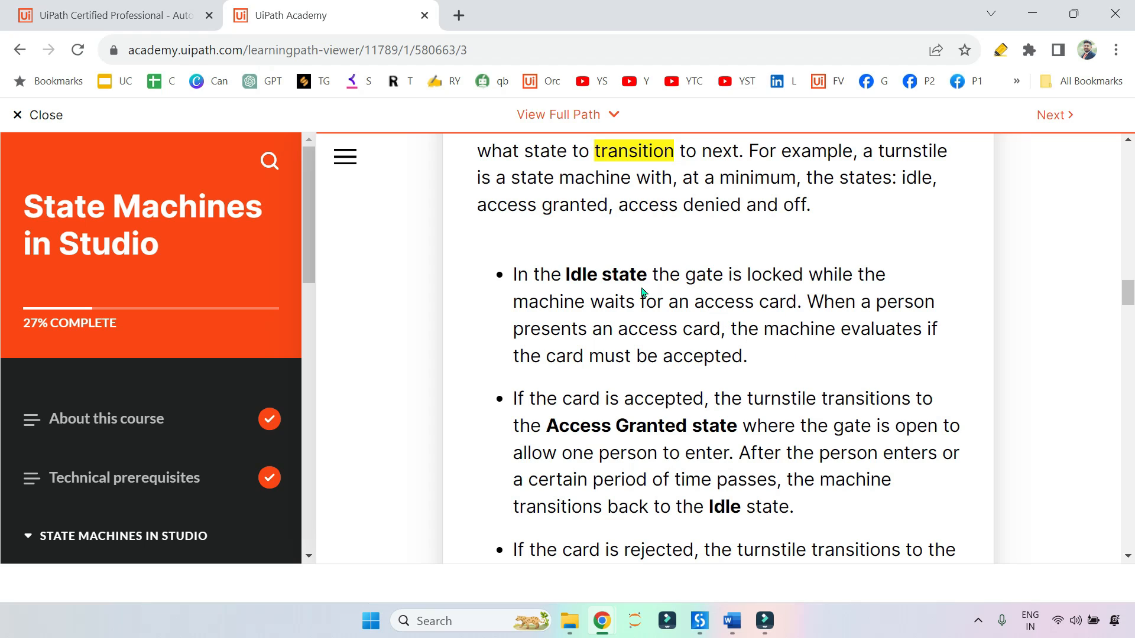
mouse_move(786, 312)
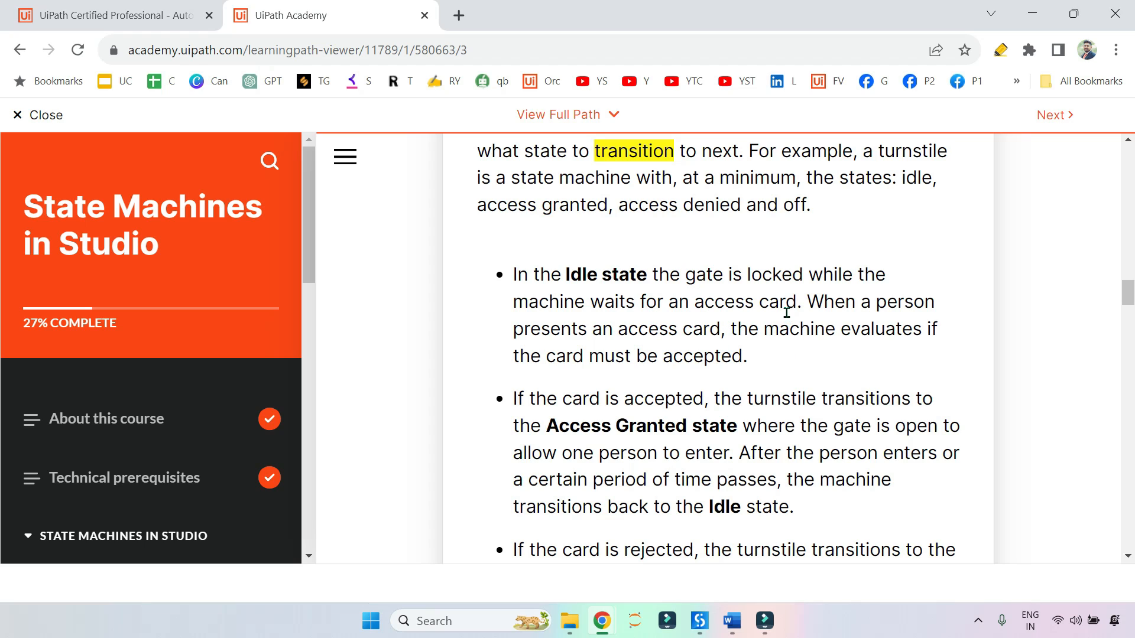
scroll("down", 3)
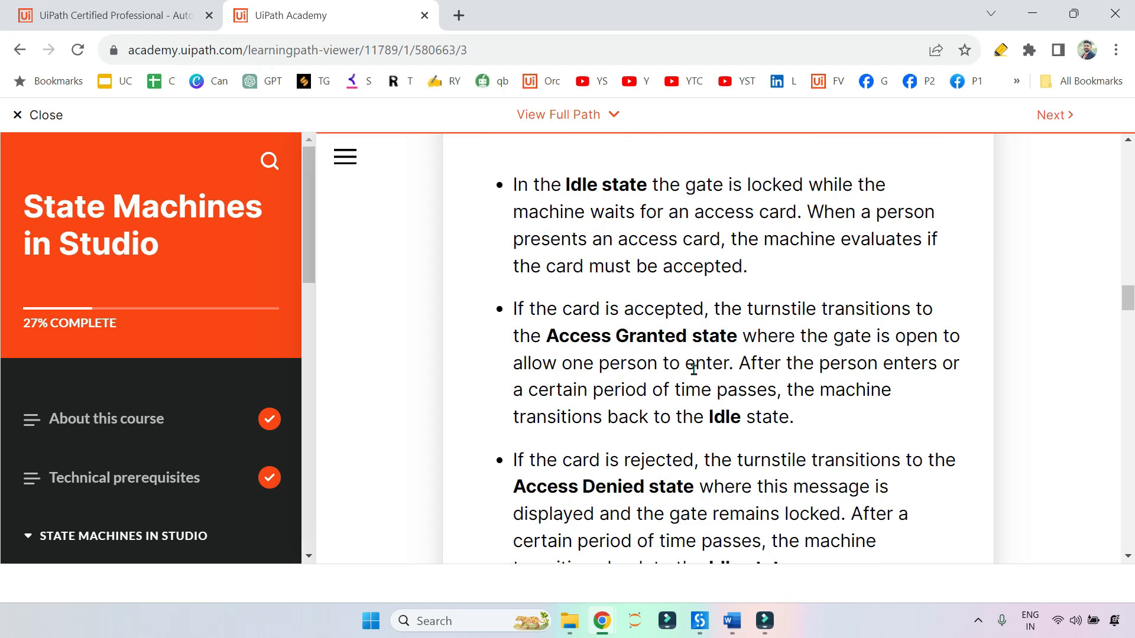
scroll("down", 3)
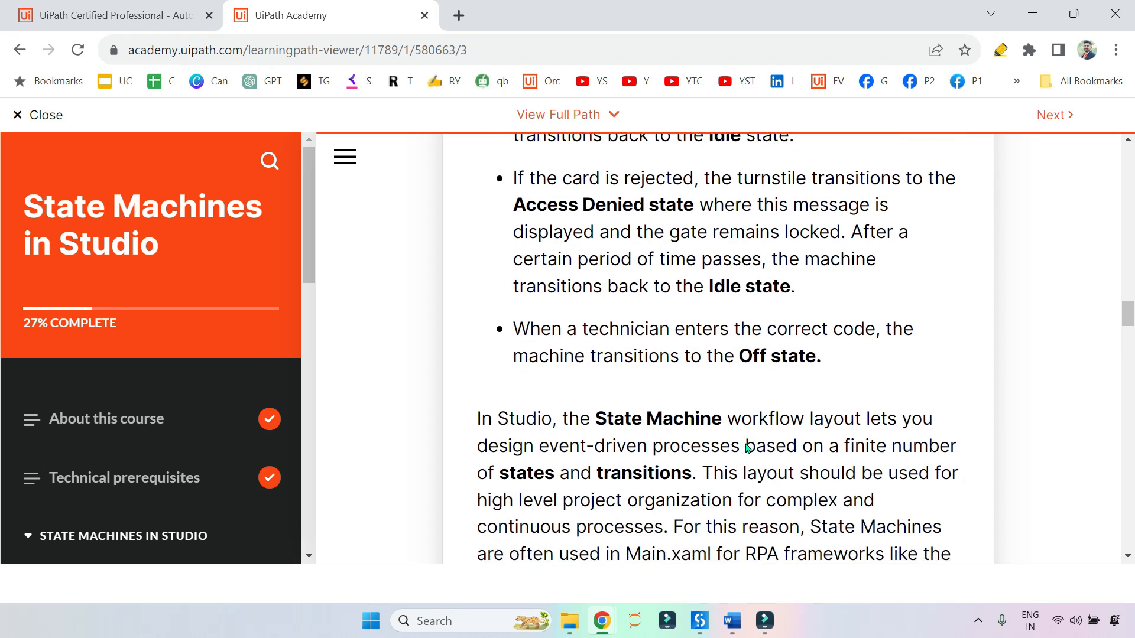
scroll("down", 3)
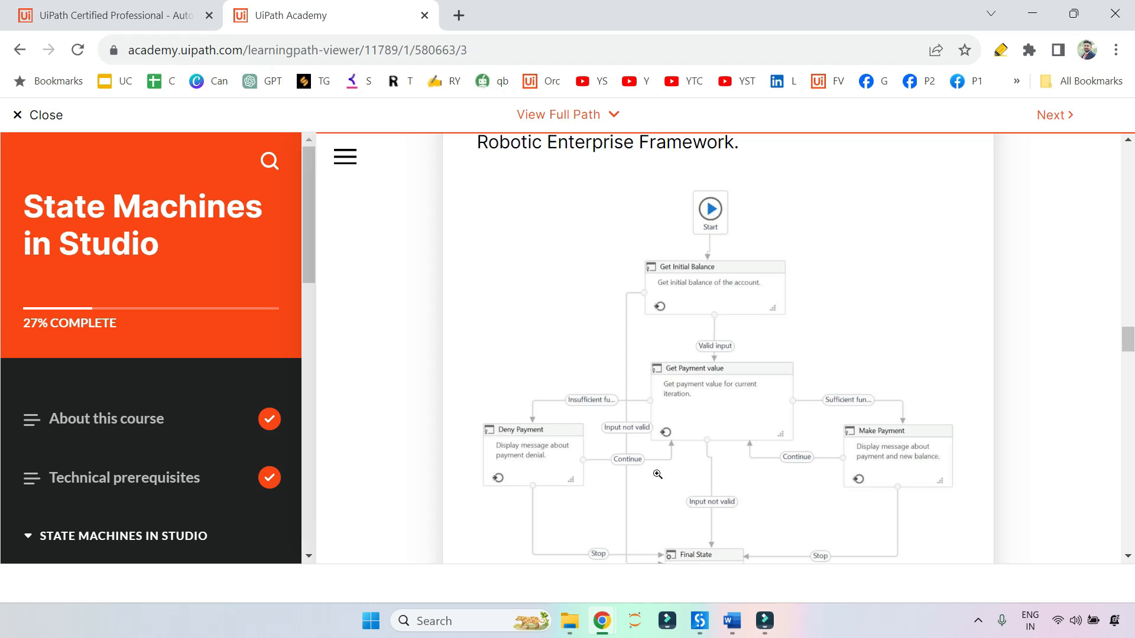
scroll("down", 3)
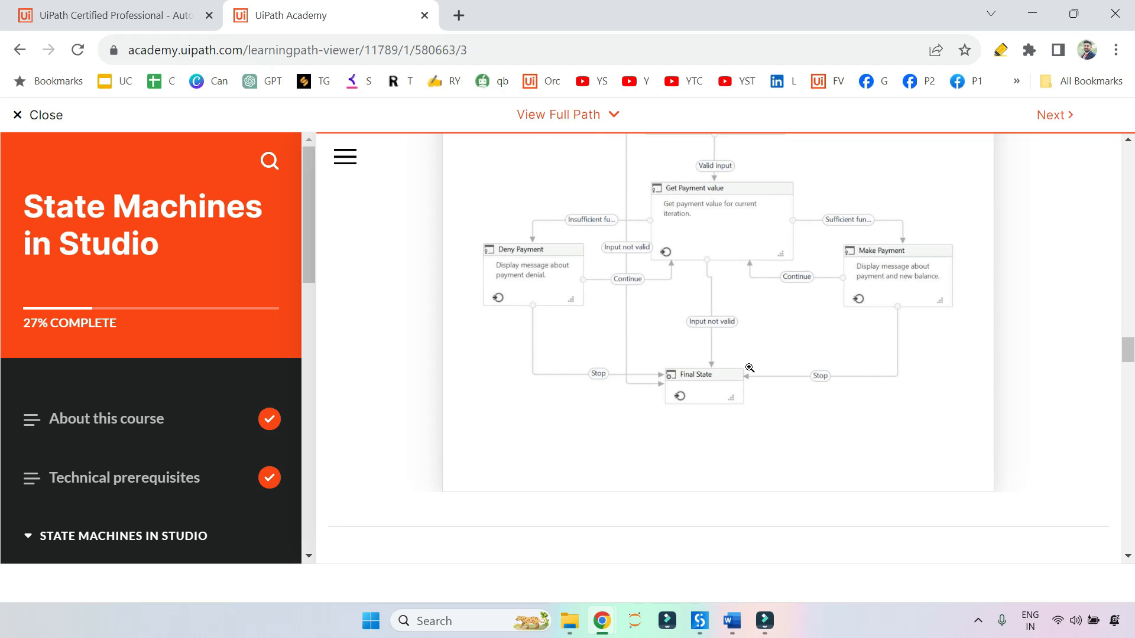
scroll("up", 3)
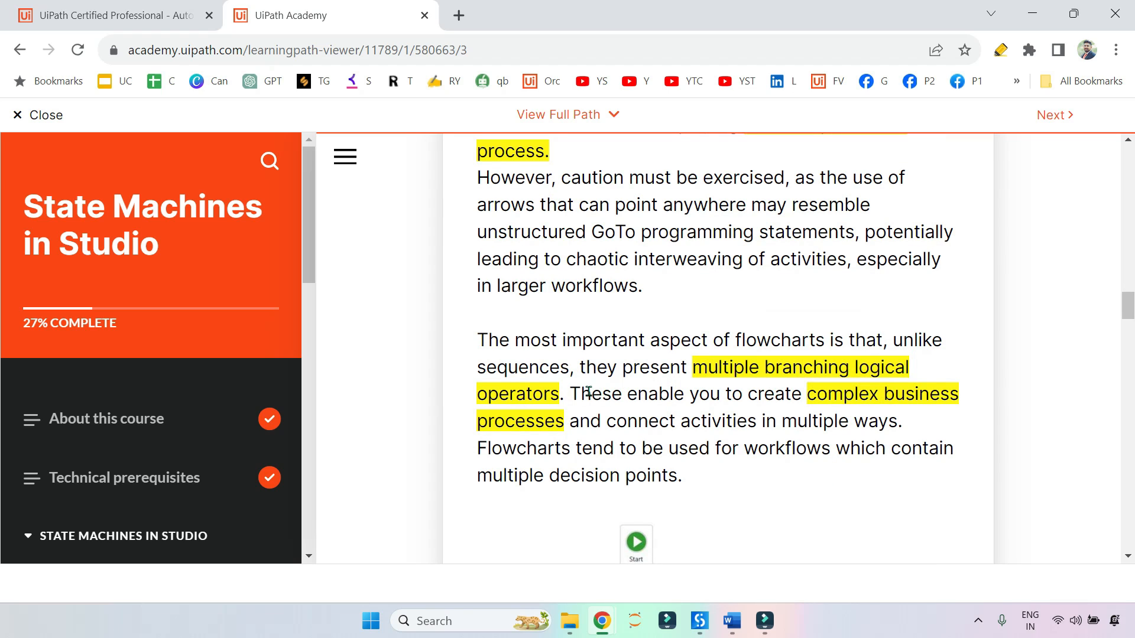
Switch to the Sequence description and scroll down to the first knowledge-check question.
scroll("up", 3)
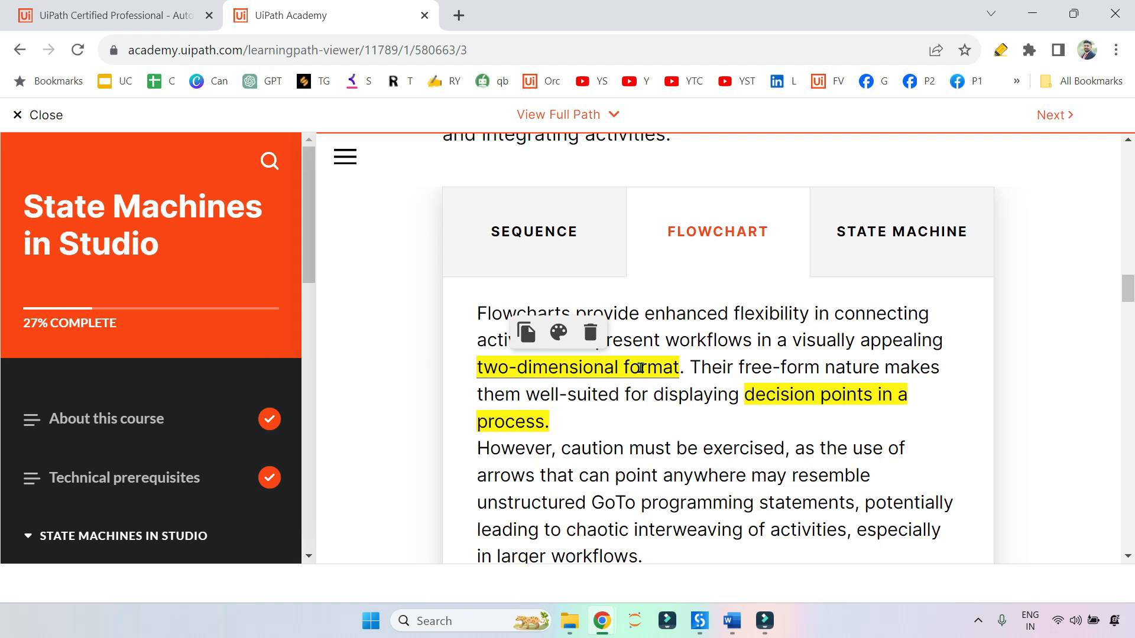
left_click(533, 232)
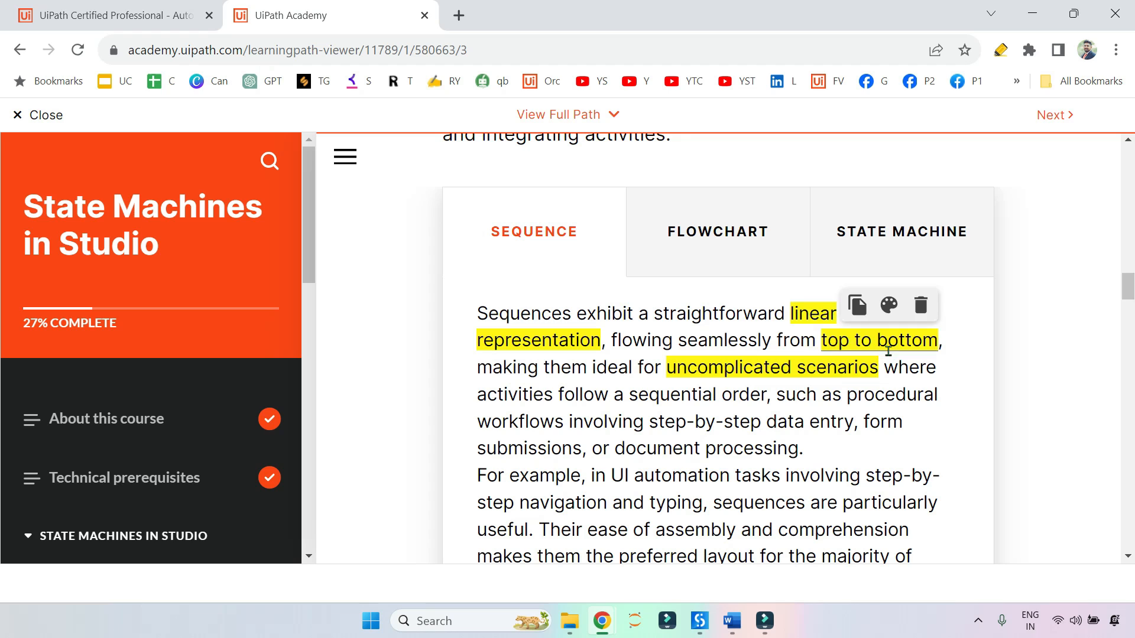
scroll("down", 3)
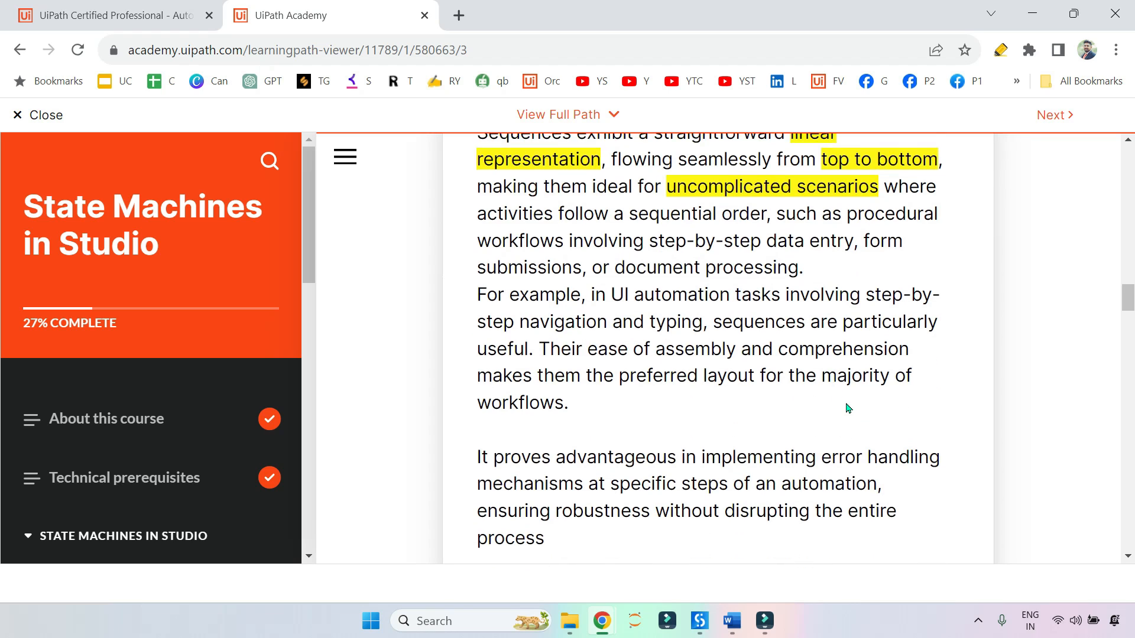
scroll("down", 3)
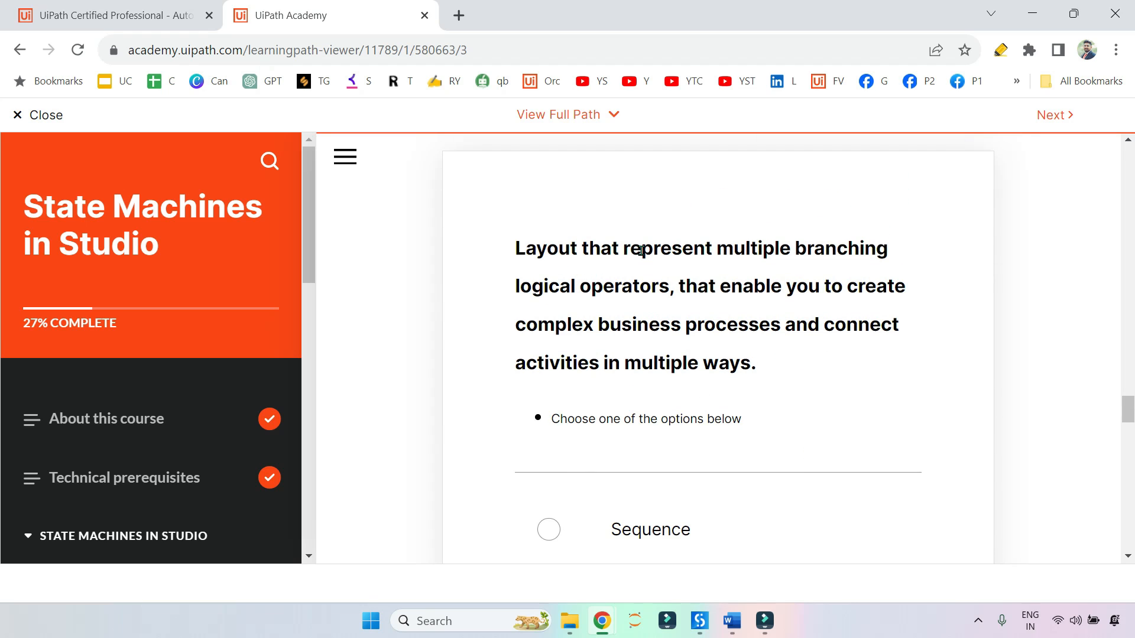
mouse_move(841, 241)
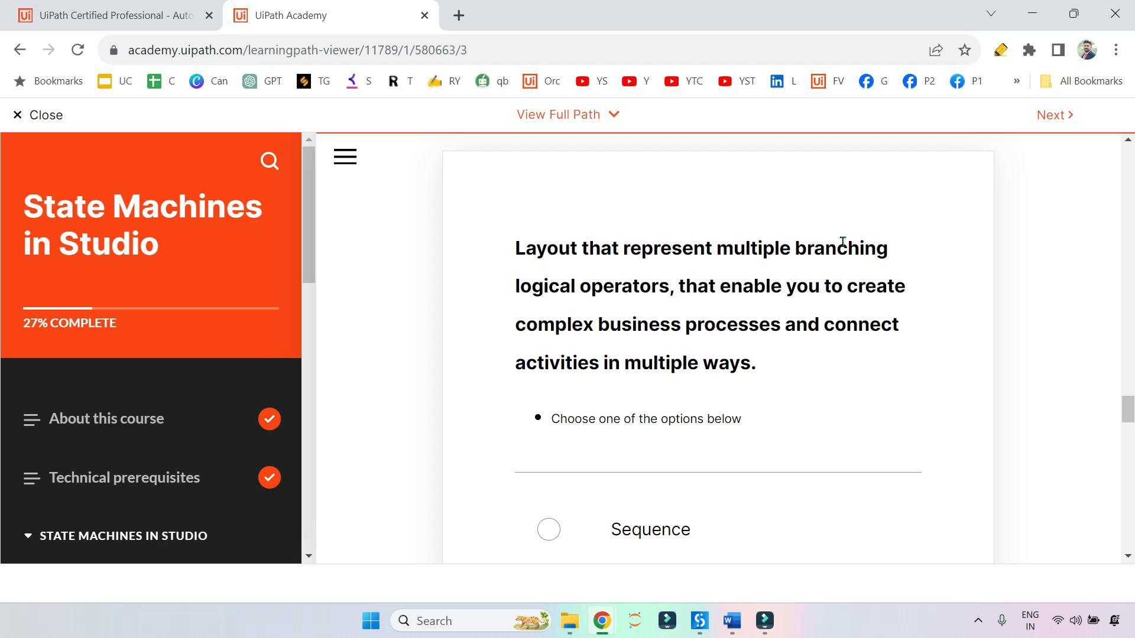
mouse_move(760, 256)
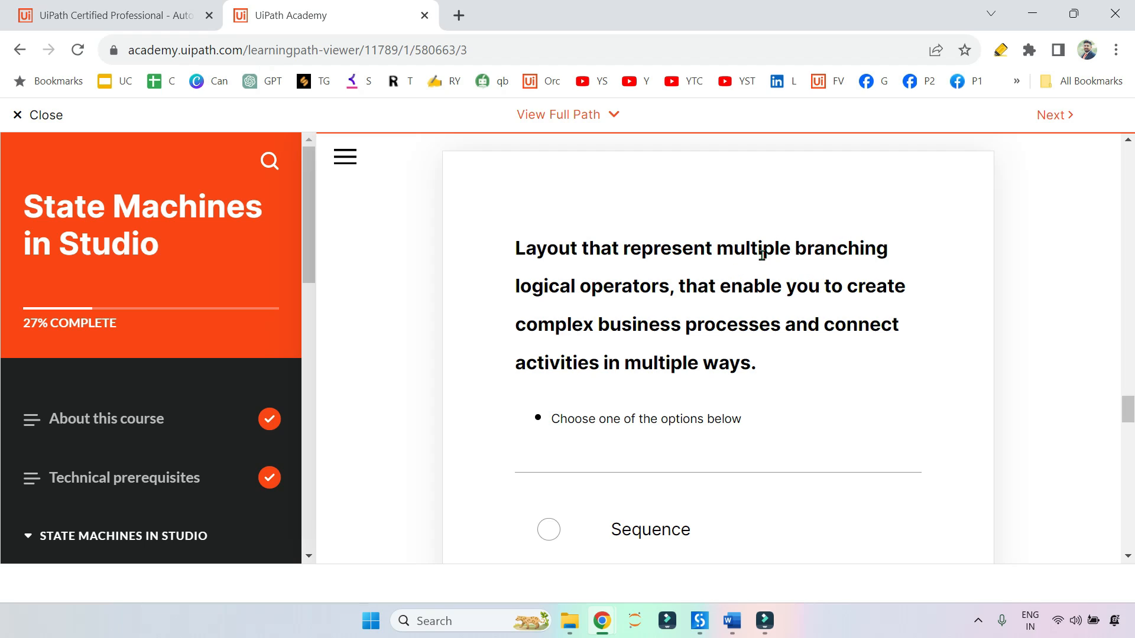
Answer the branching-operators question with Flowchart and continue to the next question.
double_click(746, 248)
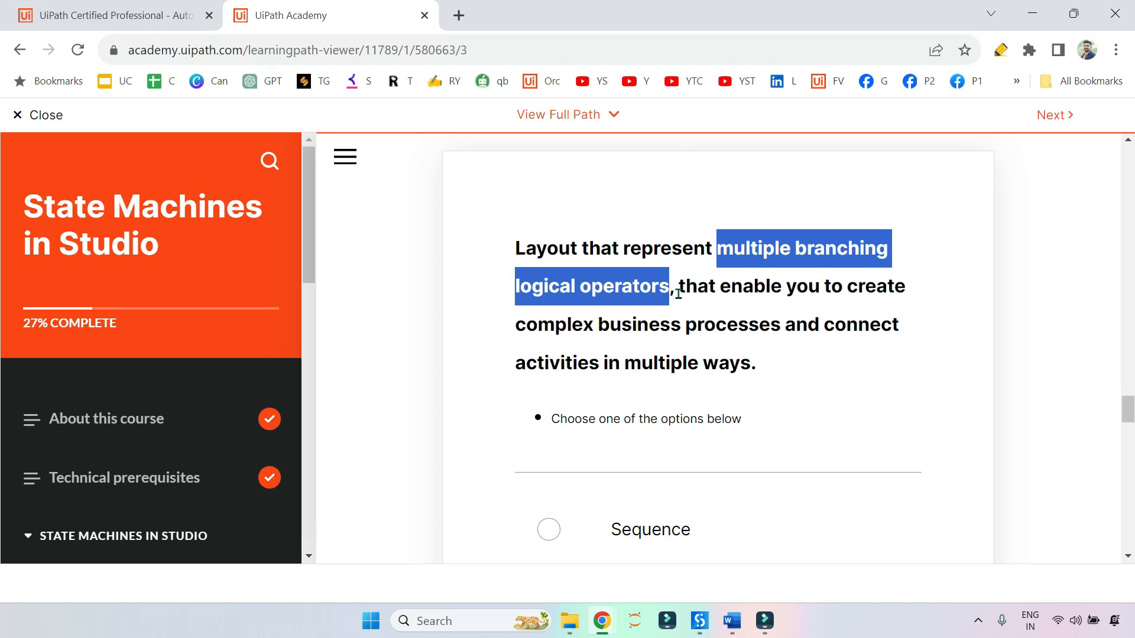
scroll("down", 3)
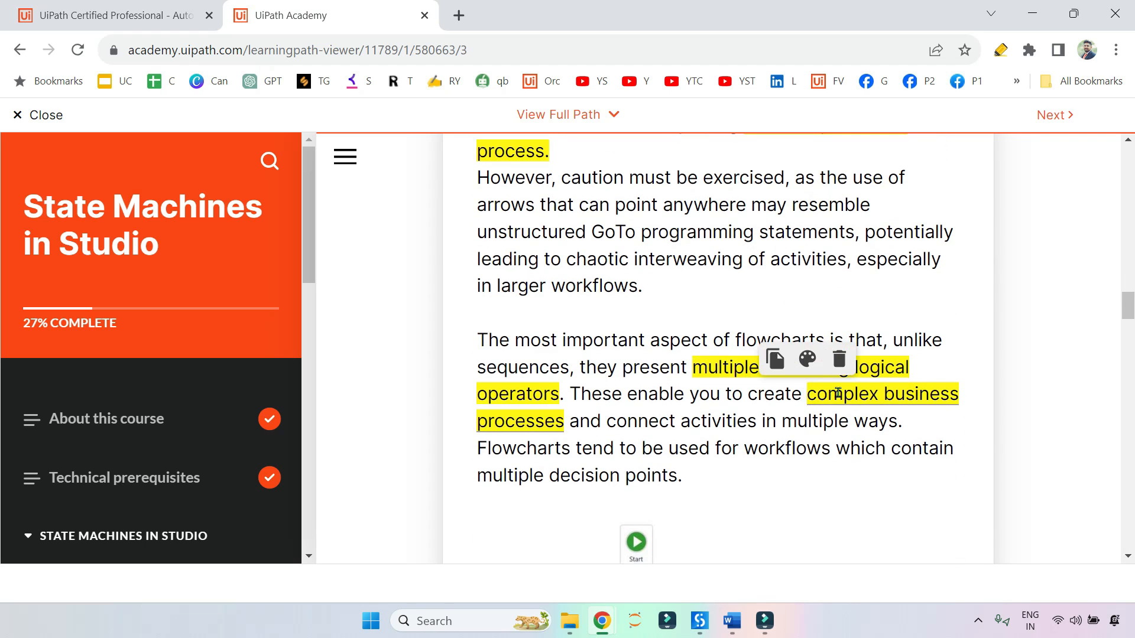
scroll("down", 3)
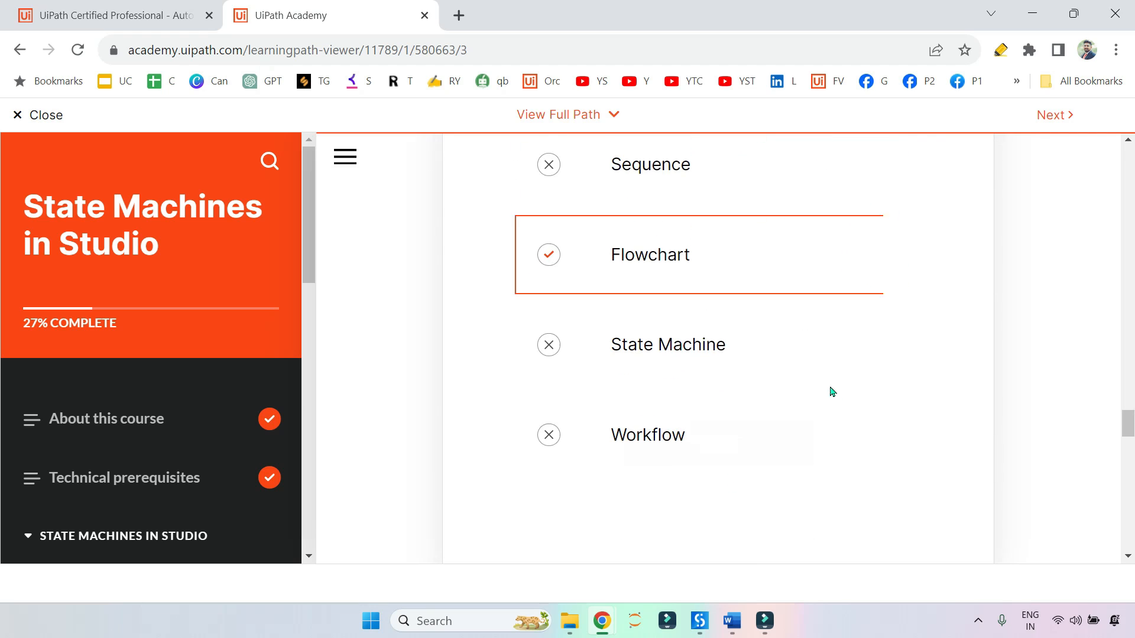
scroll("down", 3)
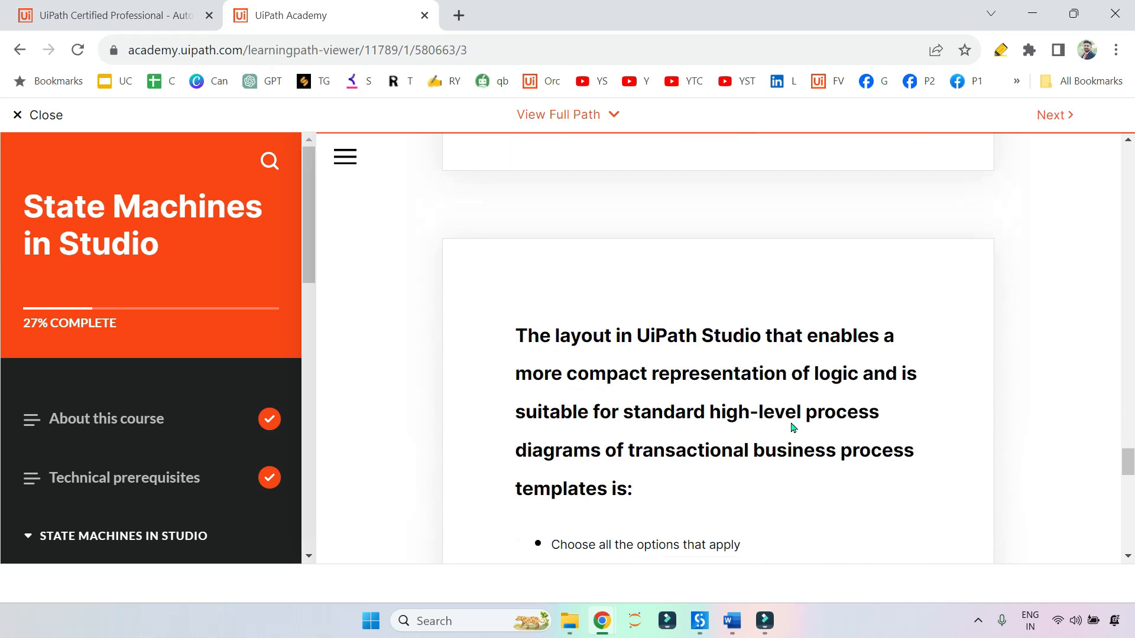
Select the key words 'compact representation' and 'transactional' in the second question.
scroll("down", 3)
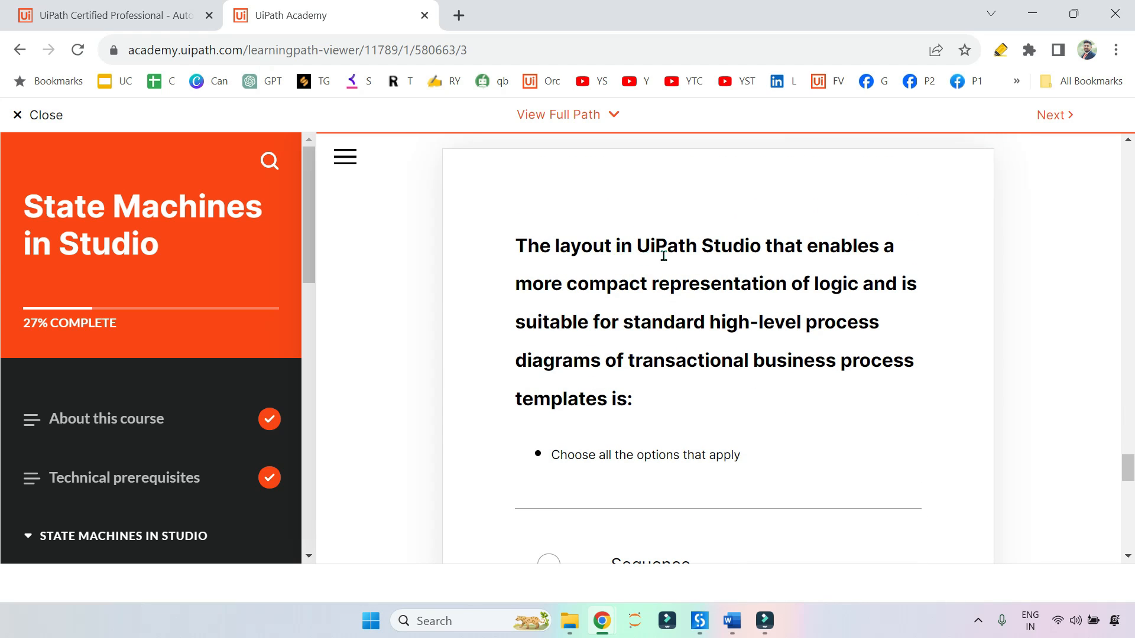
mouse_move(586, 281)
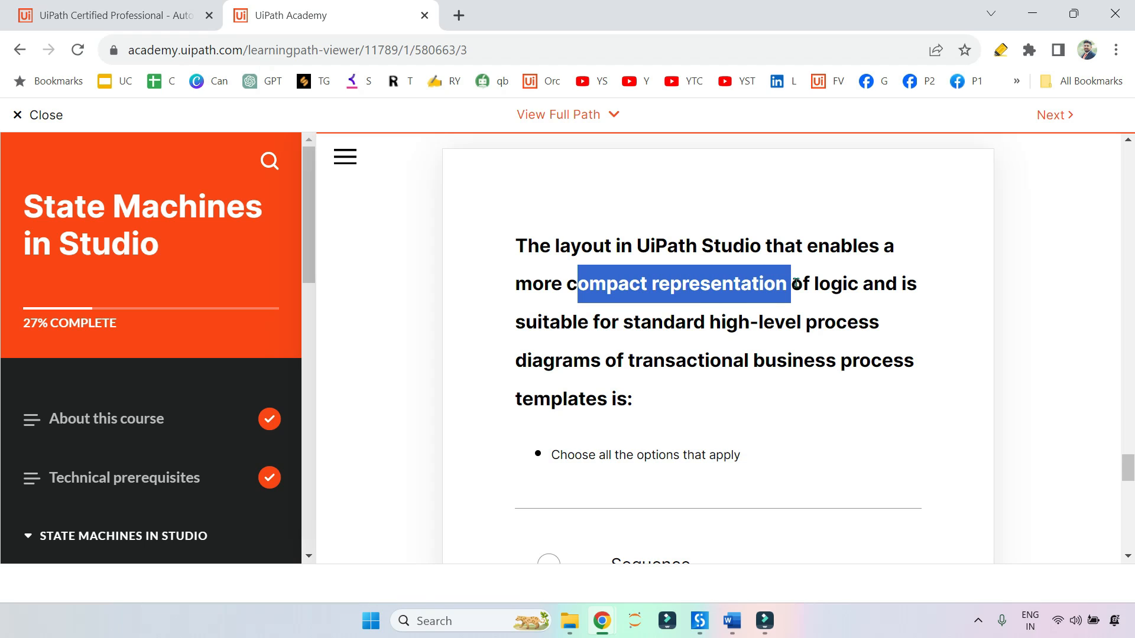
double_click(838, 283)
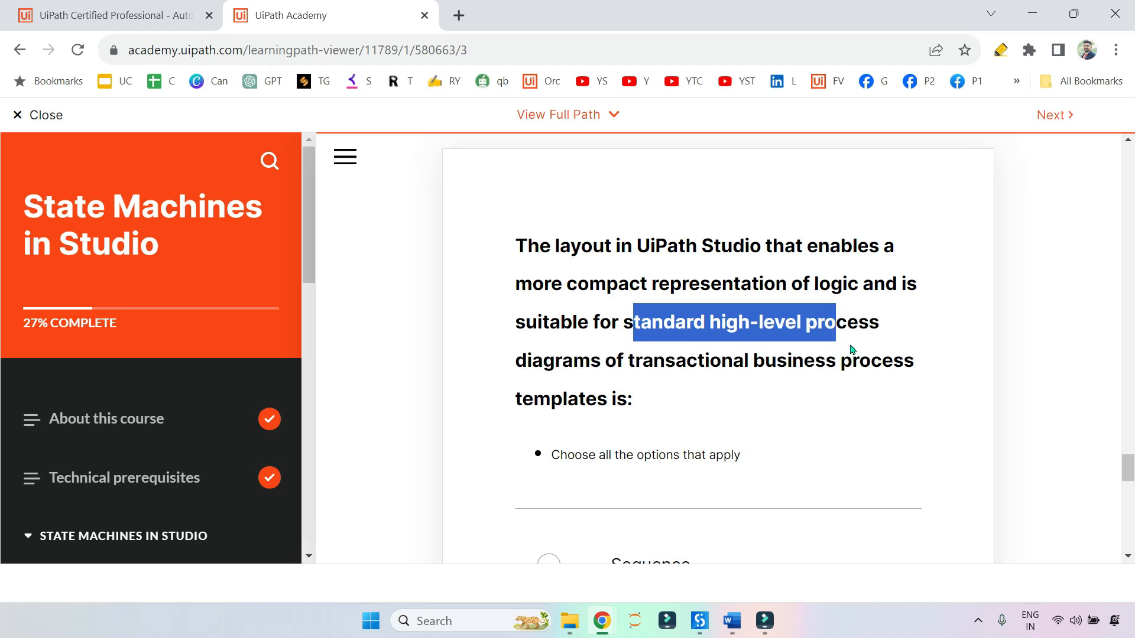
left_click(639, 361)
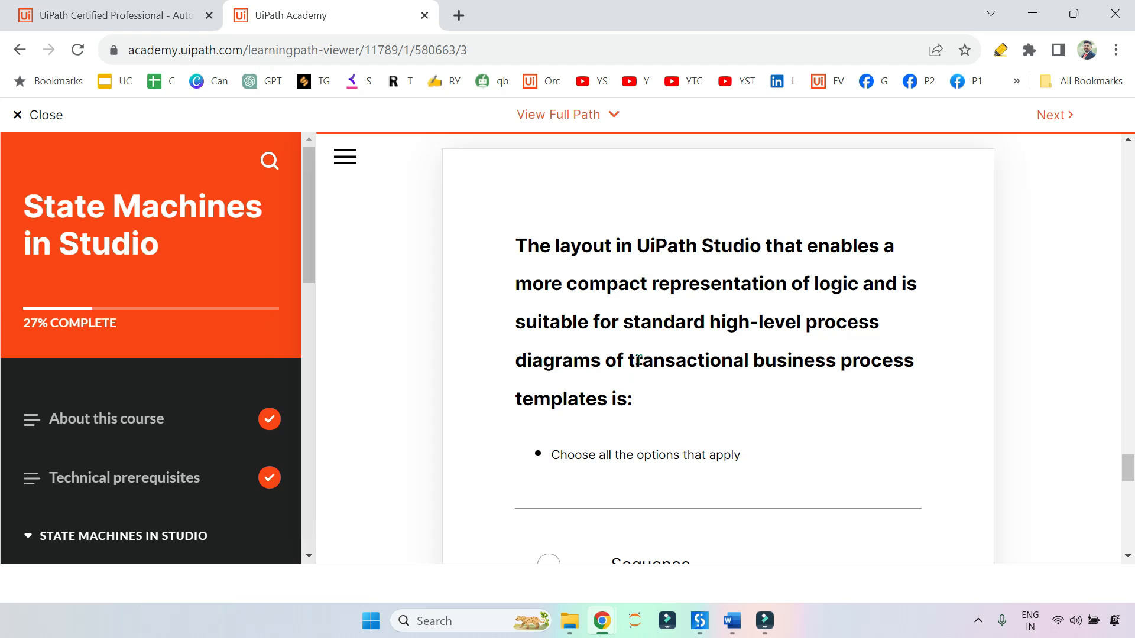
double_click(688, 360)
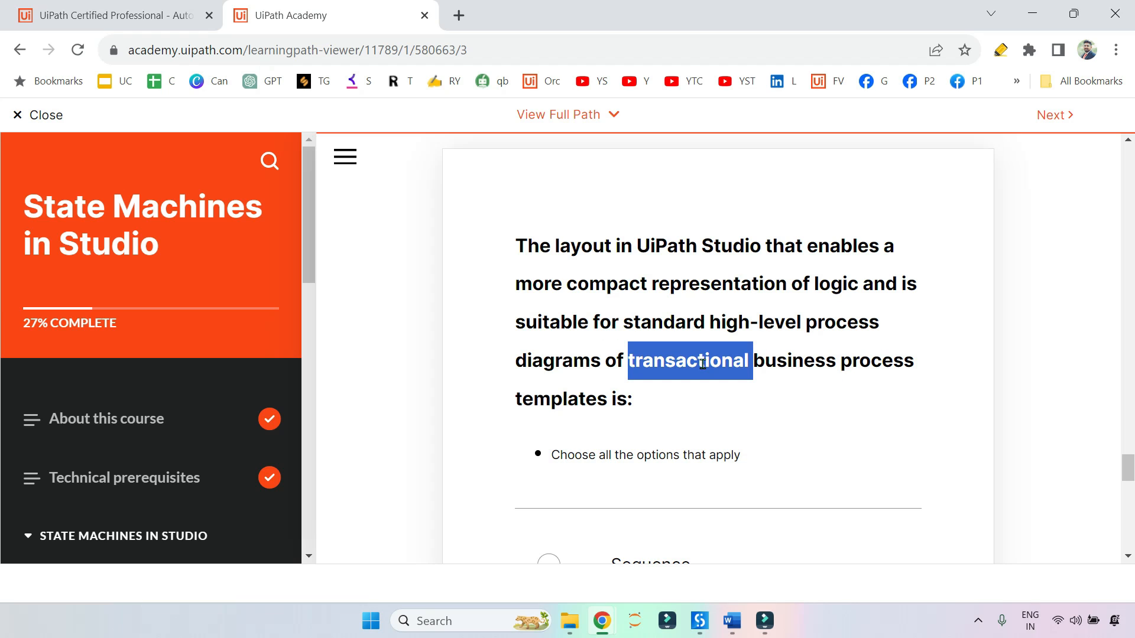
Choose State Machine as the answer and see it marked correct.
scroll("down", 3)
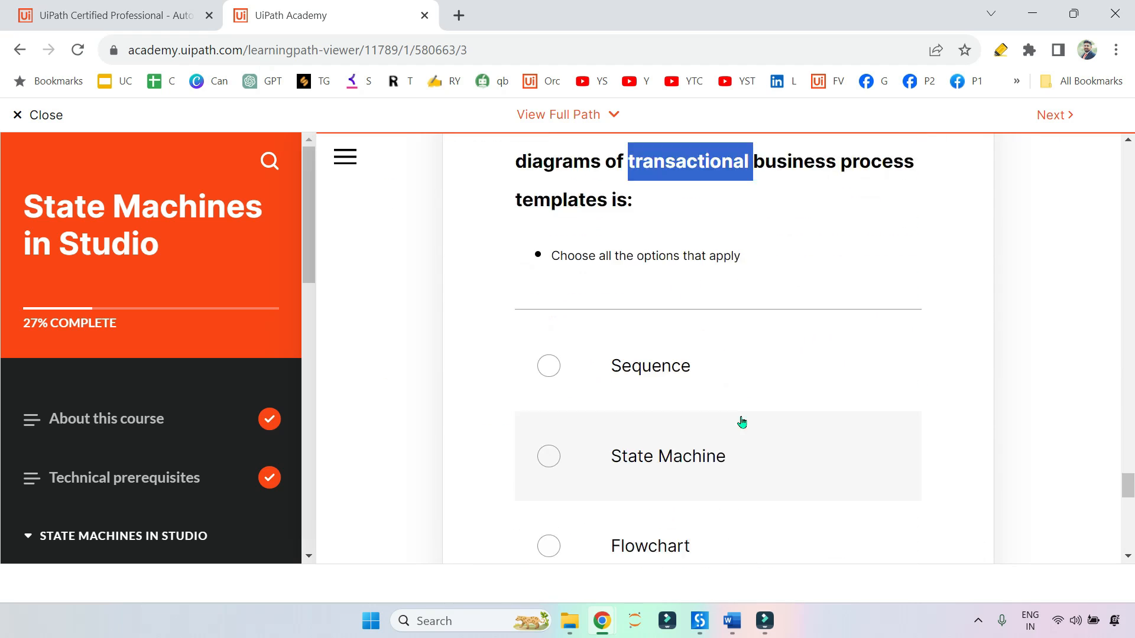
scroll("down", 3)
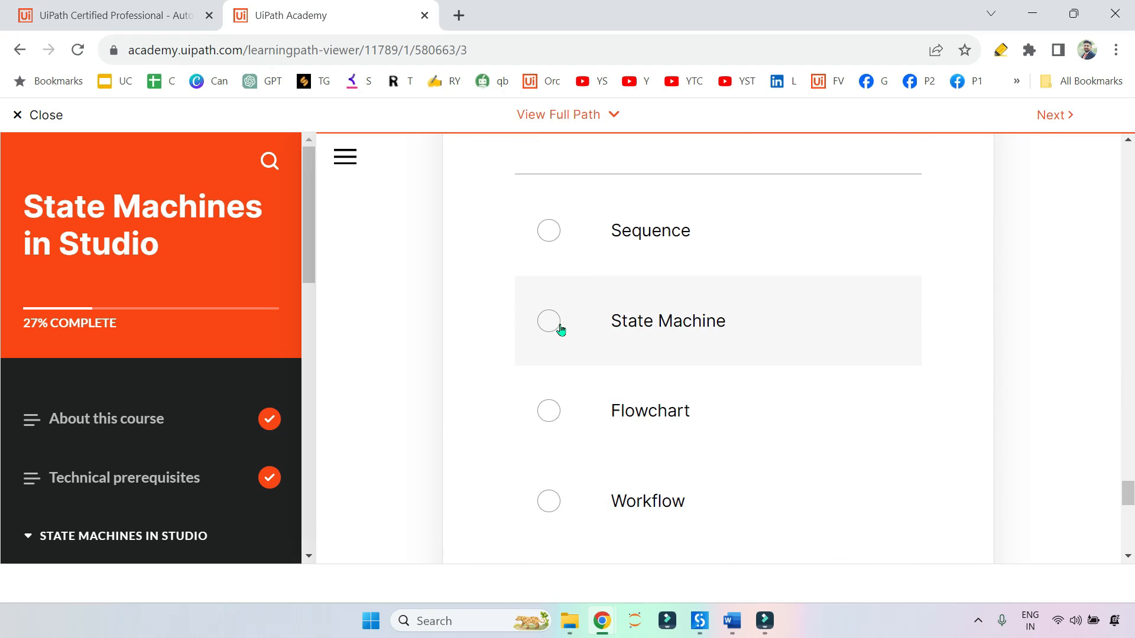
left_click(548, 320)
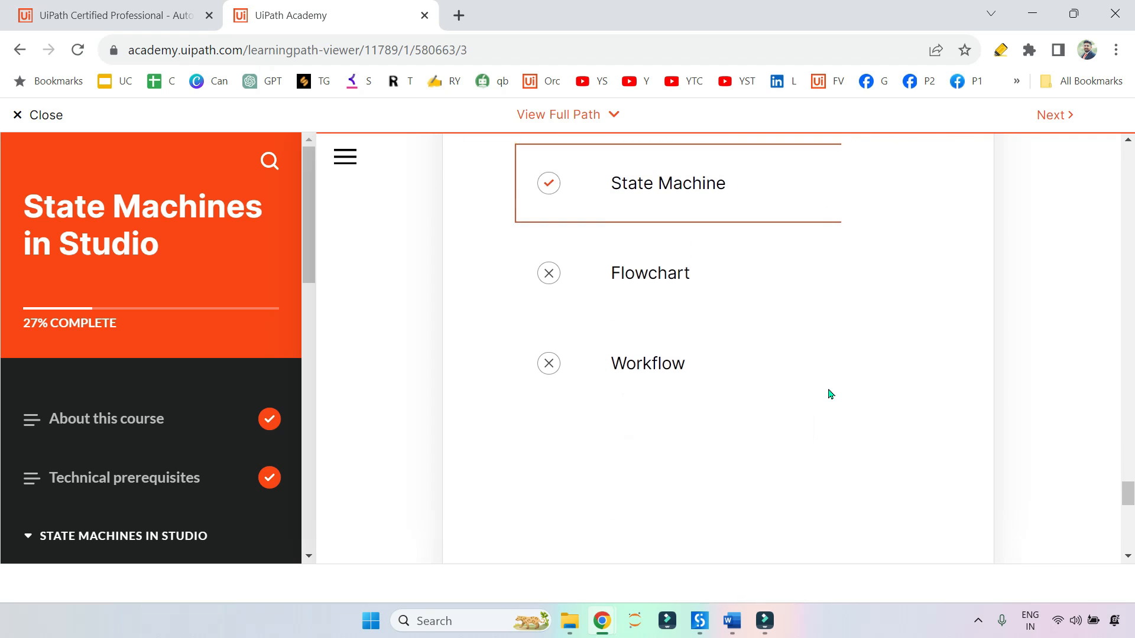
scroll("down", 3)
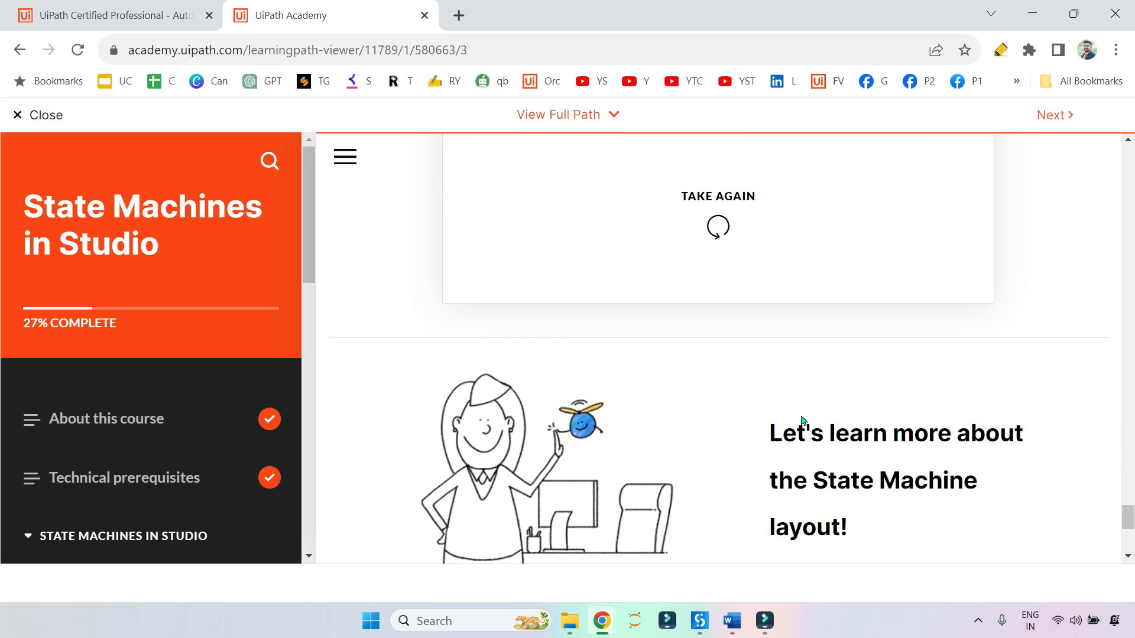
Return to Layout Diagrams and show the State Machine description.
scroll("up", 3)
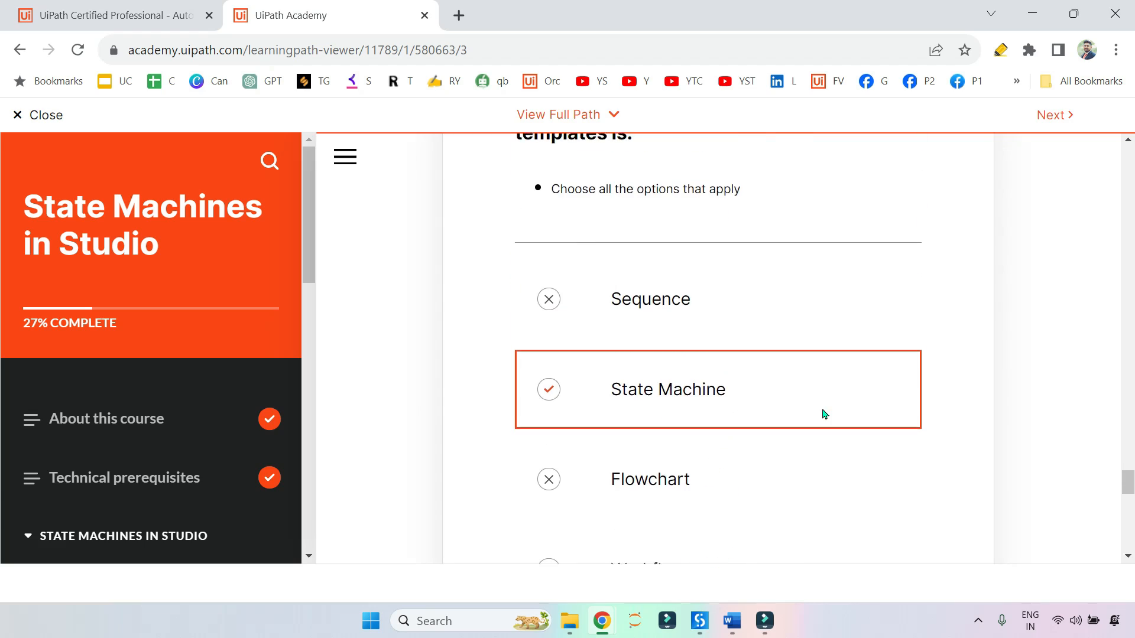
scroll("up", 3)
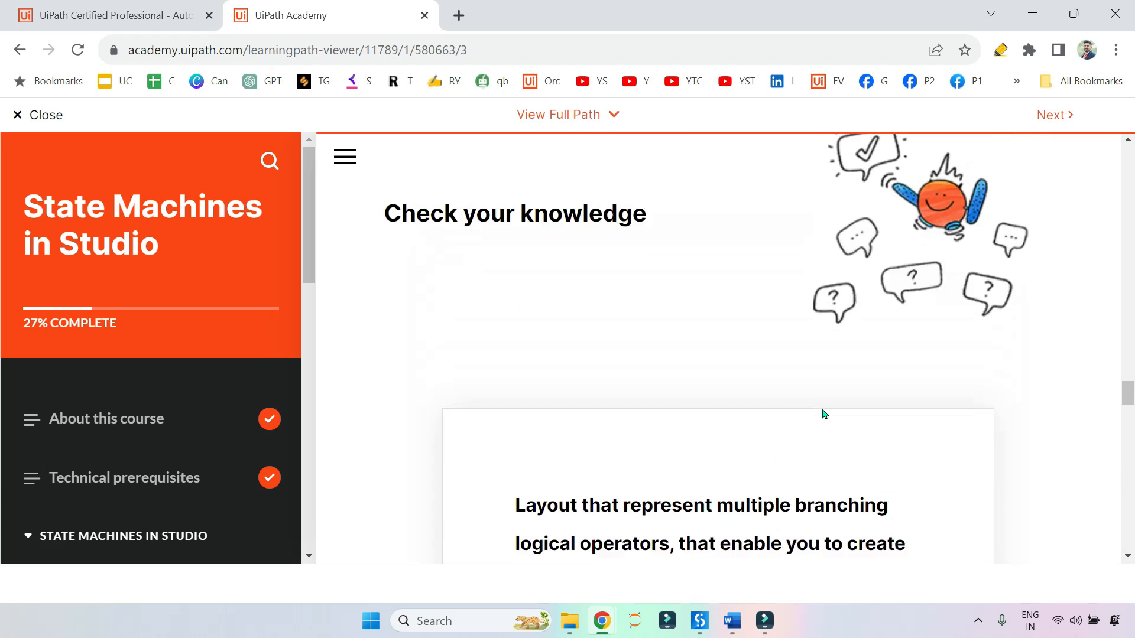
scroll("up", 3)
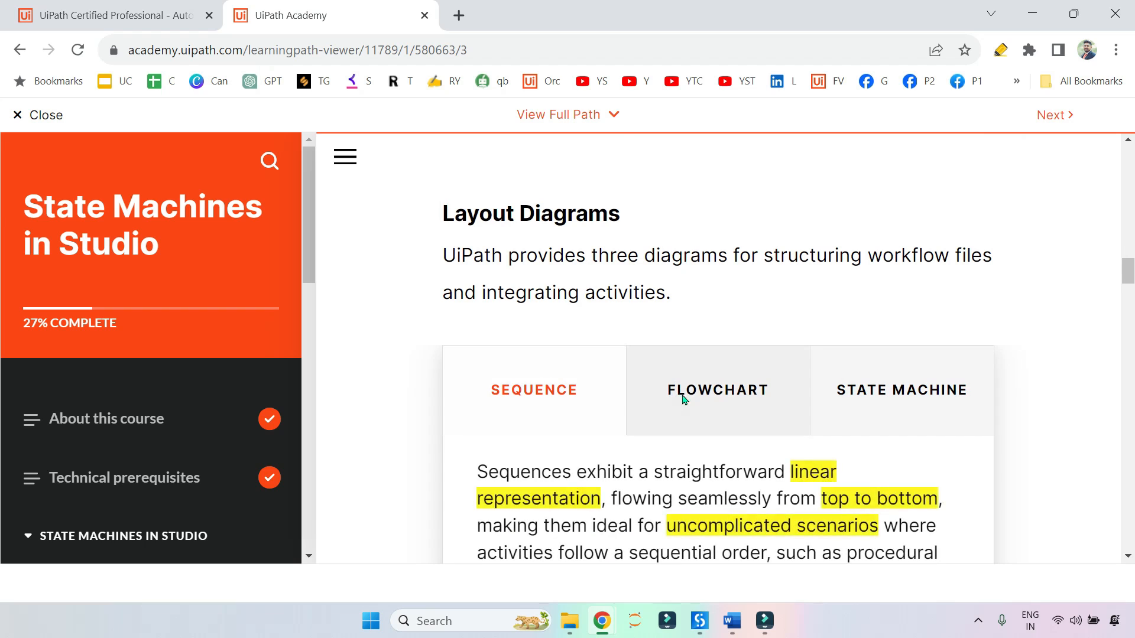
left_click(901, 390)
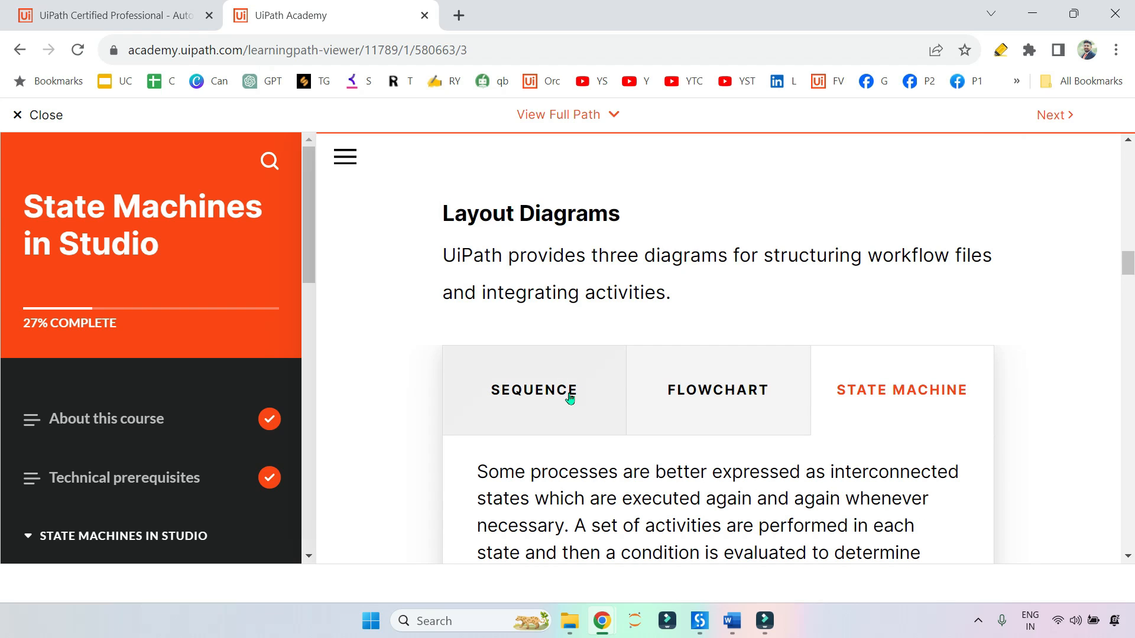